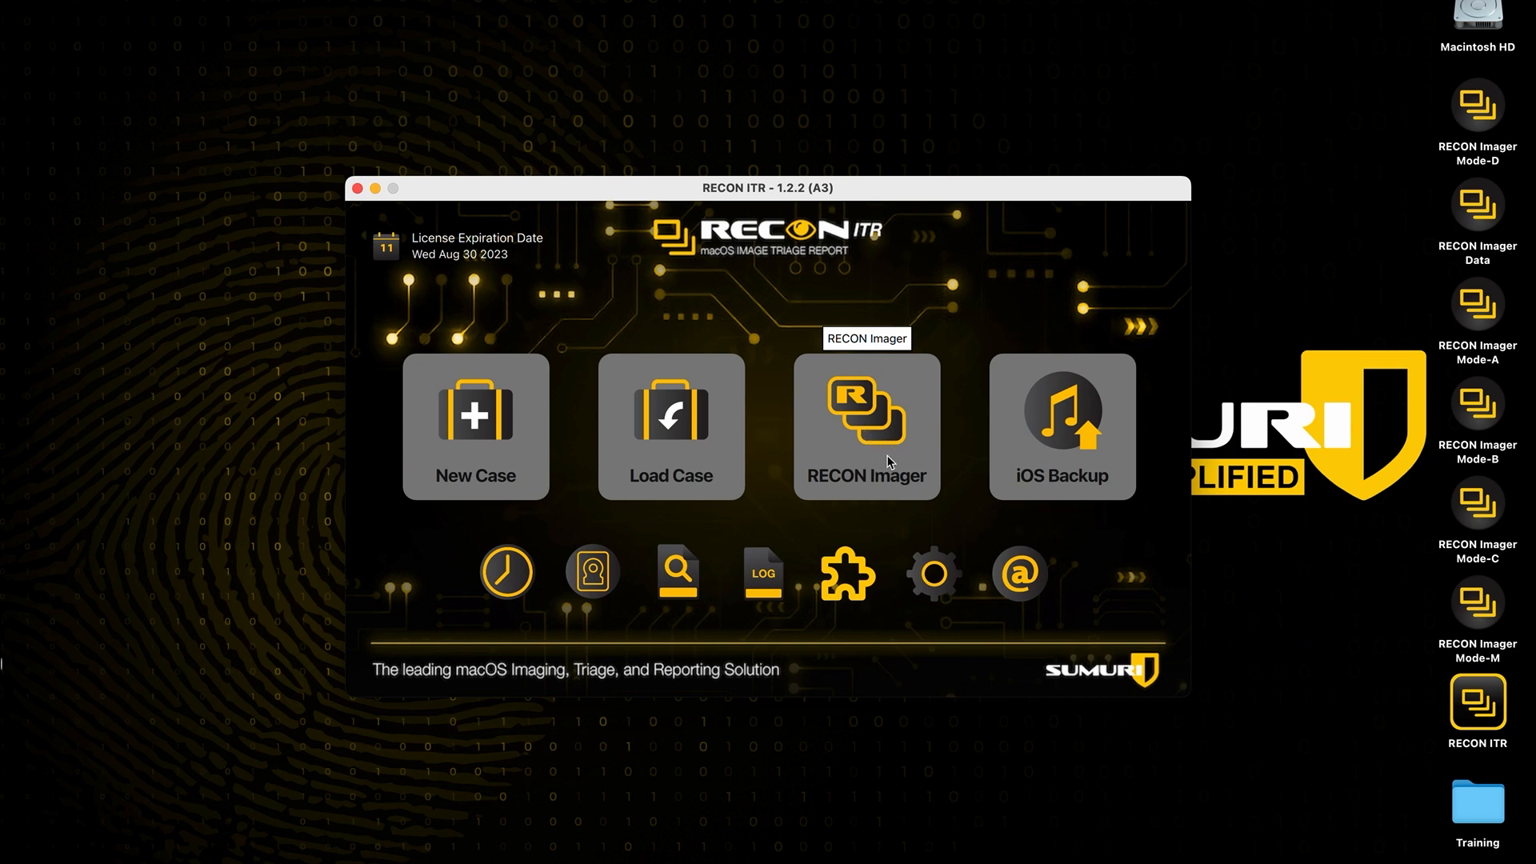
{"action": "mouse_move", "coordinate": [893, 458]}
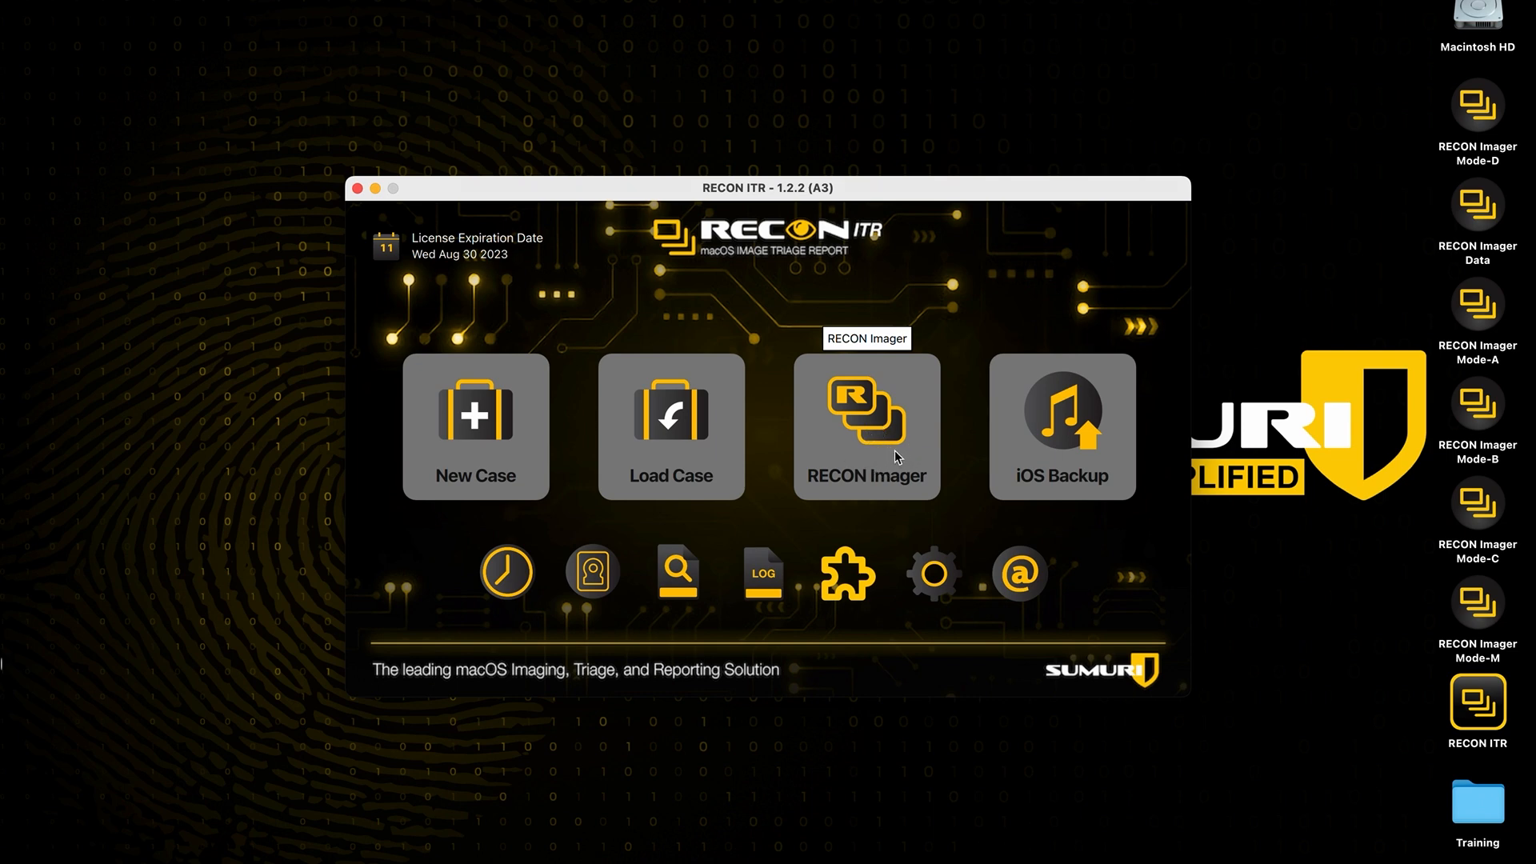
Step: Launch the RECON Imager tool from the RECON ITR start screen
{"action": "left_click", "coordinate": [866, 425]}
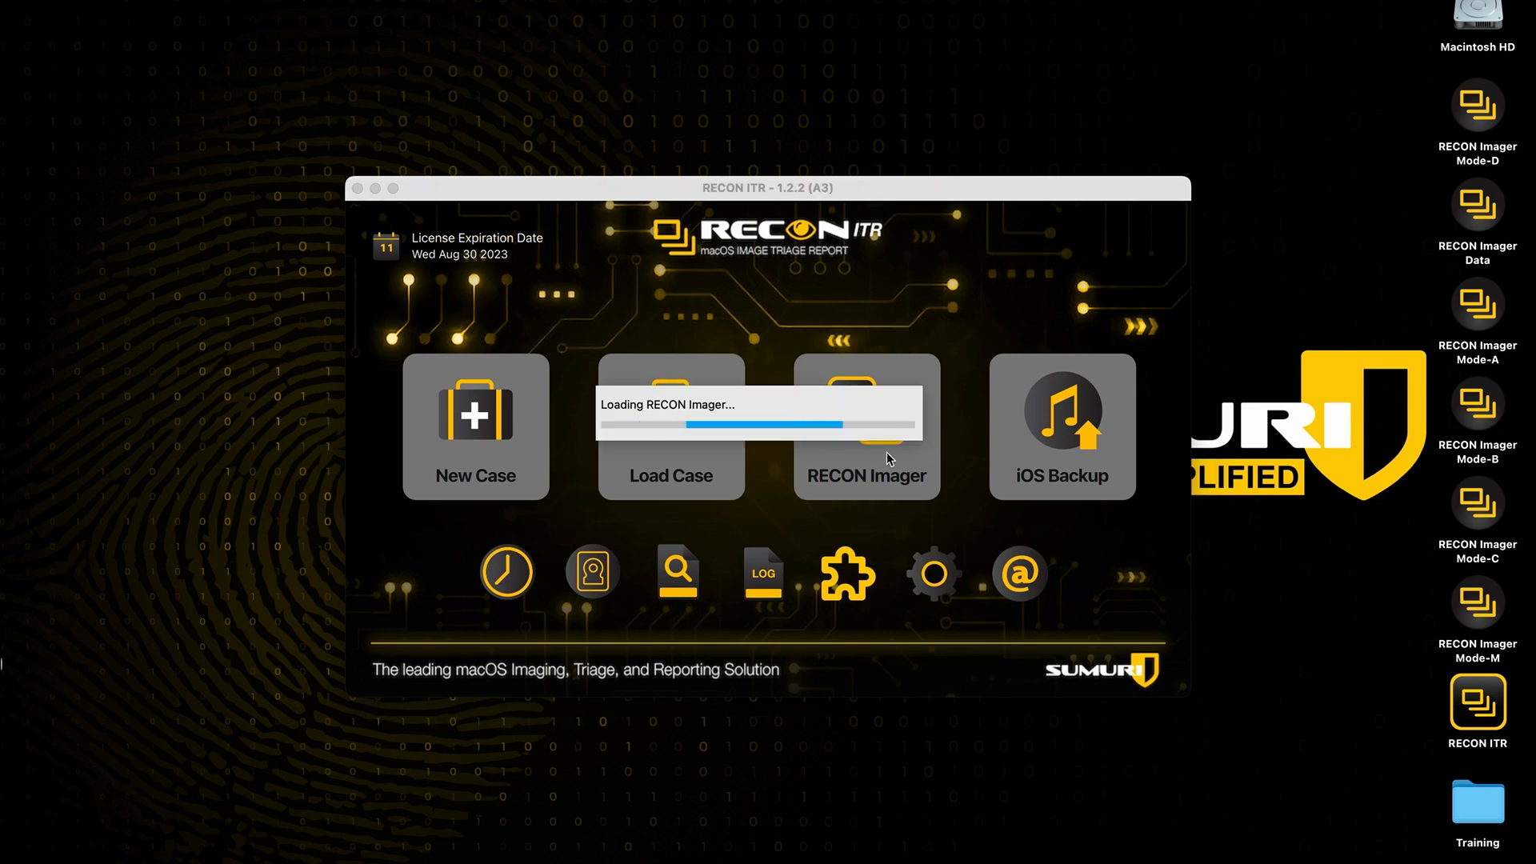
{"action": "mouse_move", "coordinate": [848, 251]}
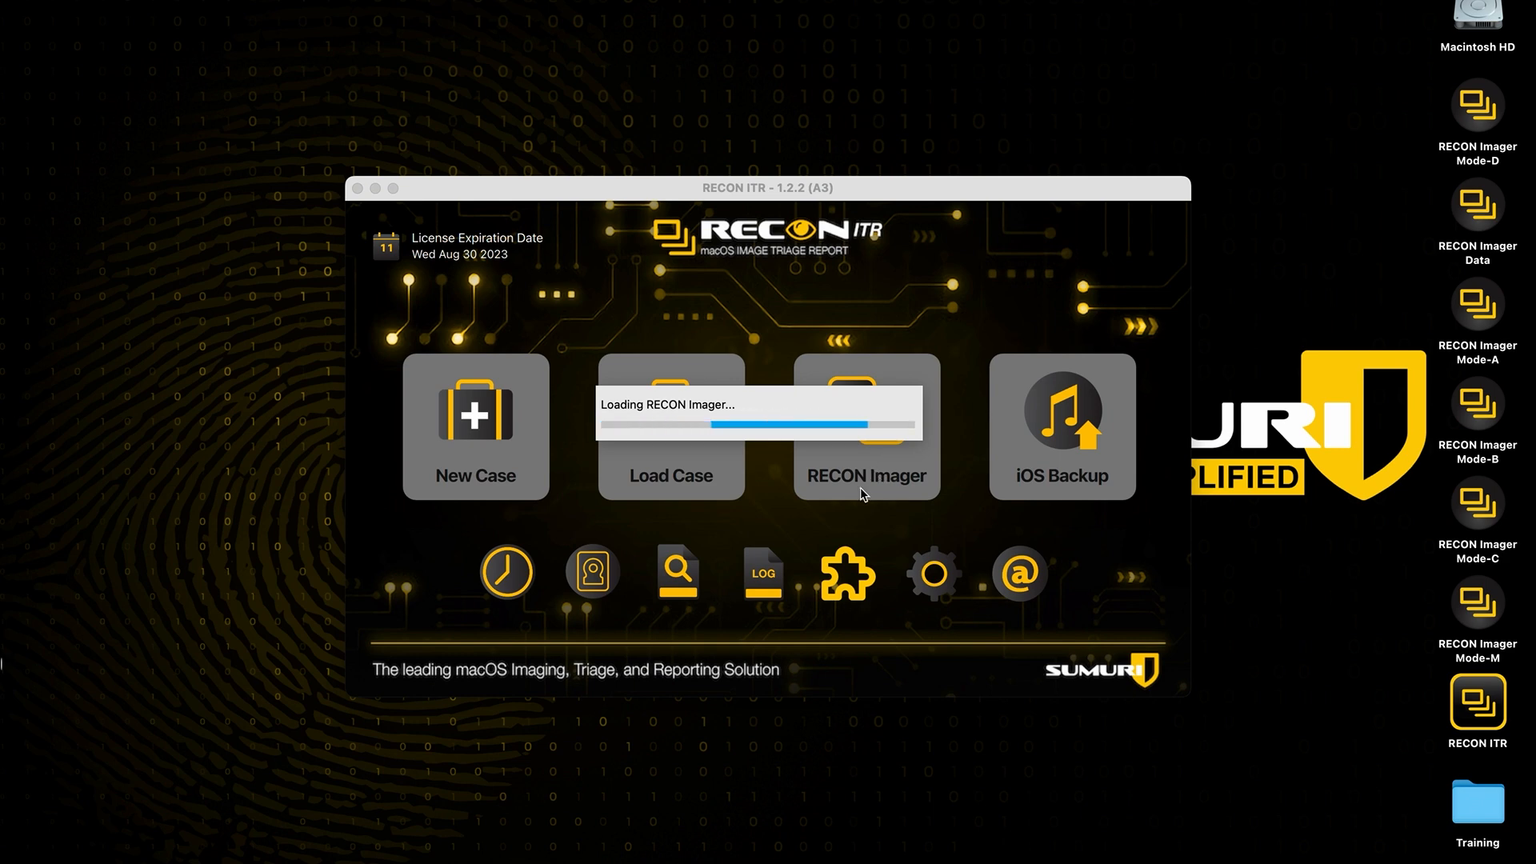
{"action": "mouse_move", "coordinate": [866, 483]}
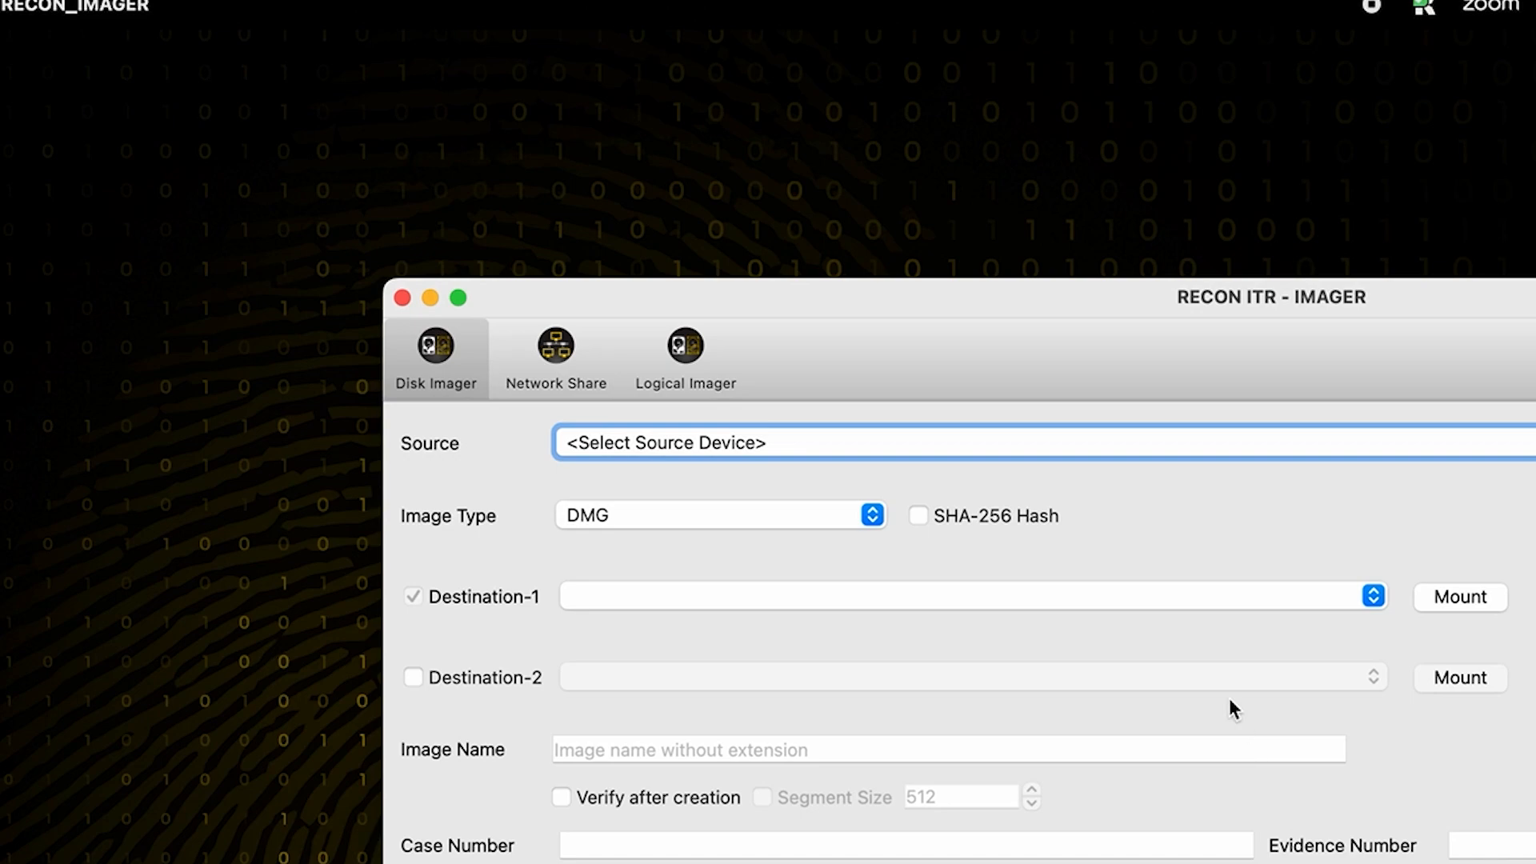
{"action": "mouse_move", "coordinate": [667, 360]}
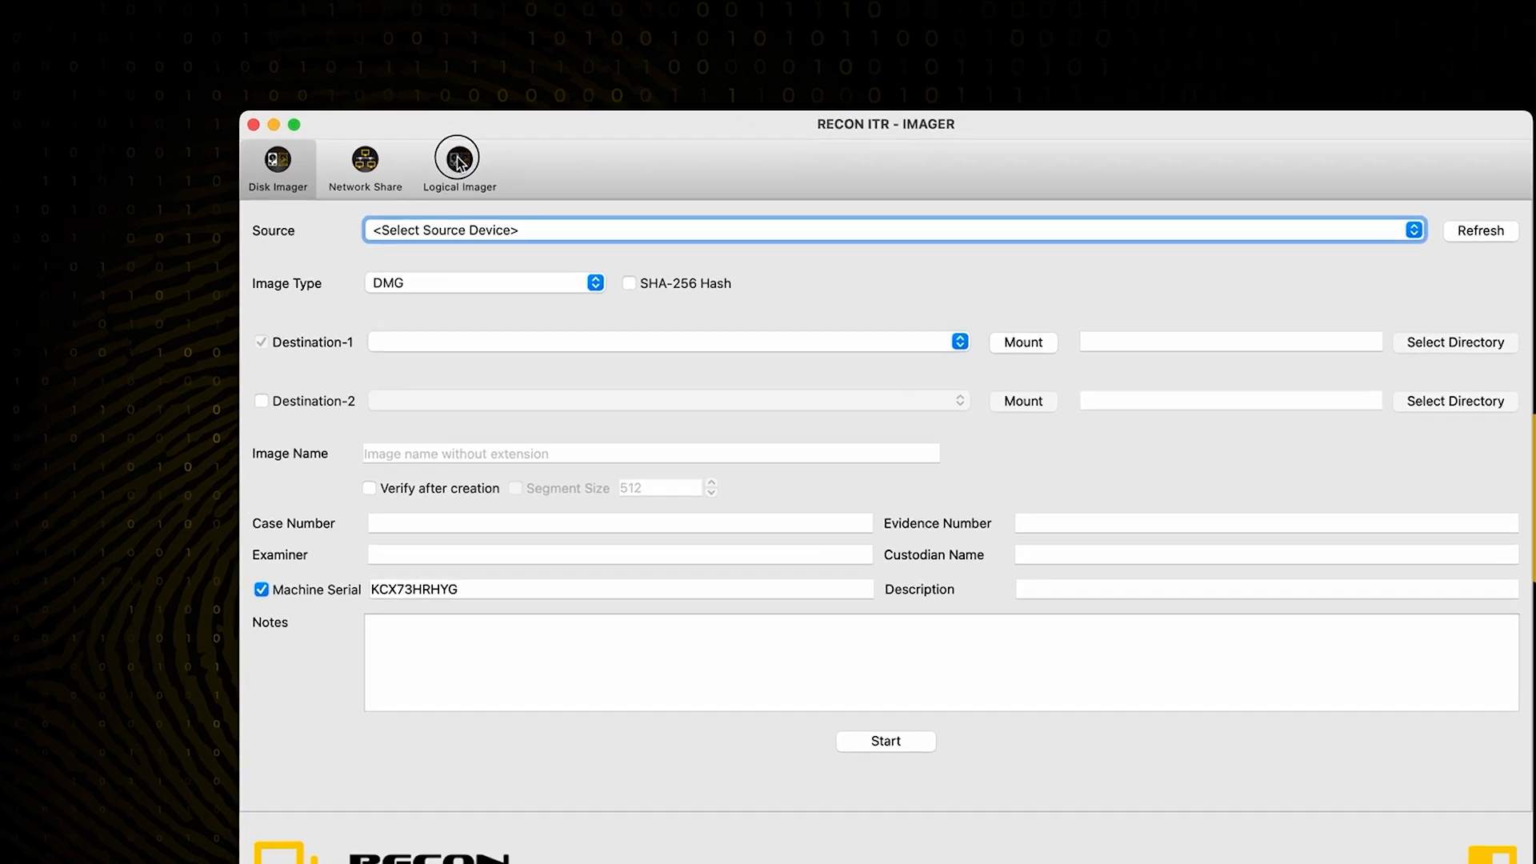
Step: Switch to Logical Imager and choose the Data volume (disk3s5) as the source
{"action": "left_click", "coordinate": [459, 163]}
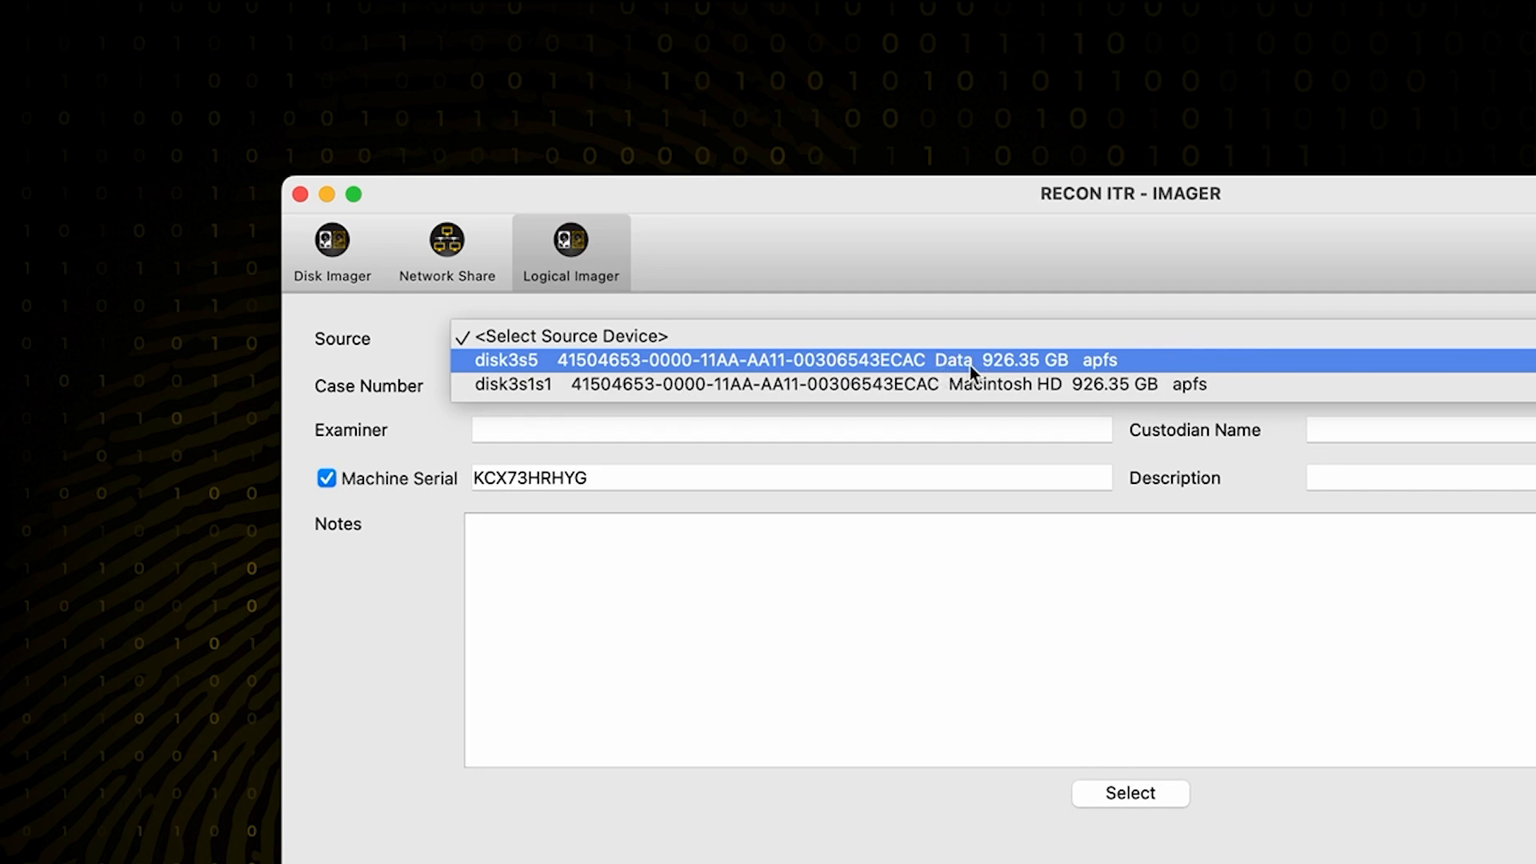
{"action": "left_click", "coordinate": [731, 361]}
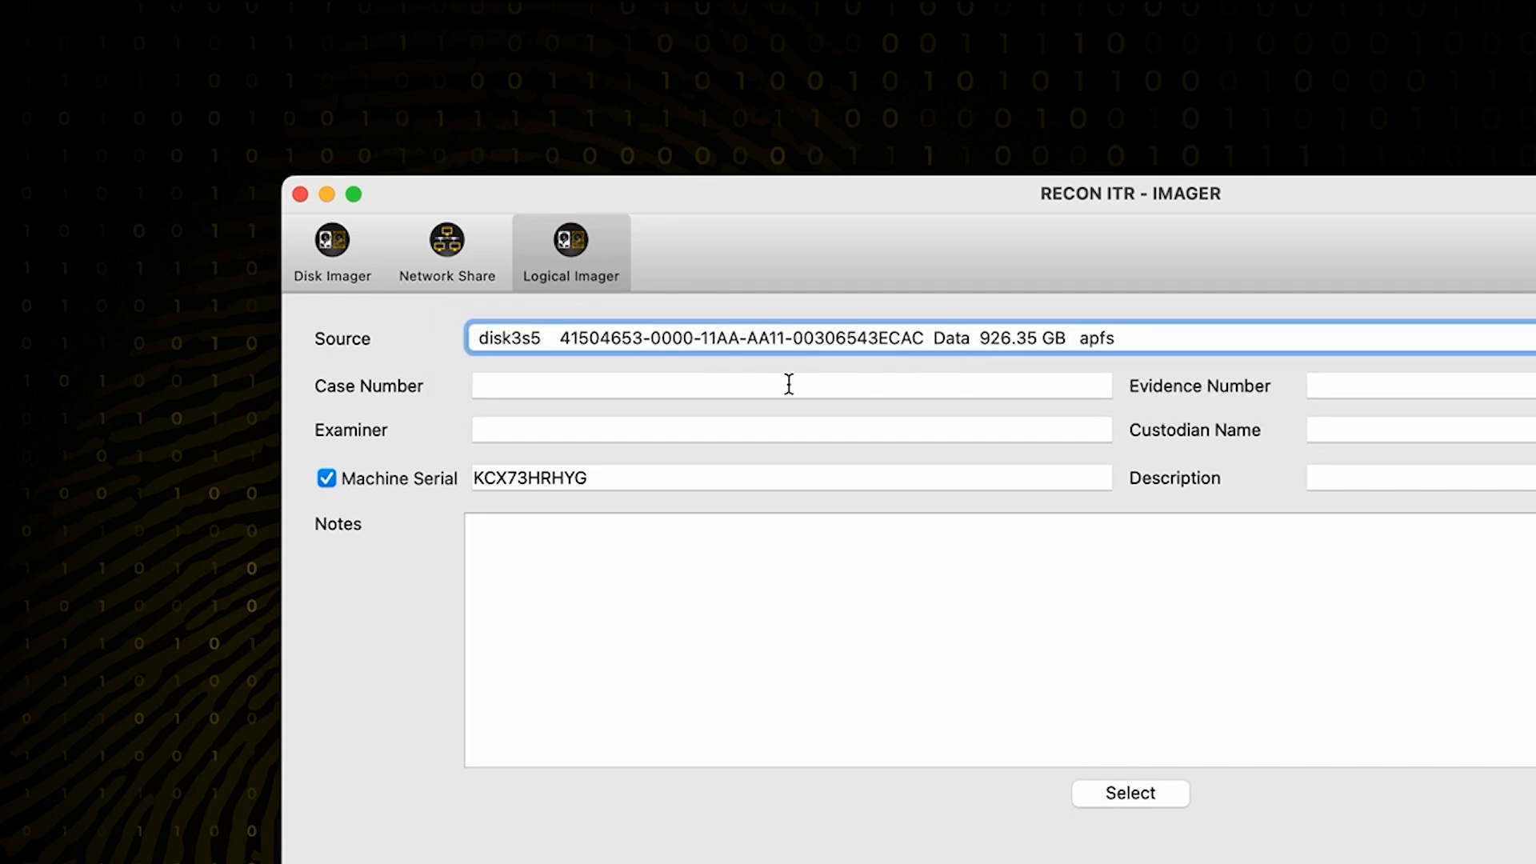
{"action": "mouse_move", "coordinate": [538, 411]}
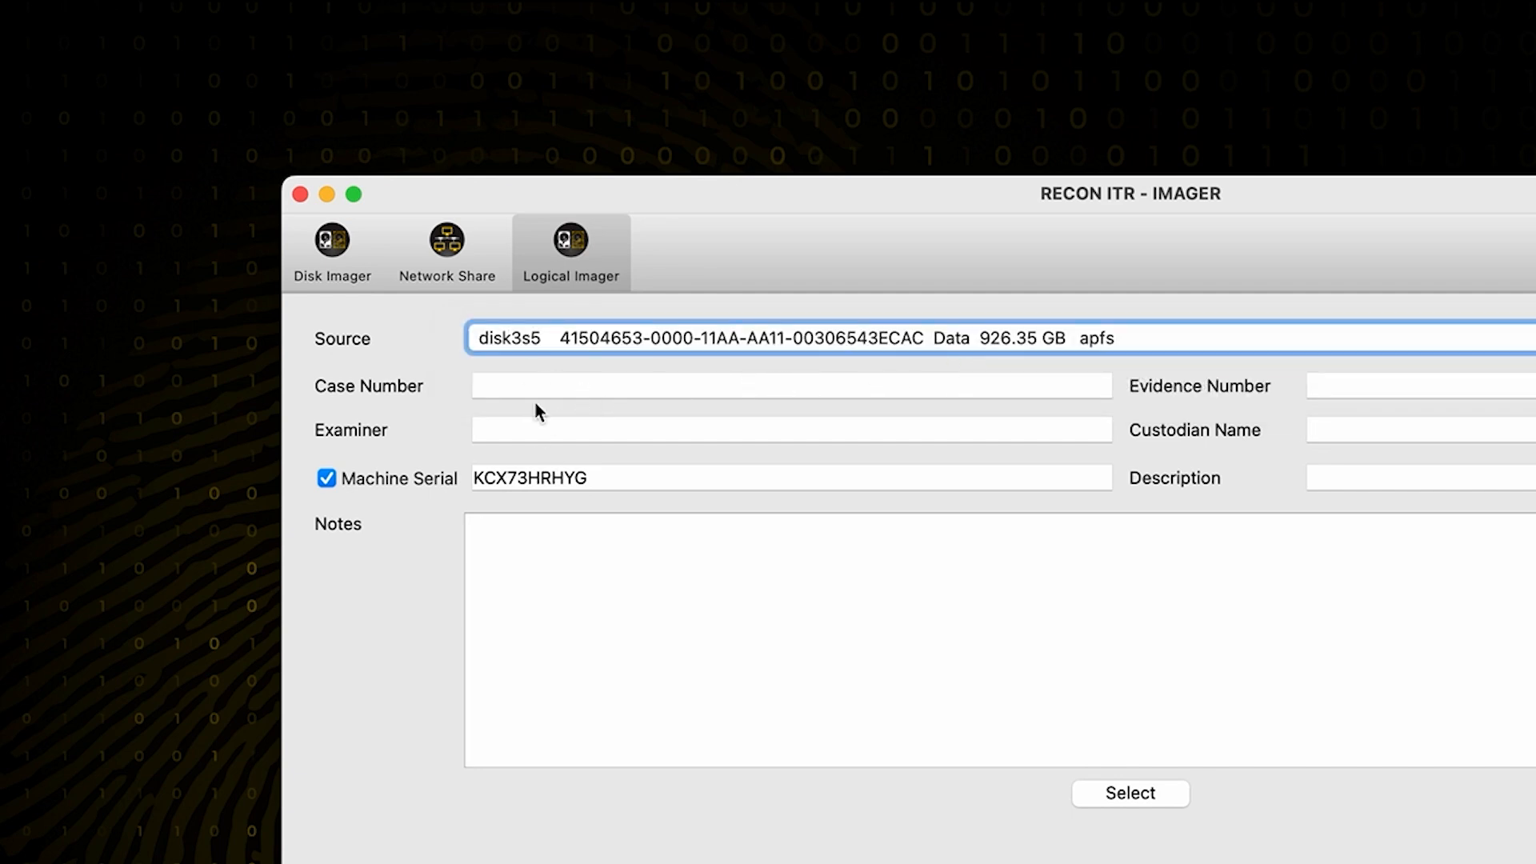
{"action": "mouse_move", "coordinate": [1131, 489]}
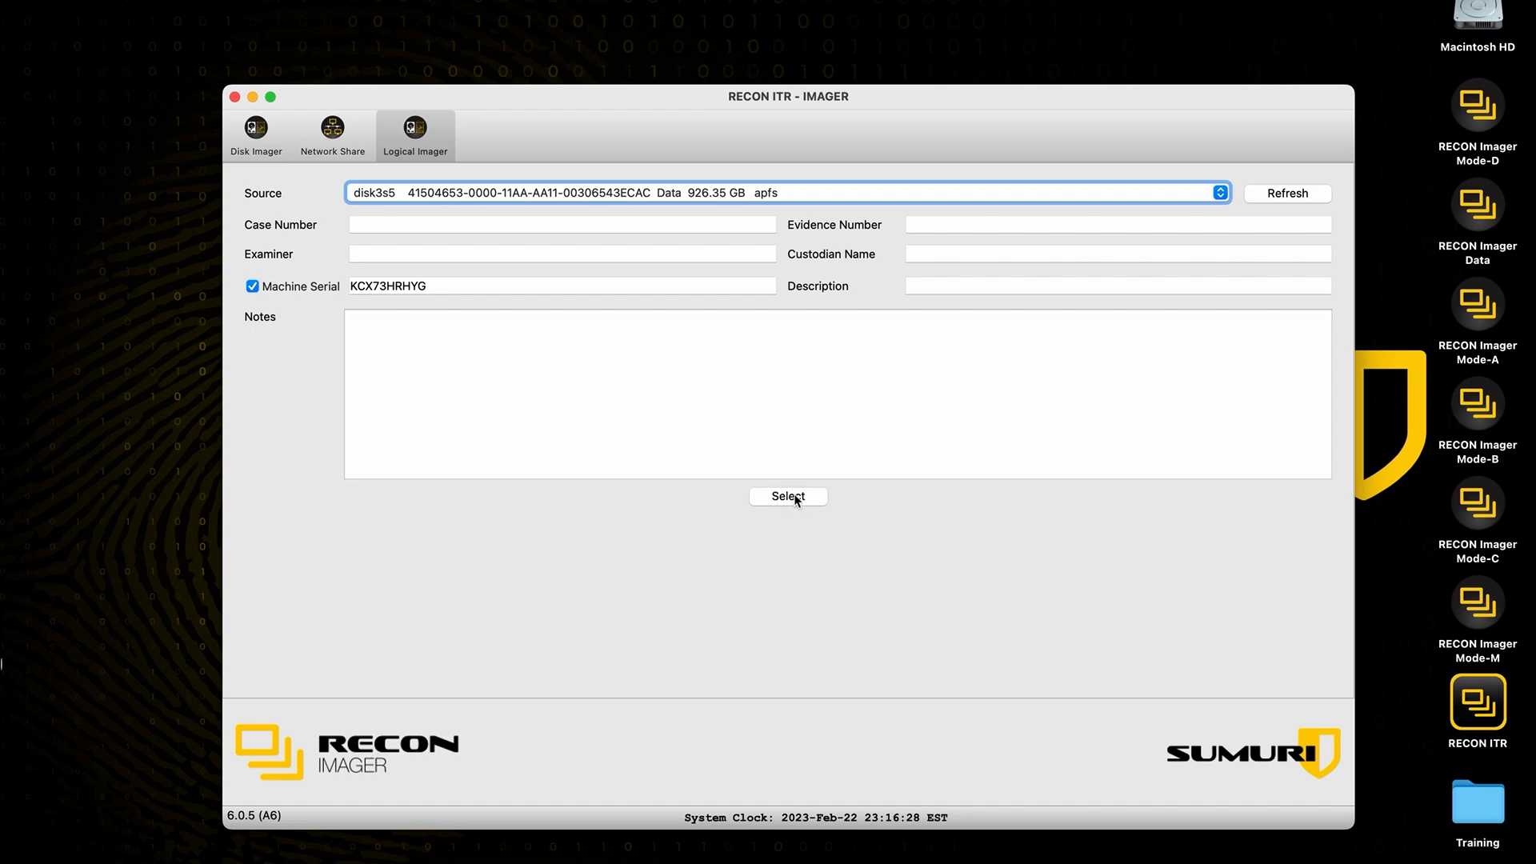
Step: Browse the Data volume's file system, expanding Users down to the sumuri home folder contents
{"action": "left_click", "coordinate": [788, 496]}
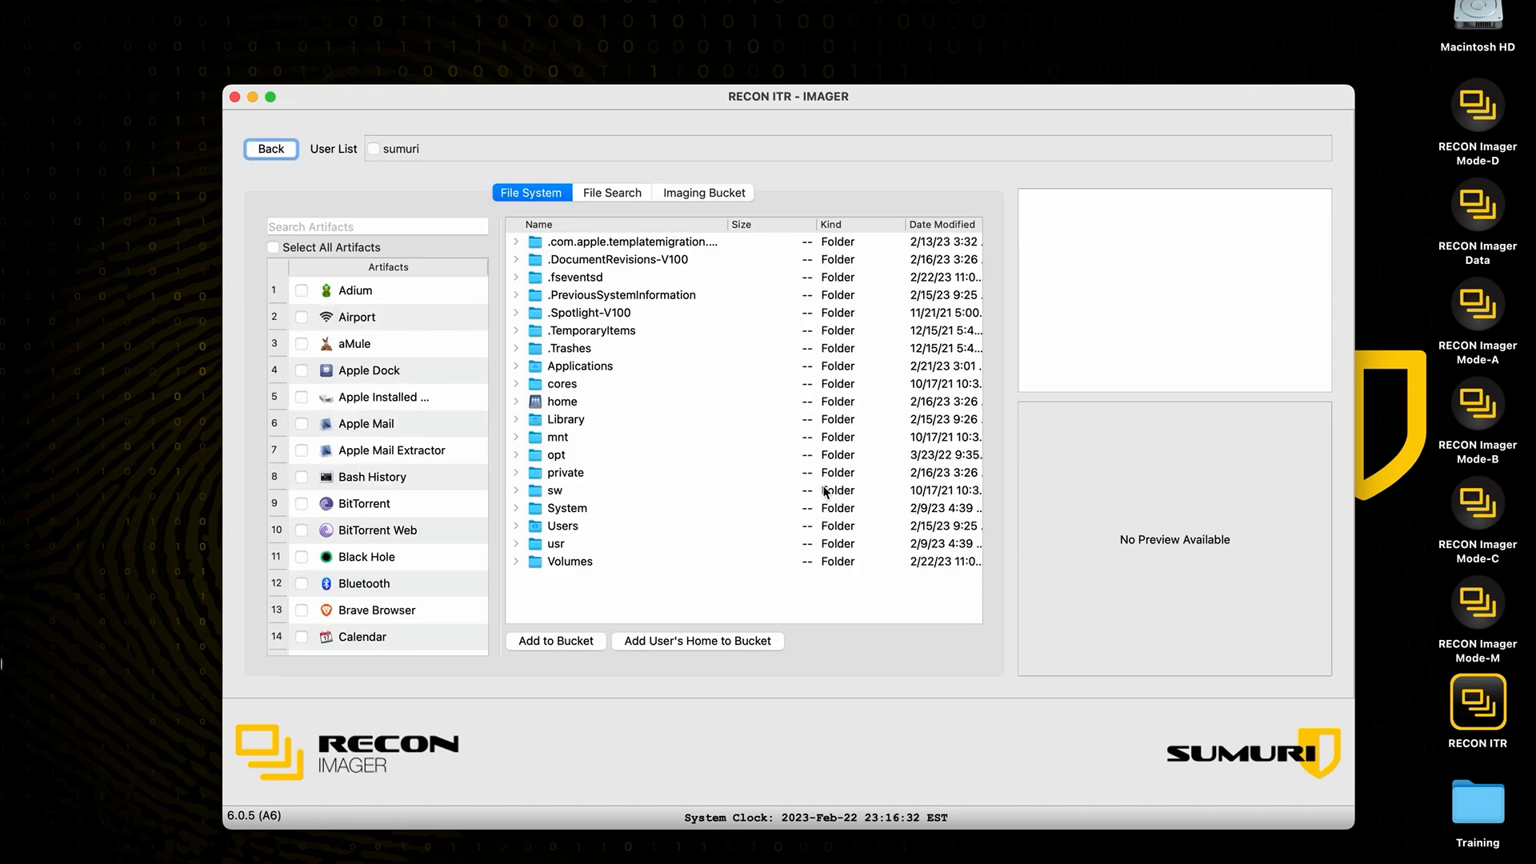
{"action": "mouse_move", "coordinate": [1088, 493]}
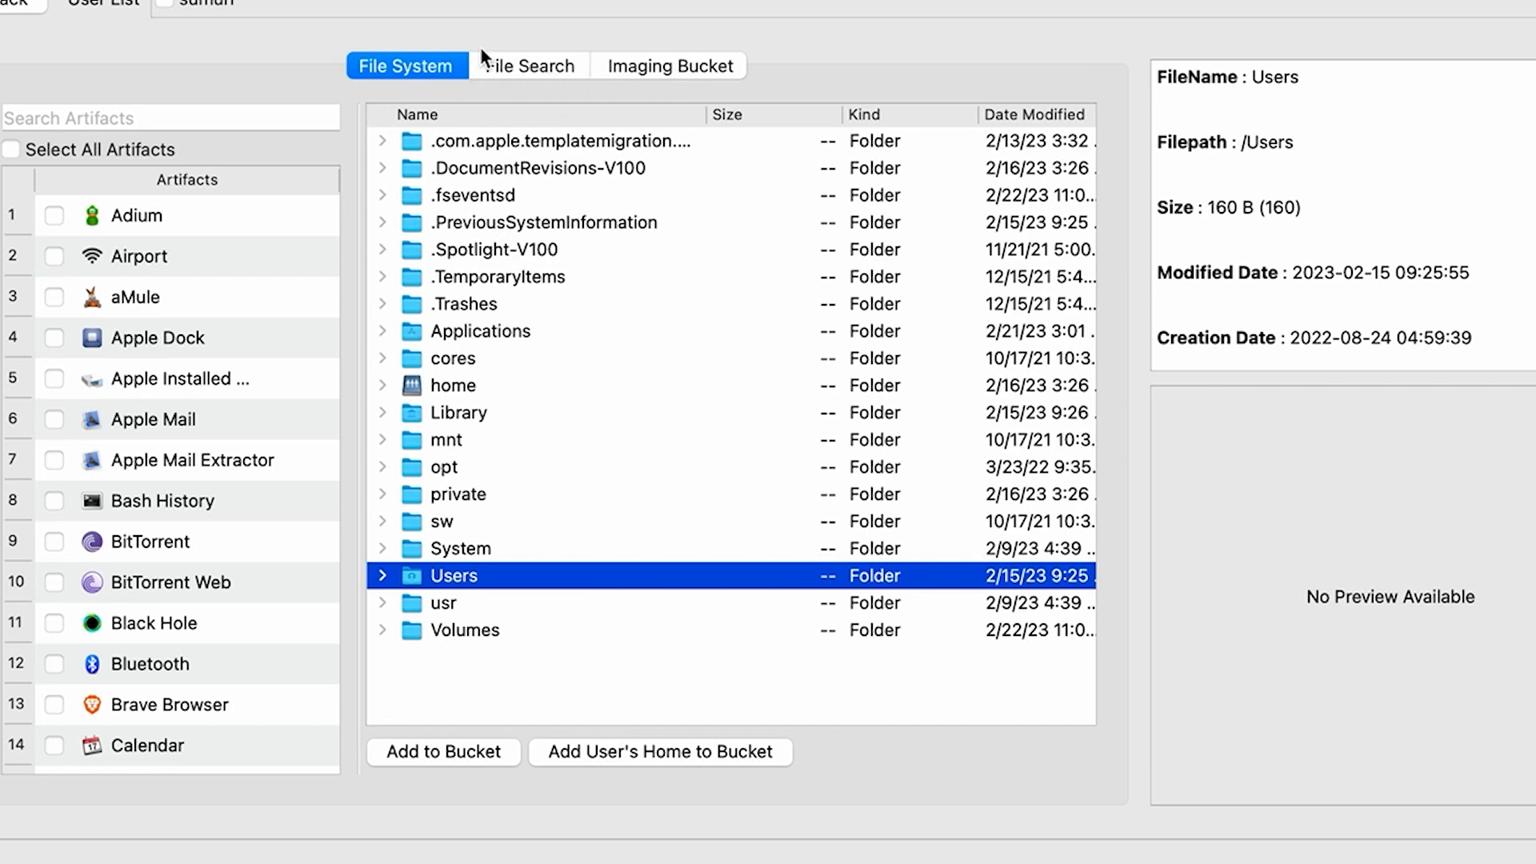
{"action": "mouse_move", "coordinate": [691, 90]}
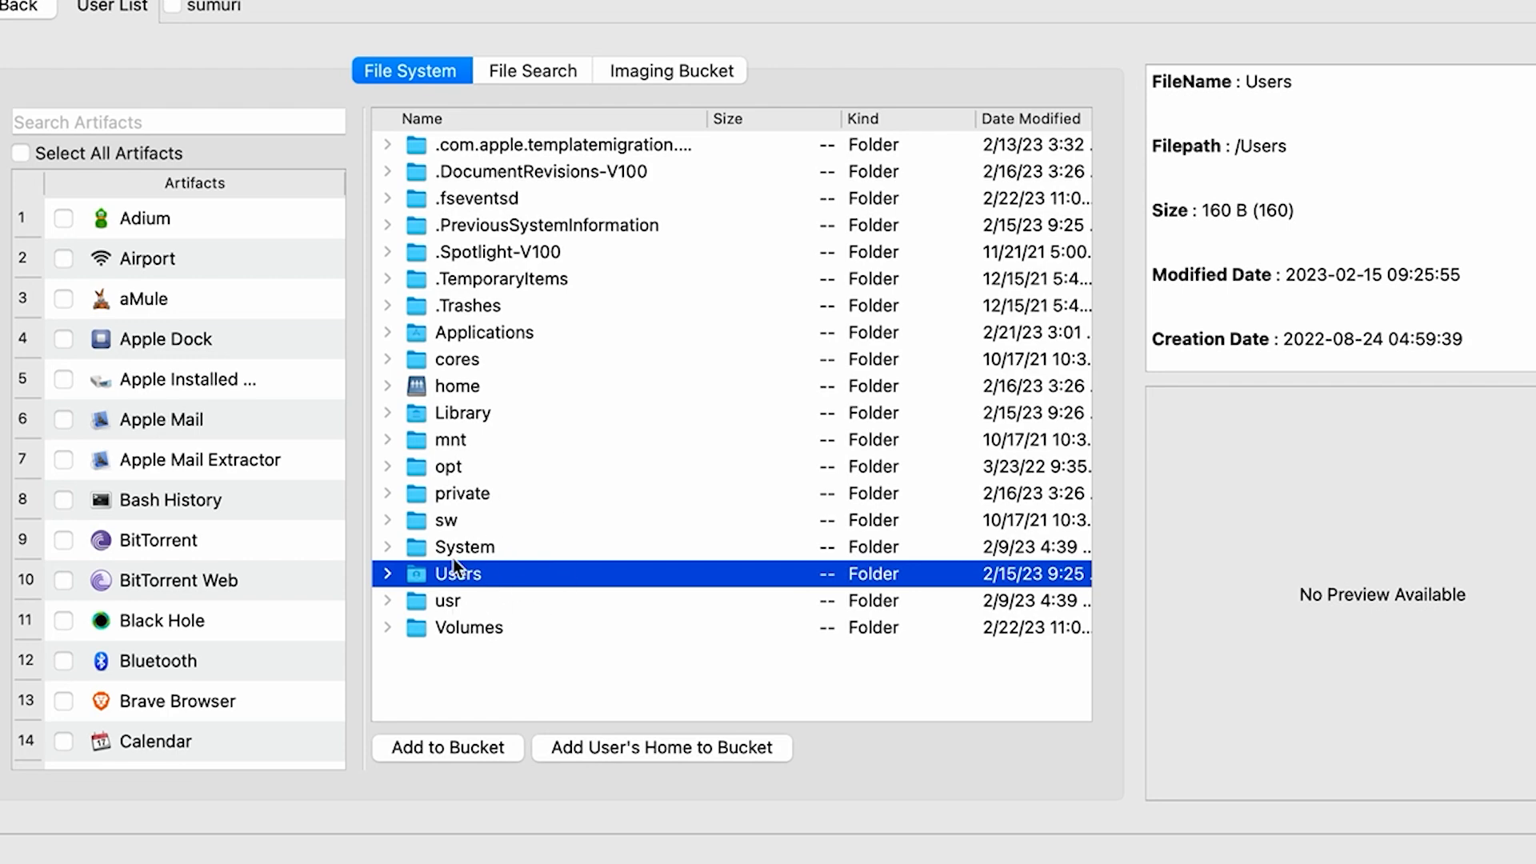
{"action": "left_click", "coordinate": [387, 573]}
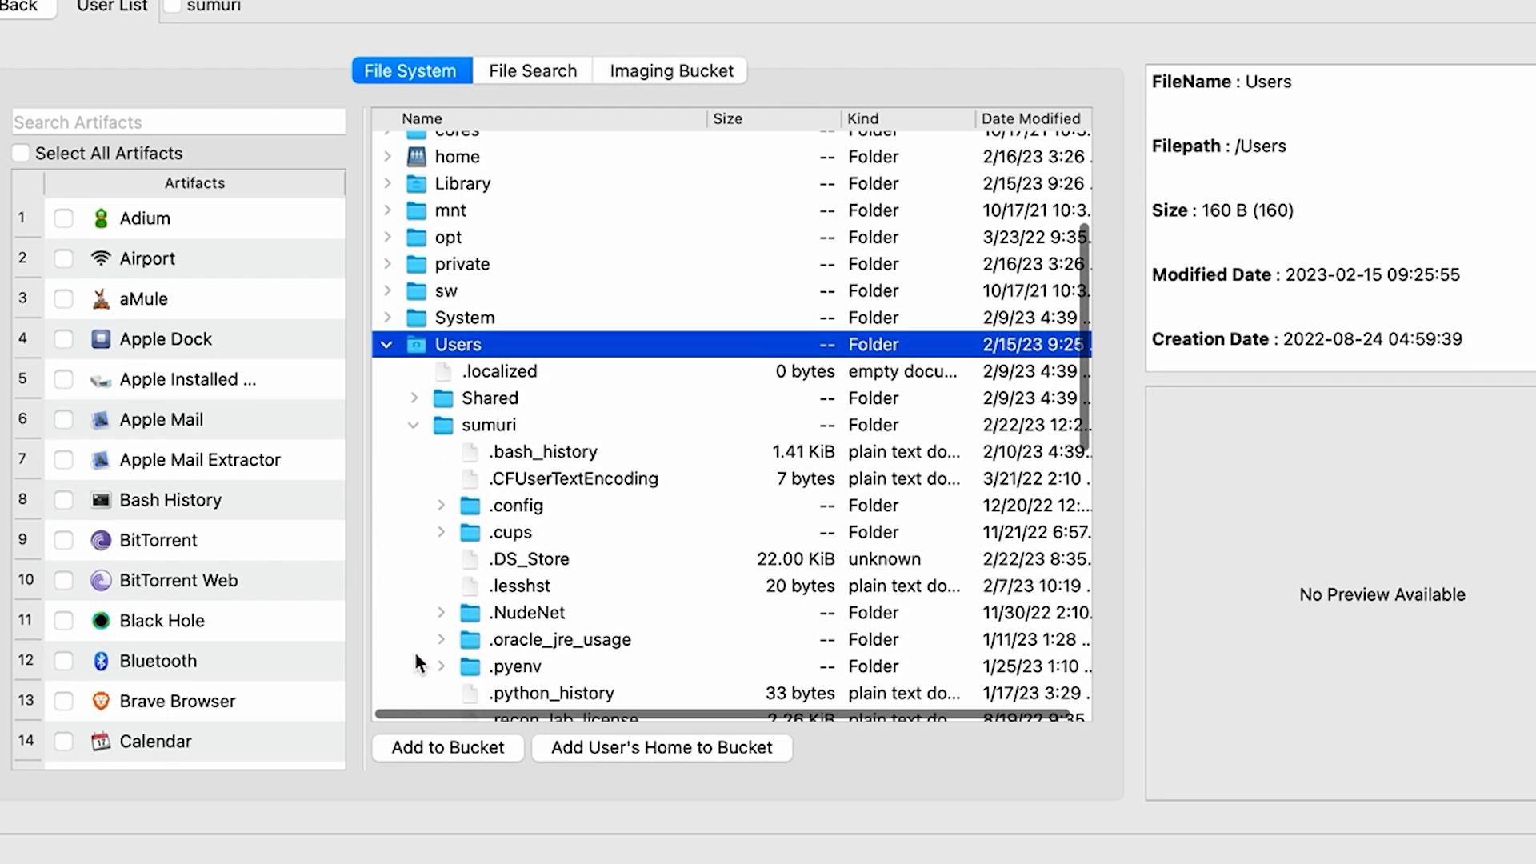
{"action": "scroll", "scroll_direction": "down", "scroll_amount": 3}
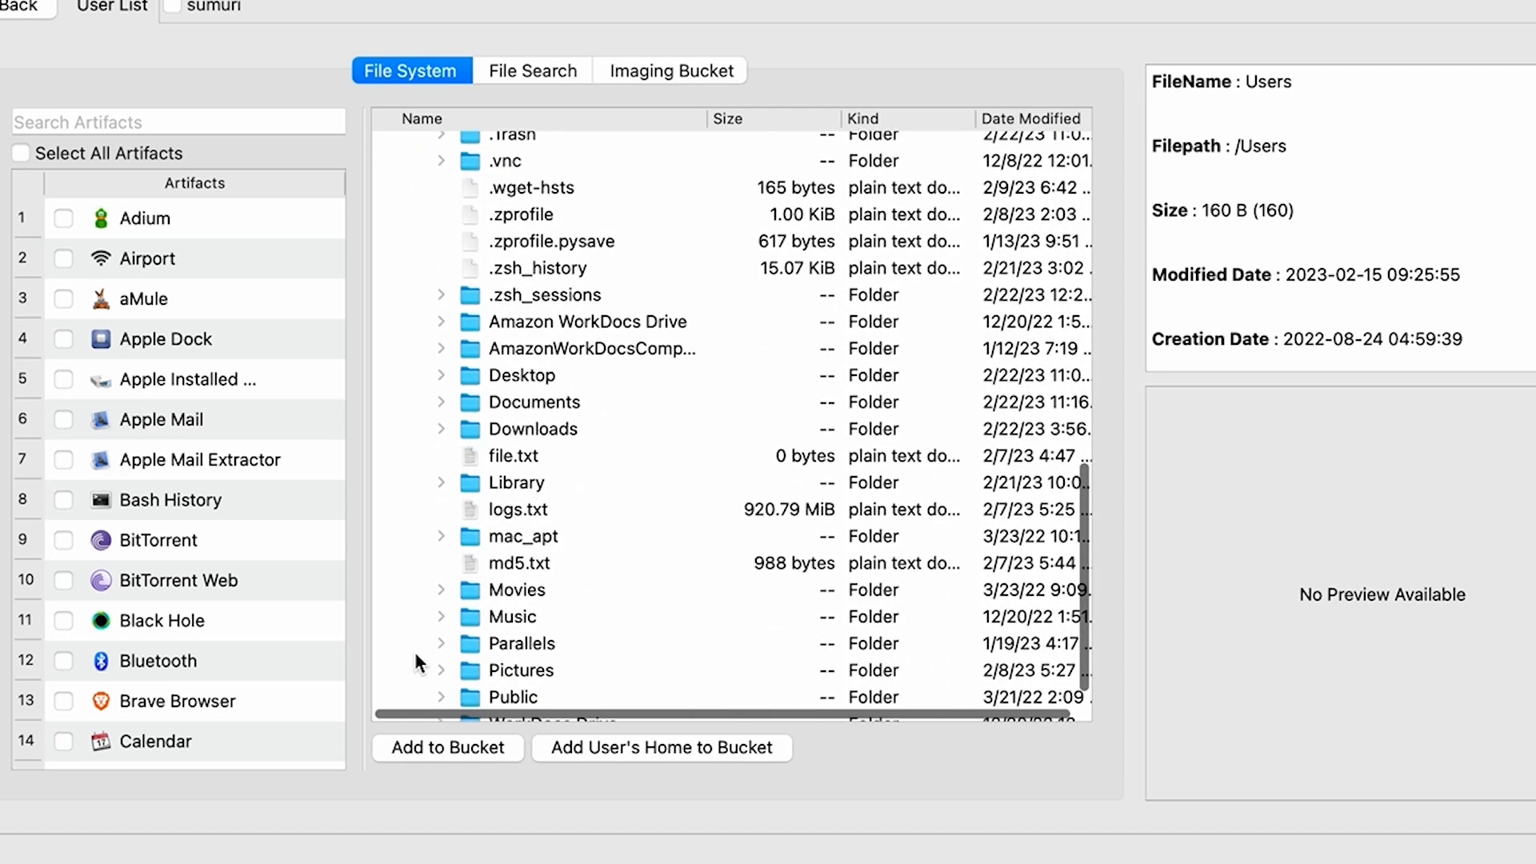
{"action": "left_click", "coordinate": [512, 386]}
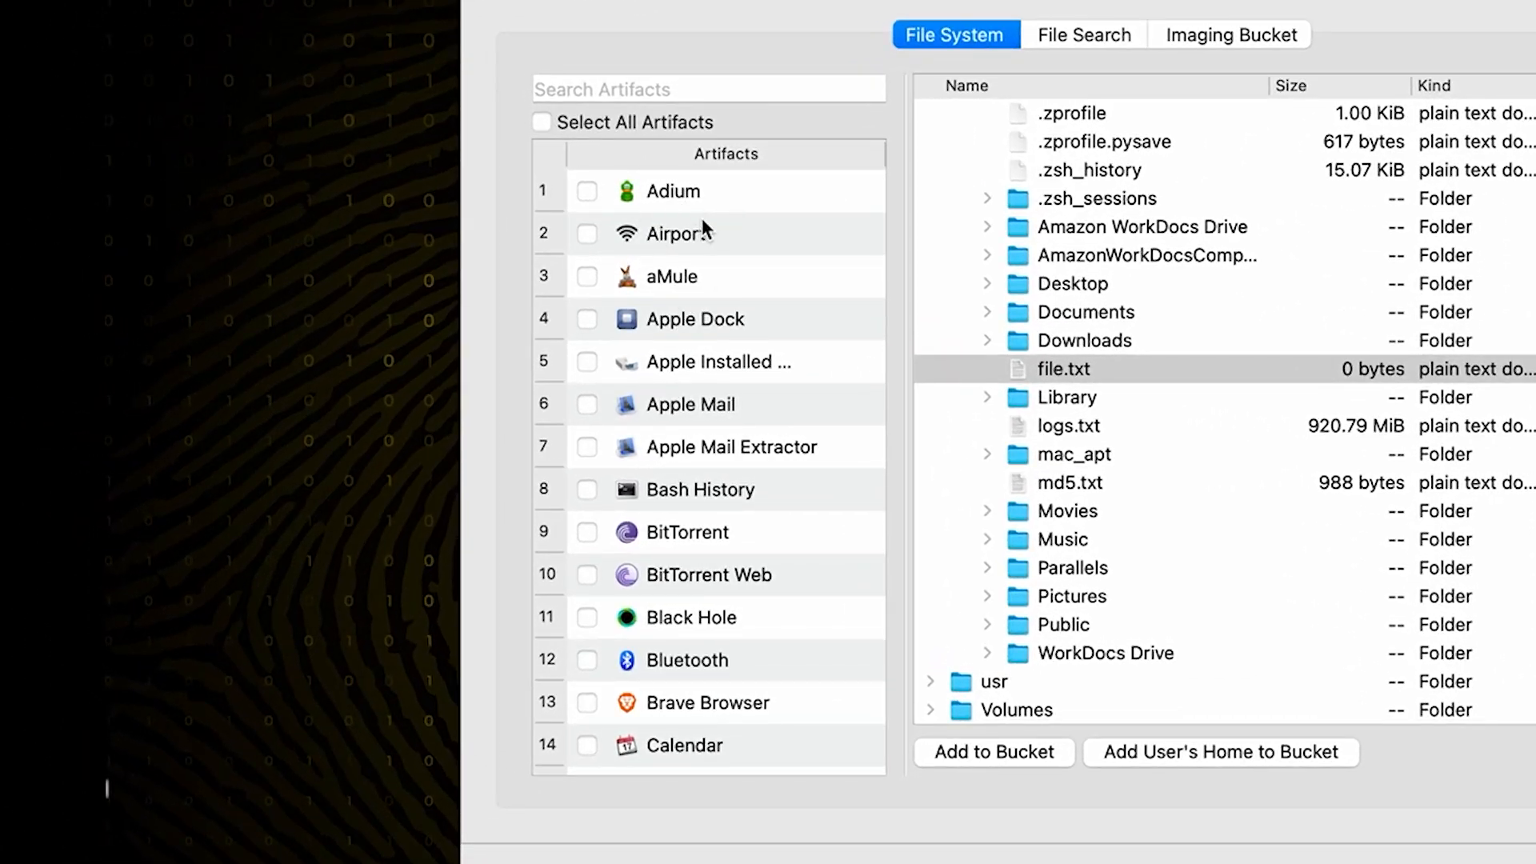
{"action": "mouse_move", "coordinate": [749, 201]}
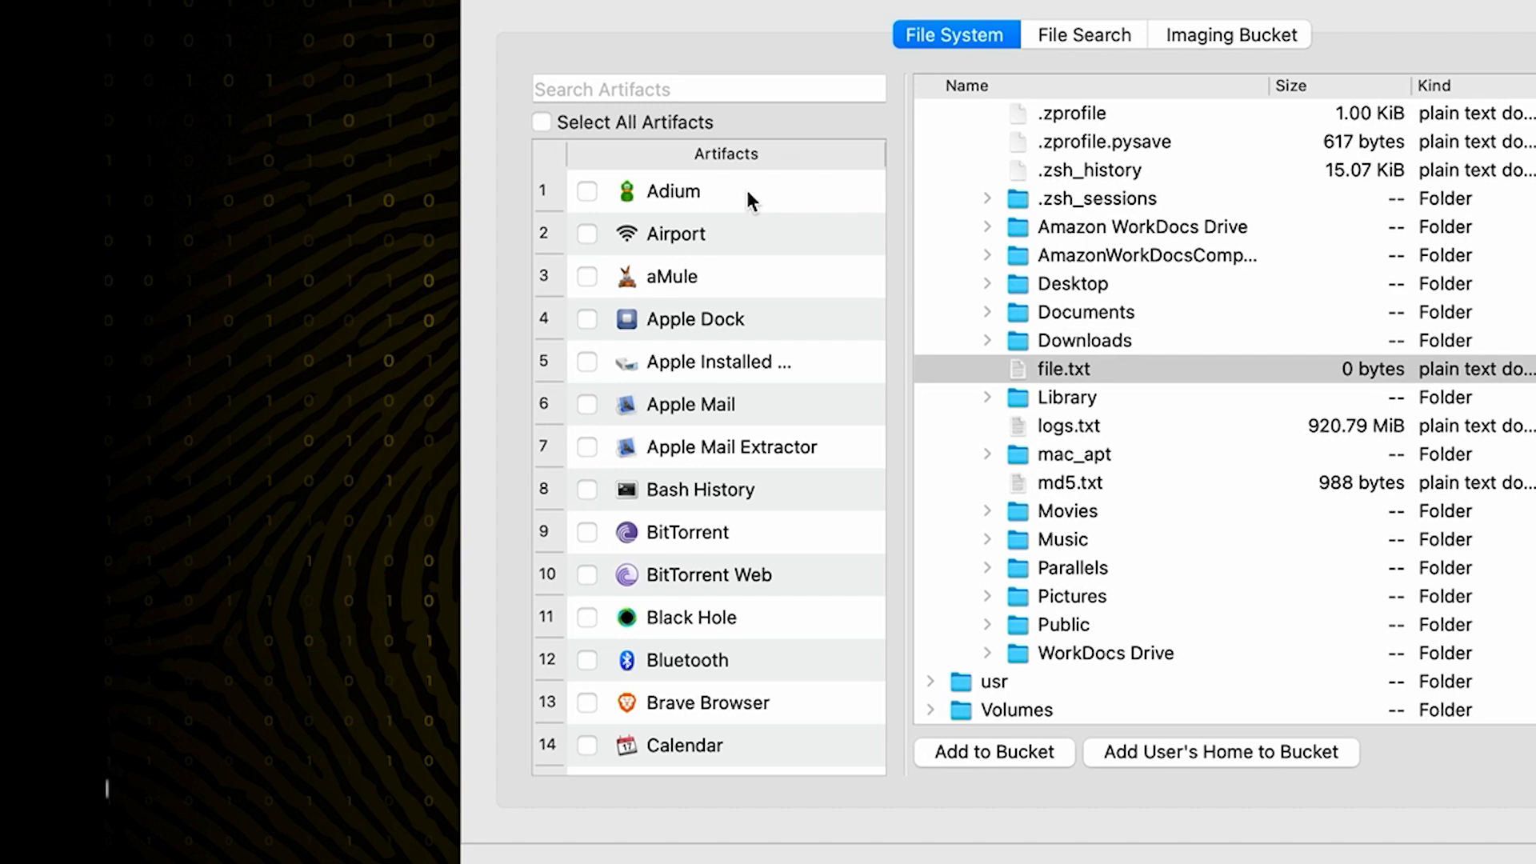
{"action": "mouse_move", "coordinate": [662, 419]}
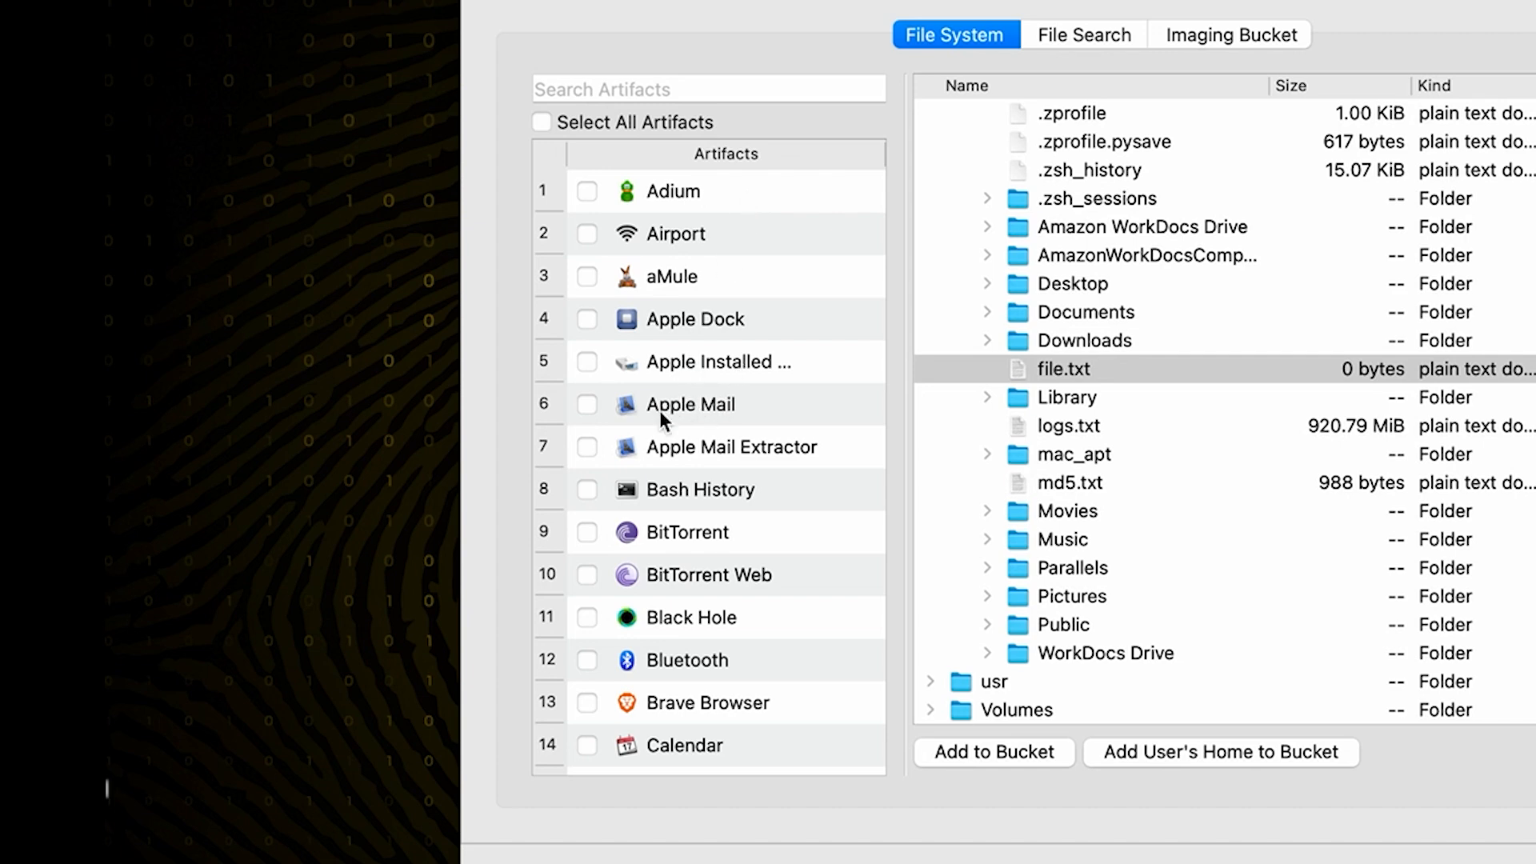
Step: Tick Brave Browser, Calendar, CCleaner, Chromium and CleanMyMac in the Artifacts list
{"action": "scroll", "scroll_direction": "down", "scroll_amount": 3}
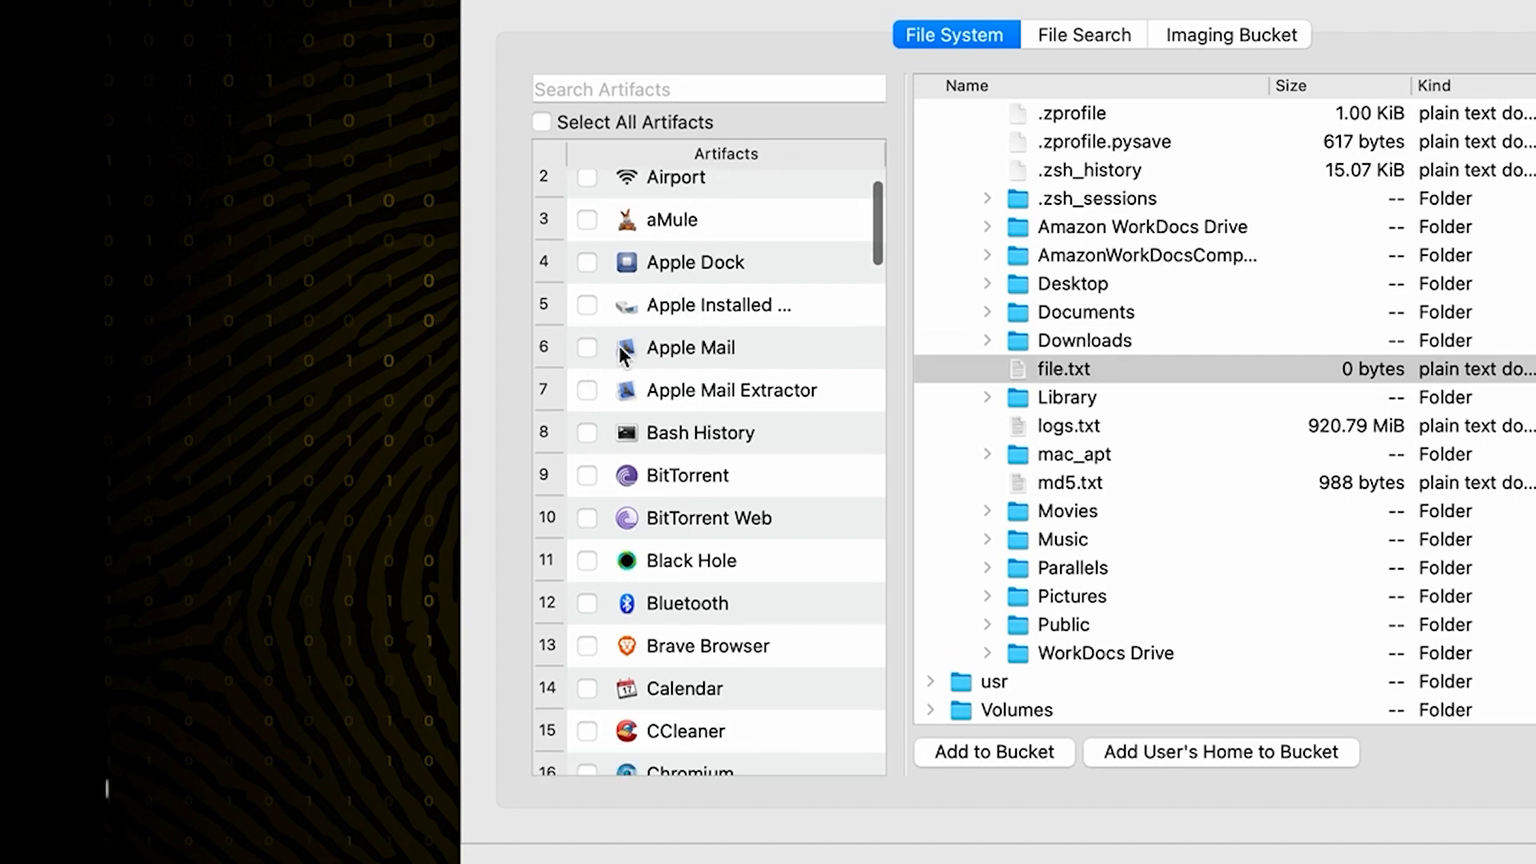
{"action": "mouse_move", "coordinate": [627, 429]}
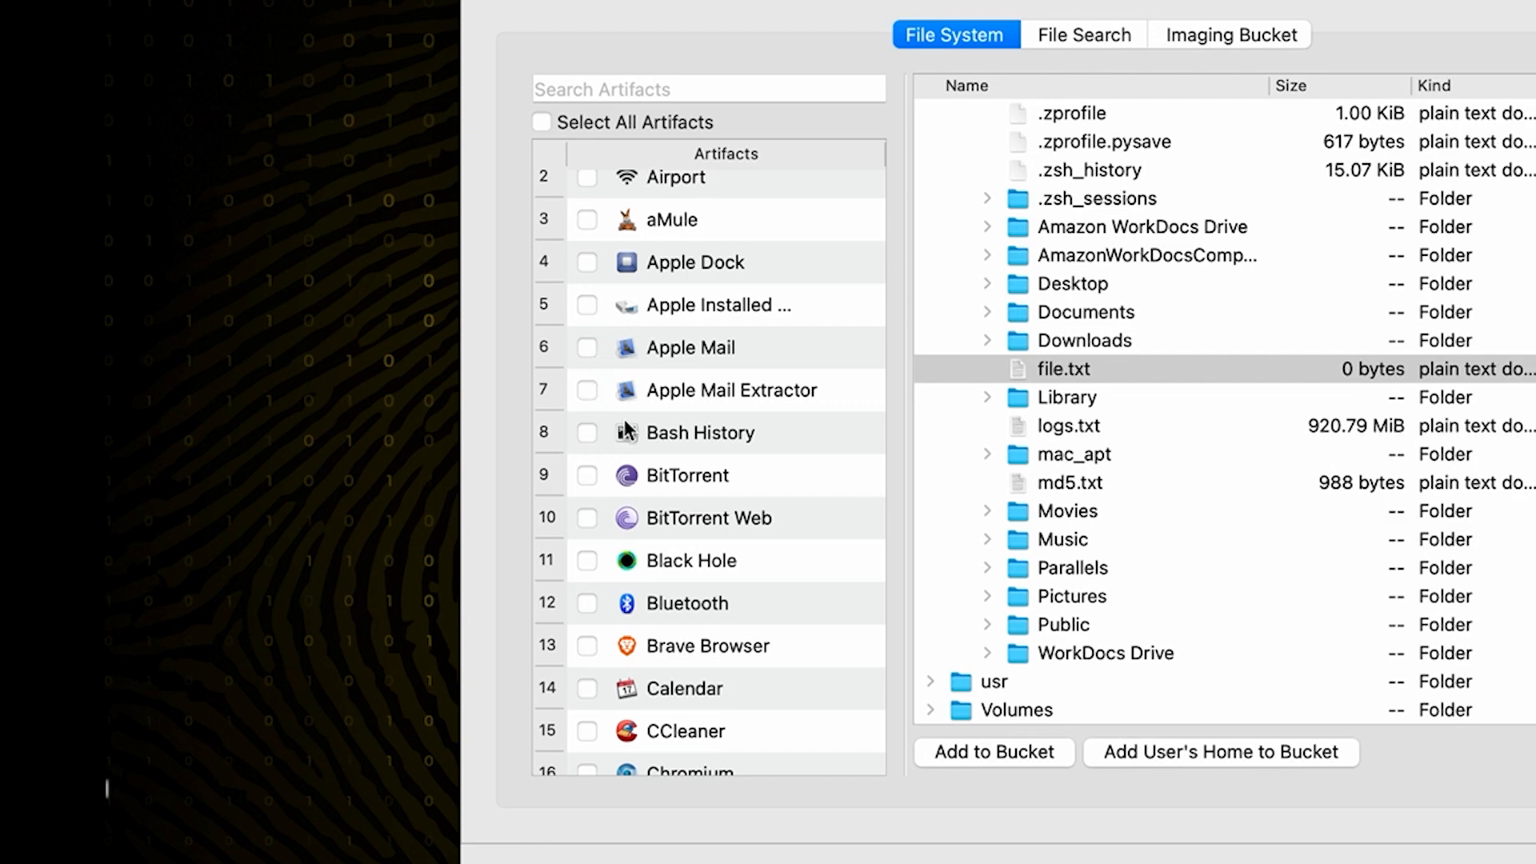
{"action": "mouse_move", "coordinate": [686, 456]}
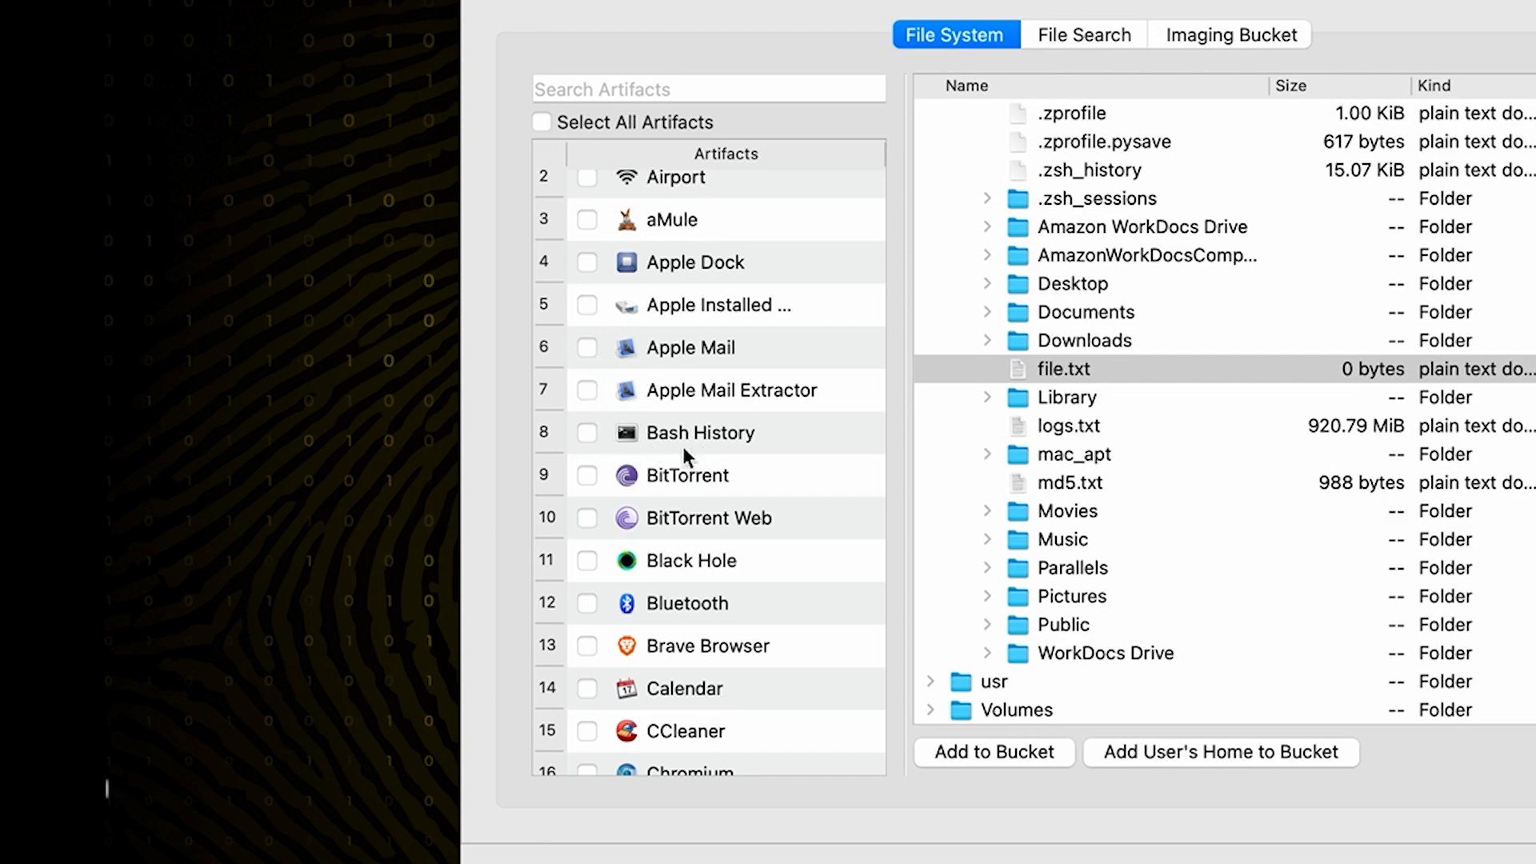
{"action": "mouse_move", "coordinate": [699, 448]}
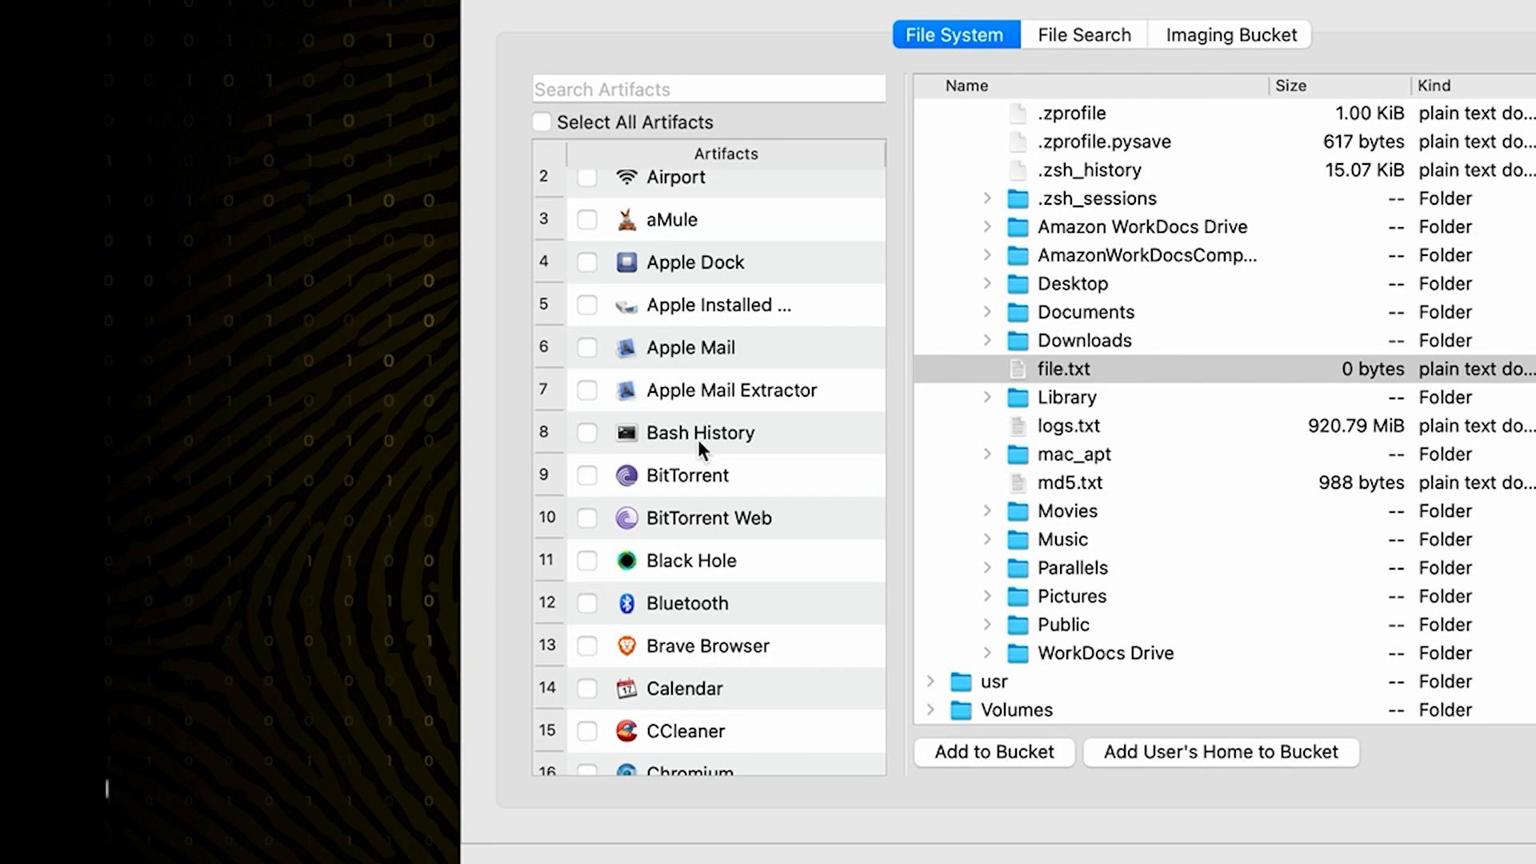
{"action": "scroll", "scroll_direction": "down", "scroll_amount": 3}
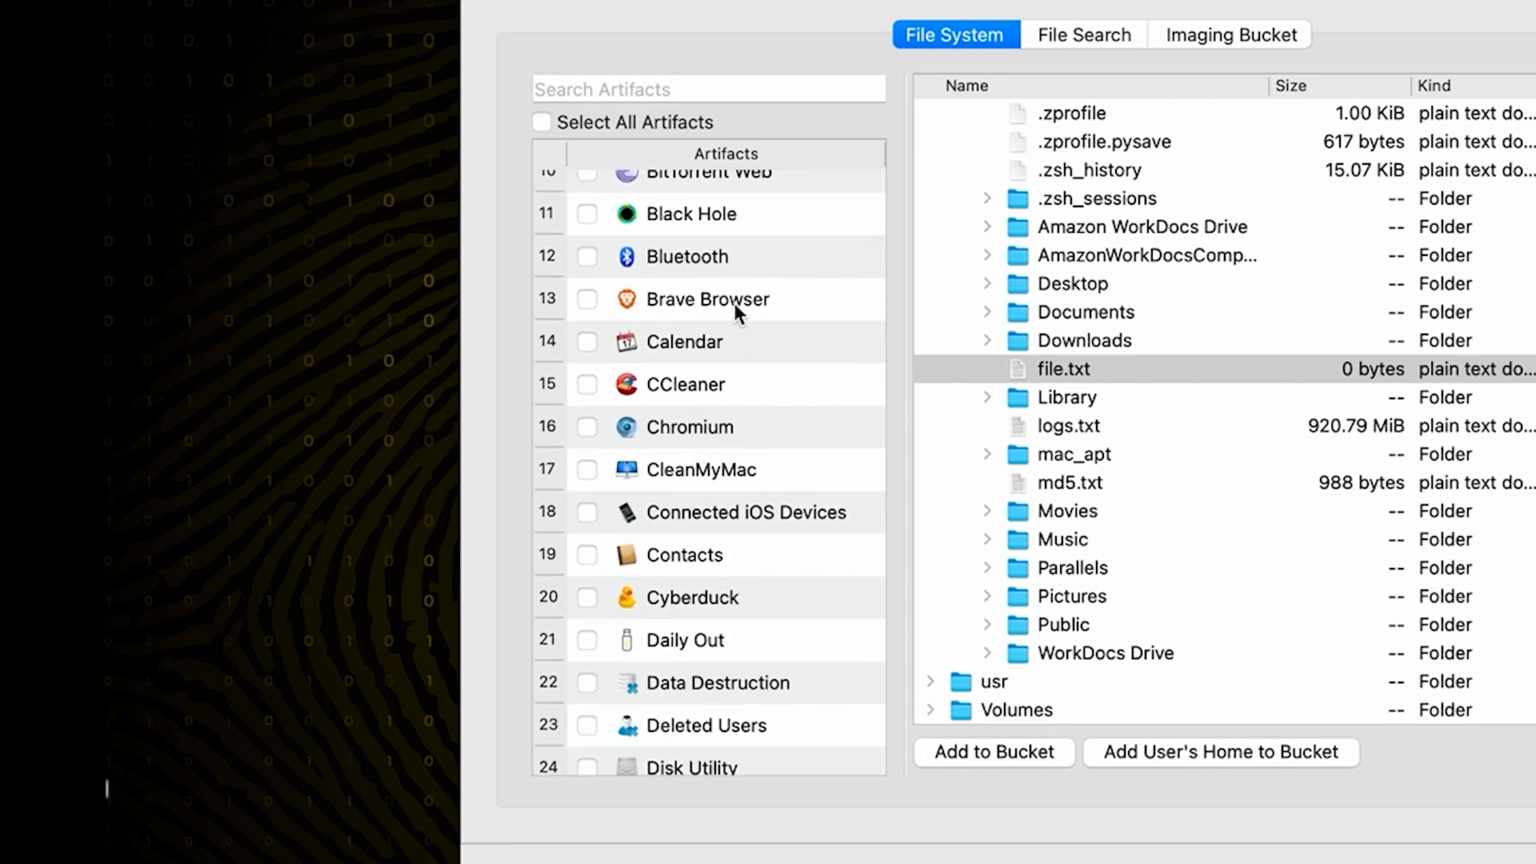
{"action": "mouse_move", "coordinate": [779, 317]}
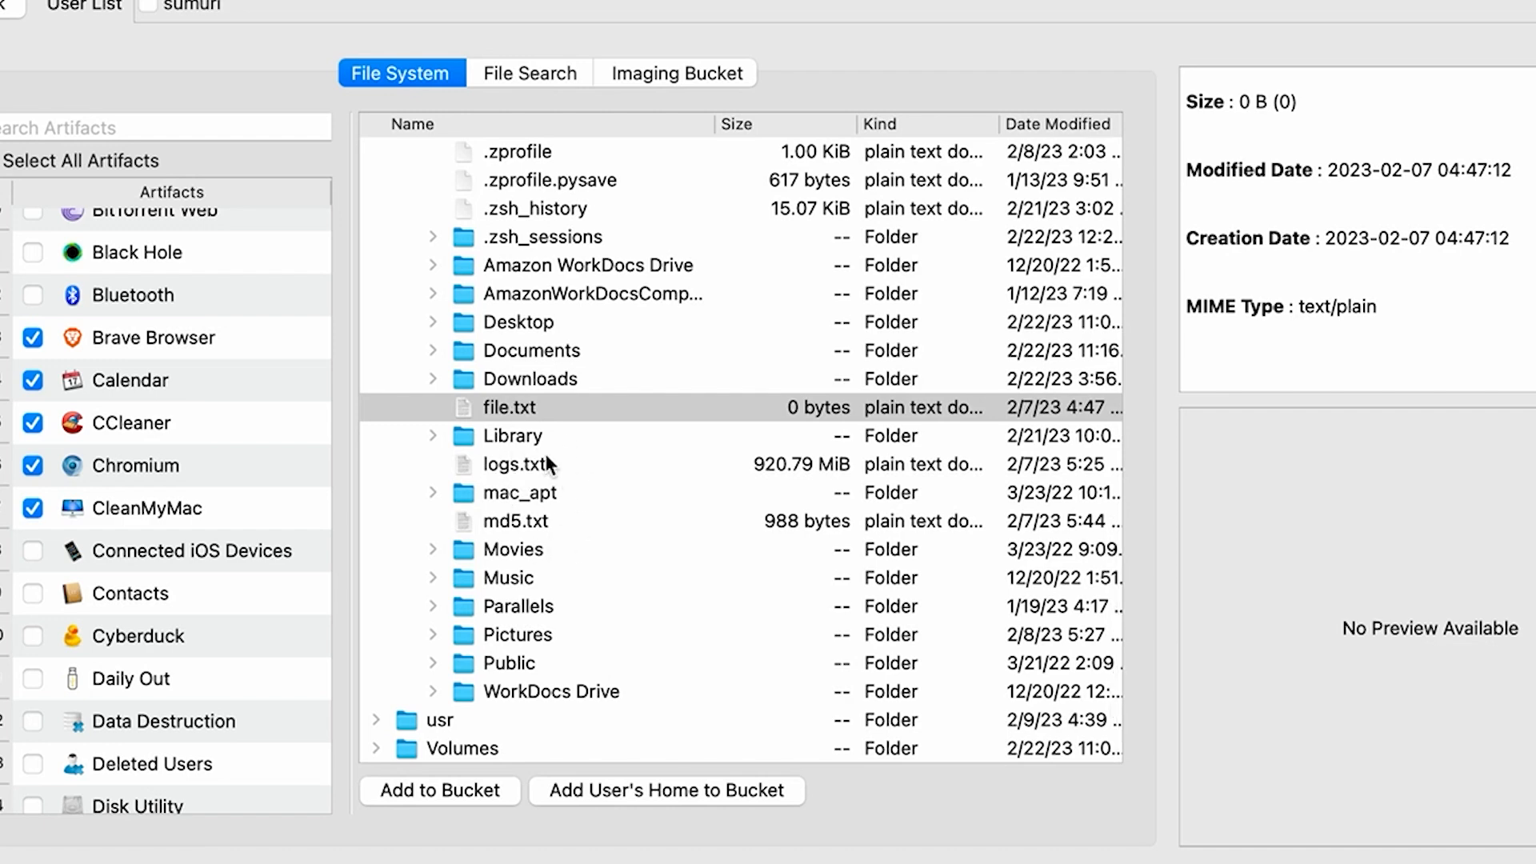
{"action": "left_click", "coordinate": [509, 407]}
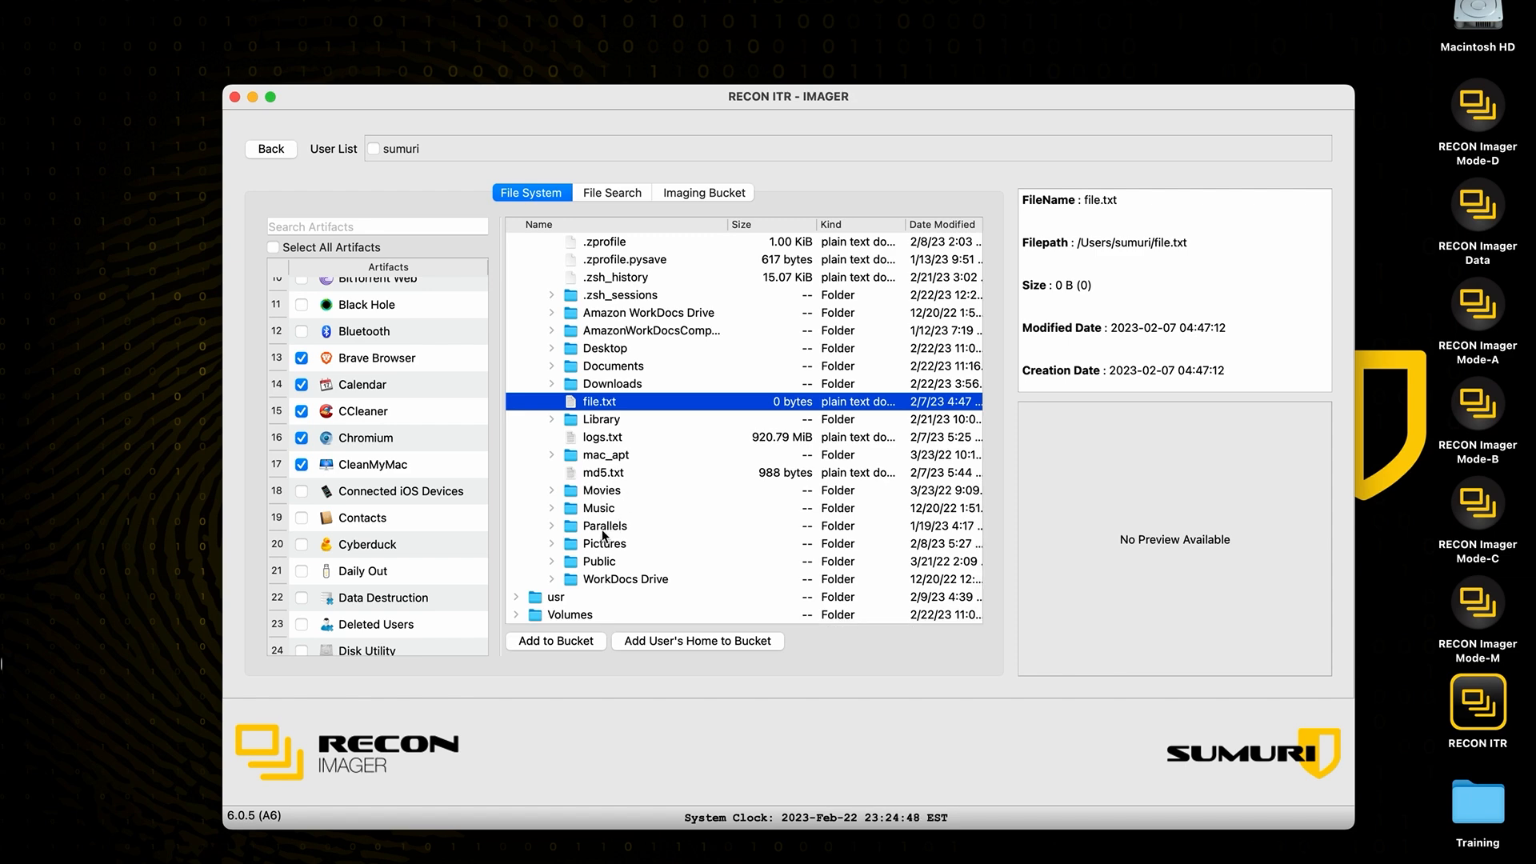
{"action": "mouse_move", "coordinate": [370, 145]}
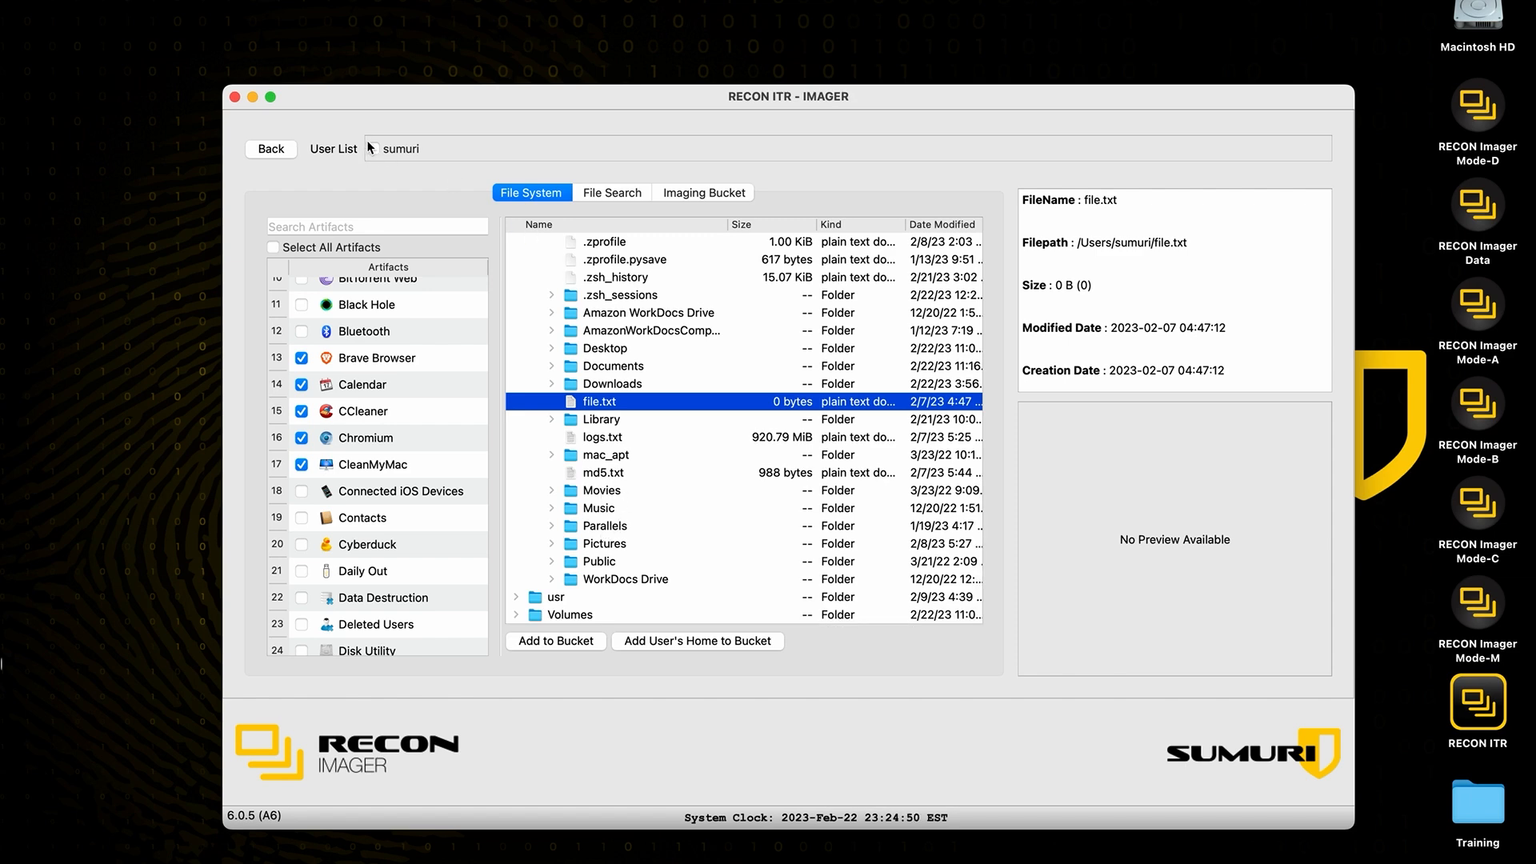
Step: Tick the sumuri user and add its home directory to the imaging bucket
{"action": "left_click", "coordinate": [374, 147]}
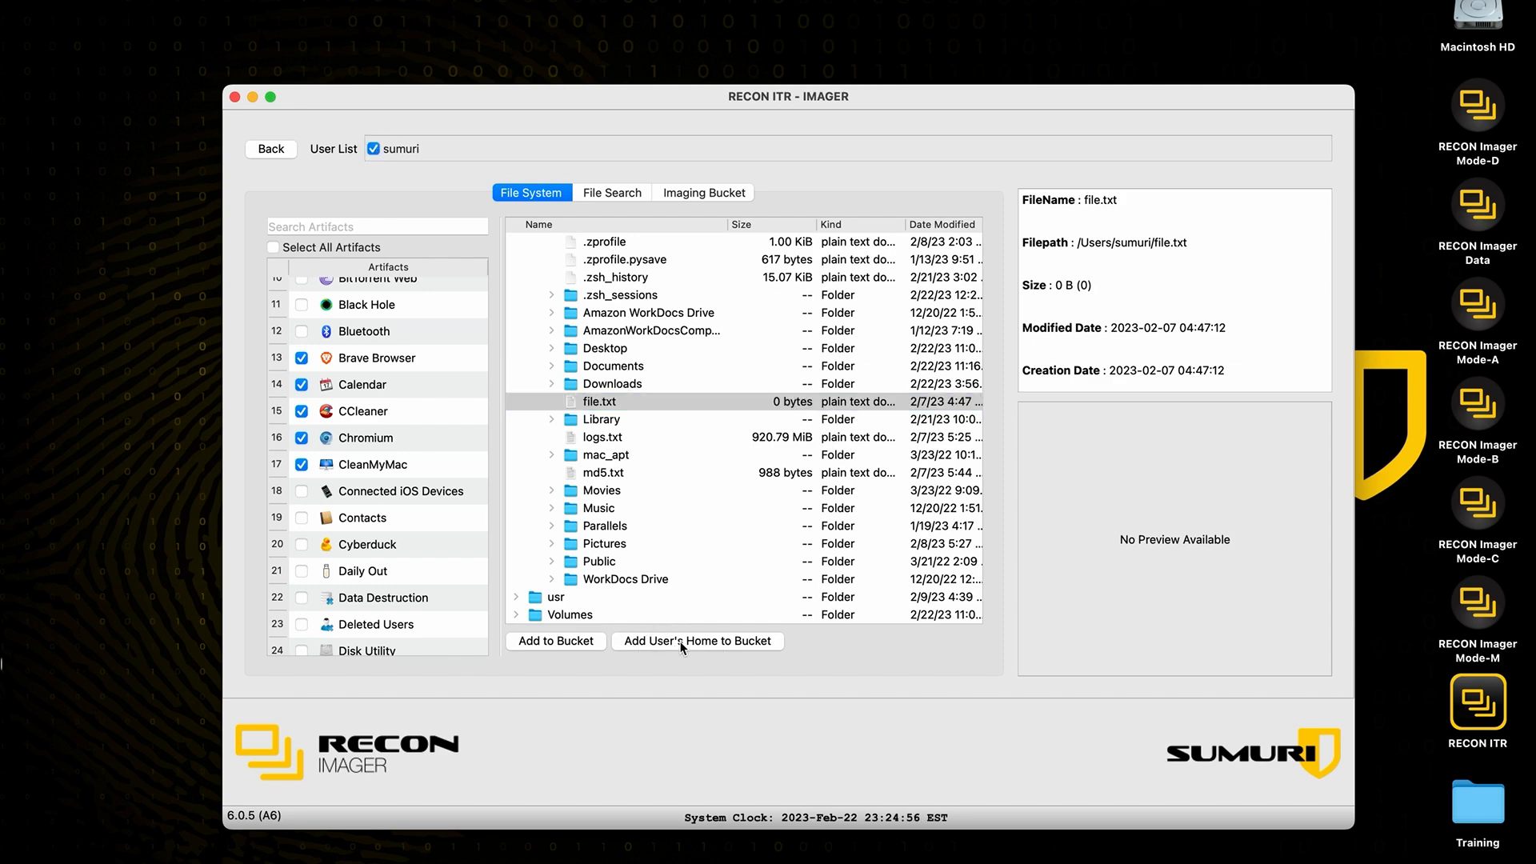
{"action": "left_click", "coordinate": [696, 640]}
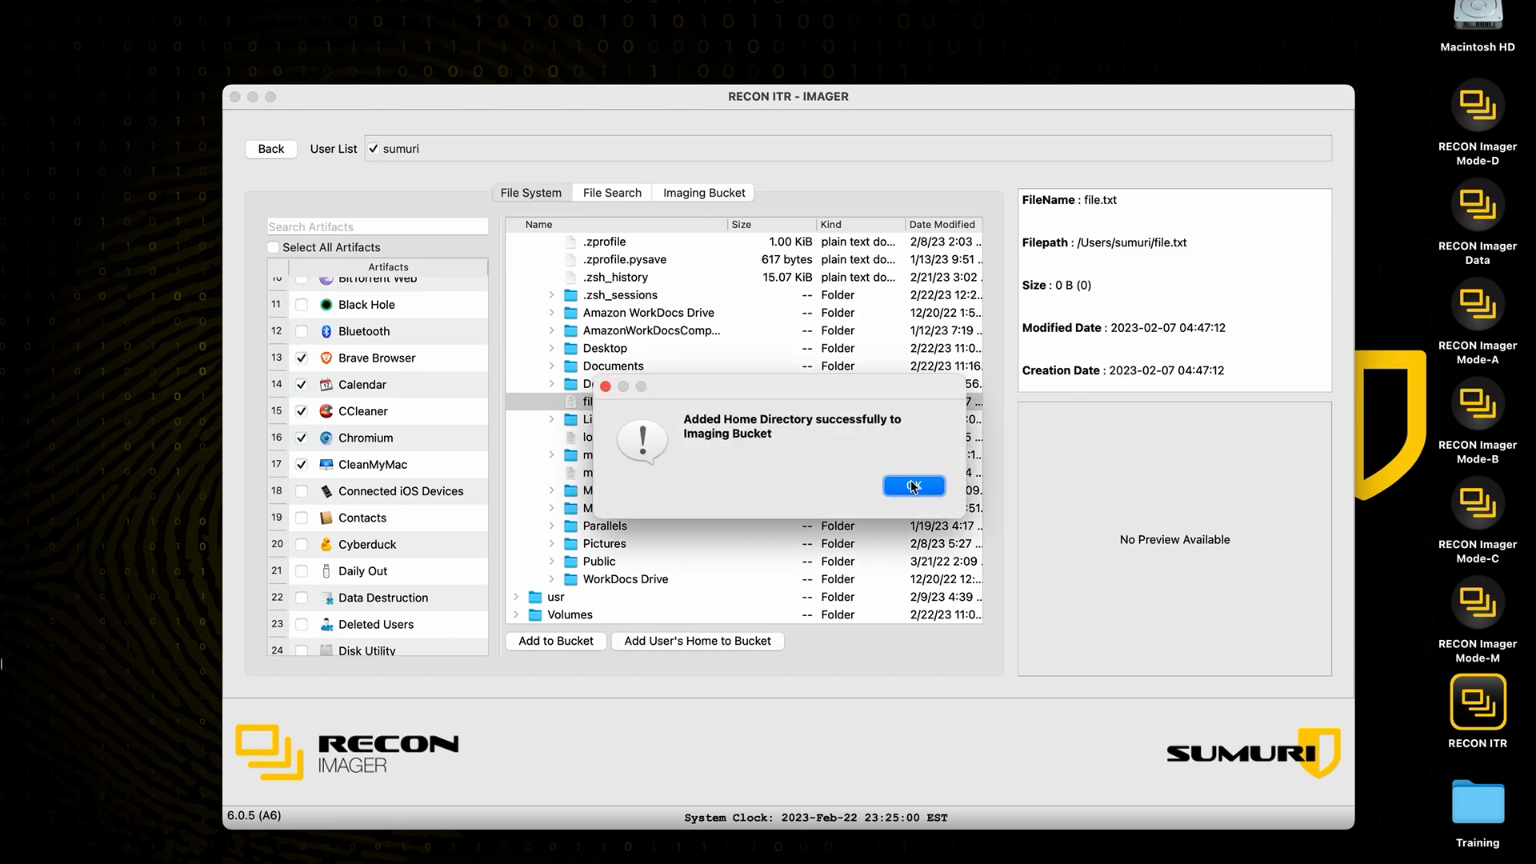
Step: Enter ".docx" as the file name in the File Search pane
{"action": "left_click", "coordinate": [911, 487]}
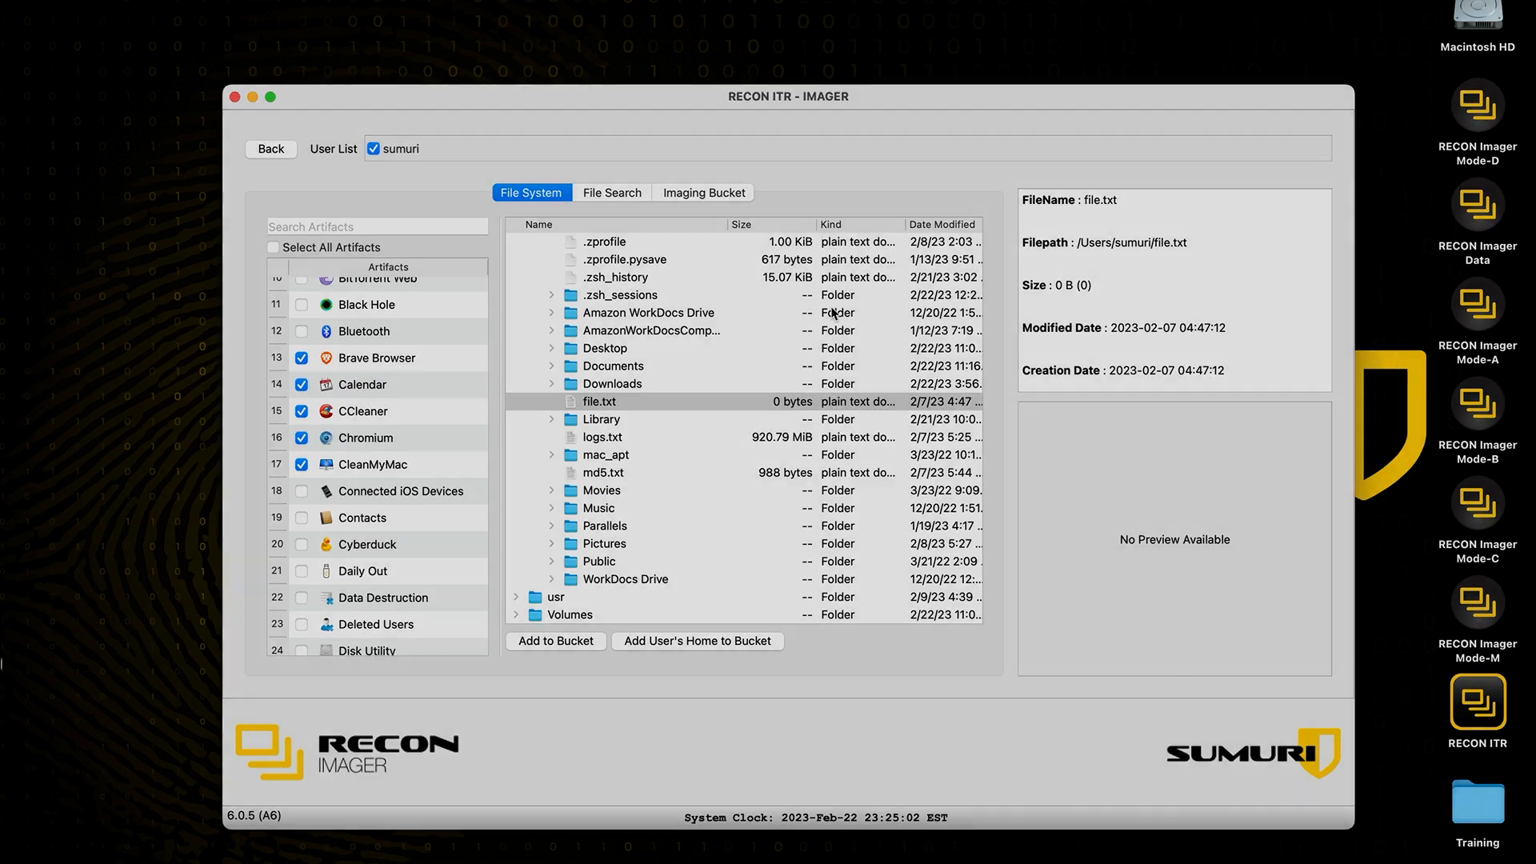
{"action": "left_click", "coordinate": [611, 192]}
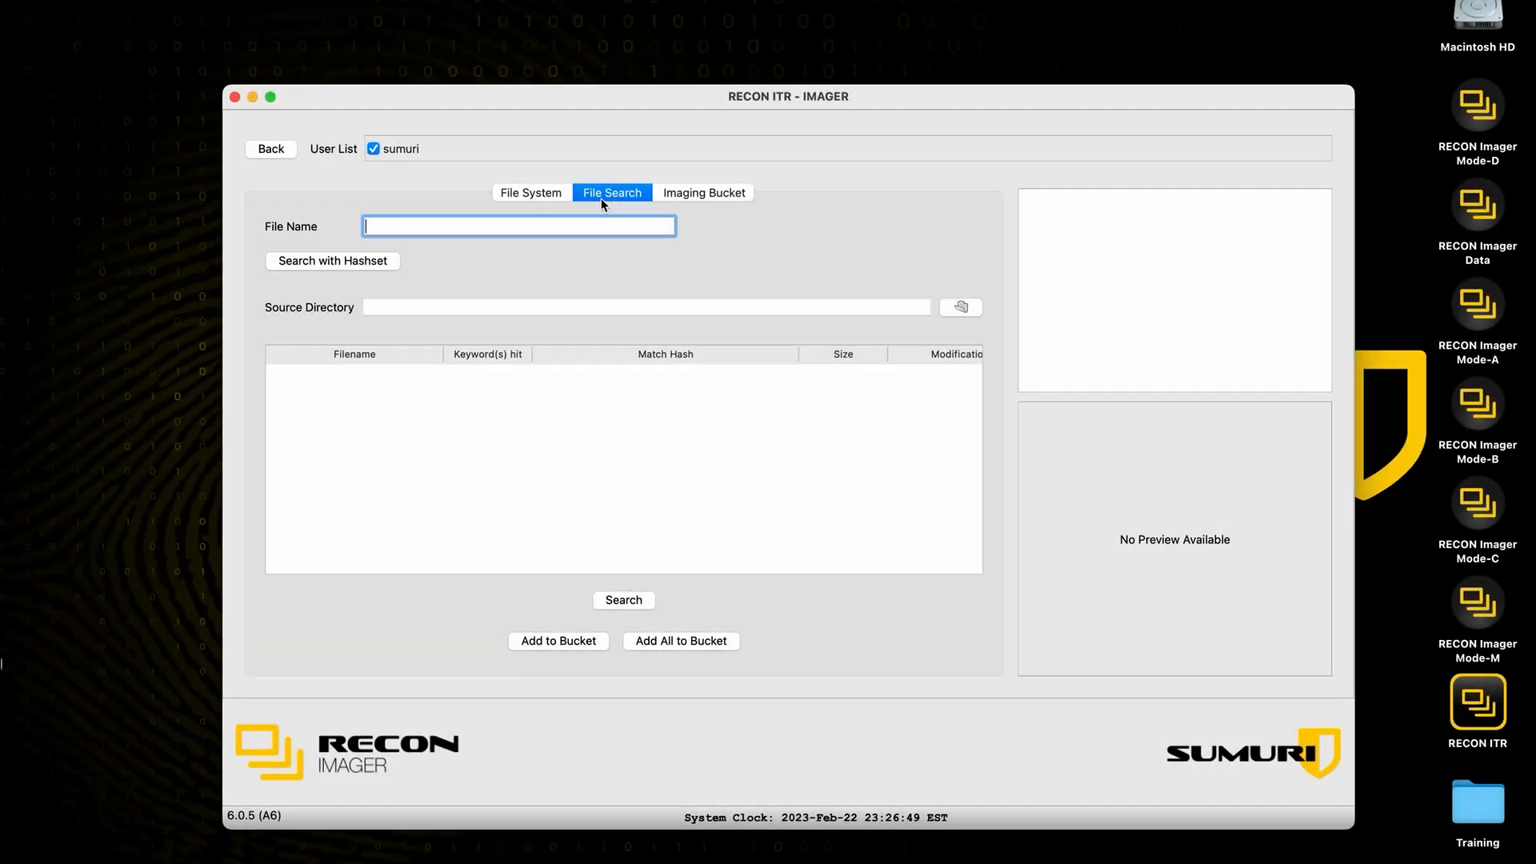
{"action": "mouse_move", "coordinate": [708, 230]}
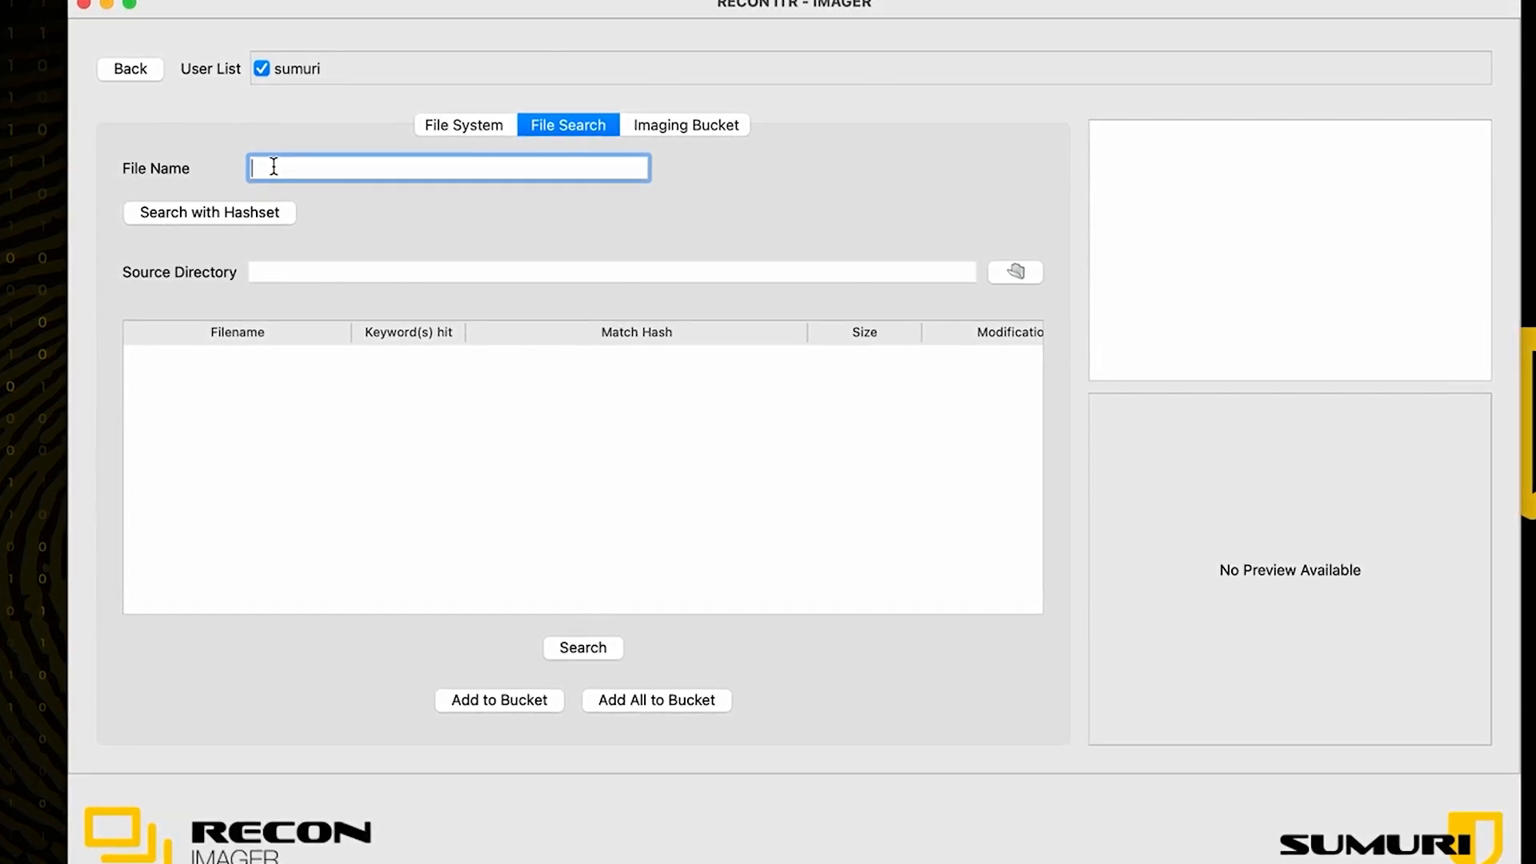
{"action": "type", "text": ".docx"}
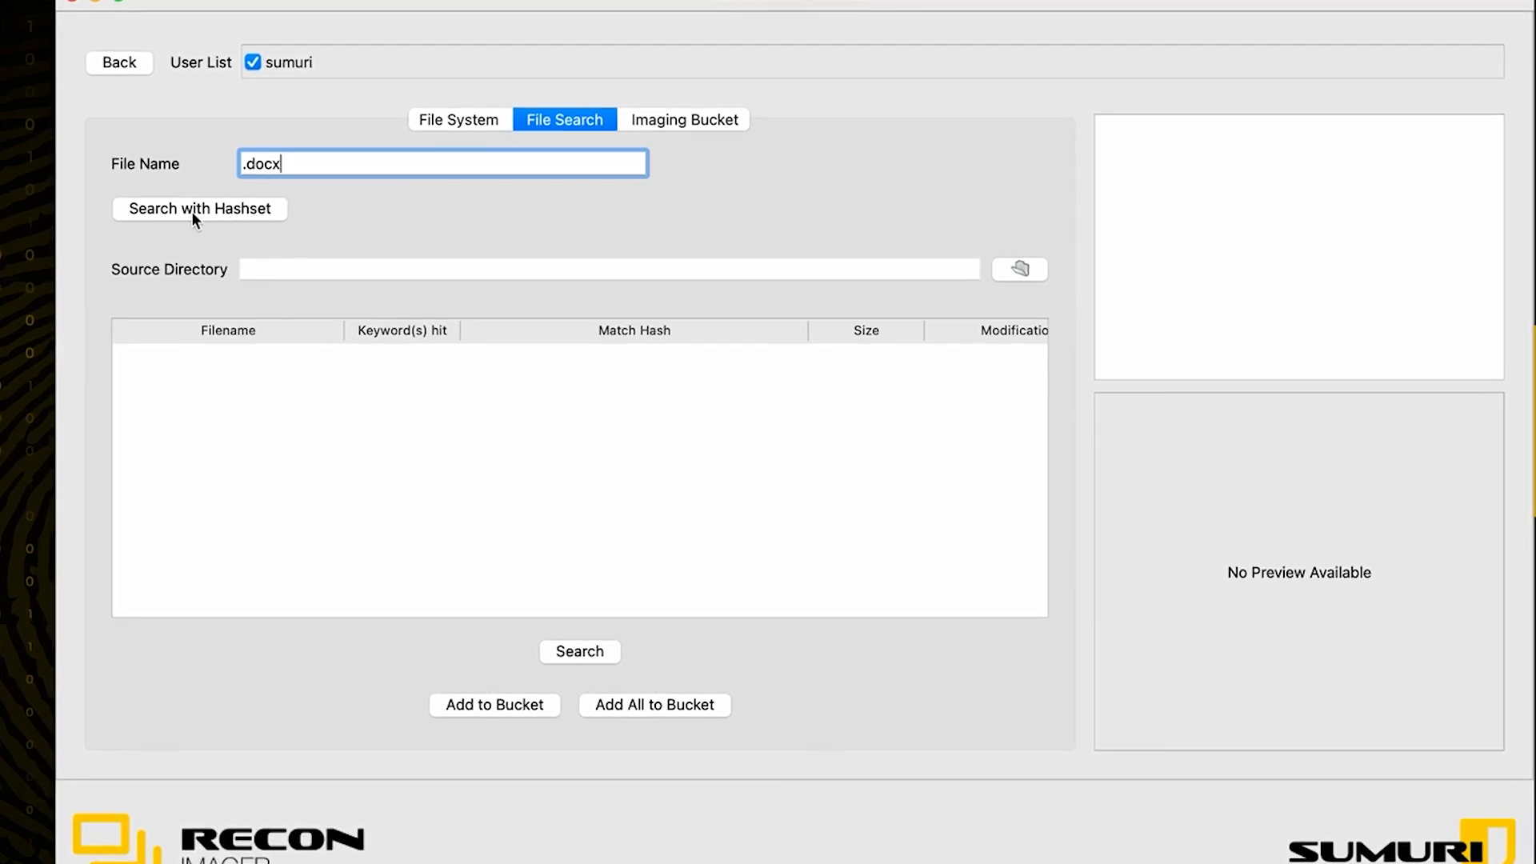
{"action": "left_click", "coordinate": [200, 208]}
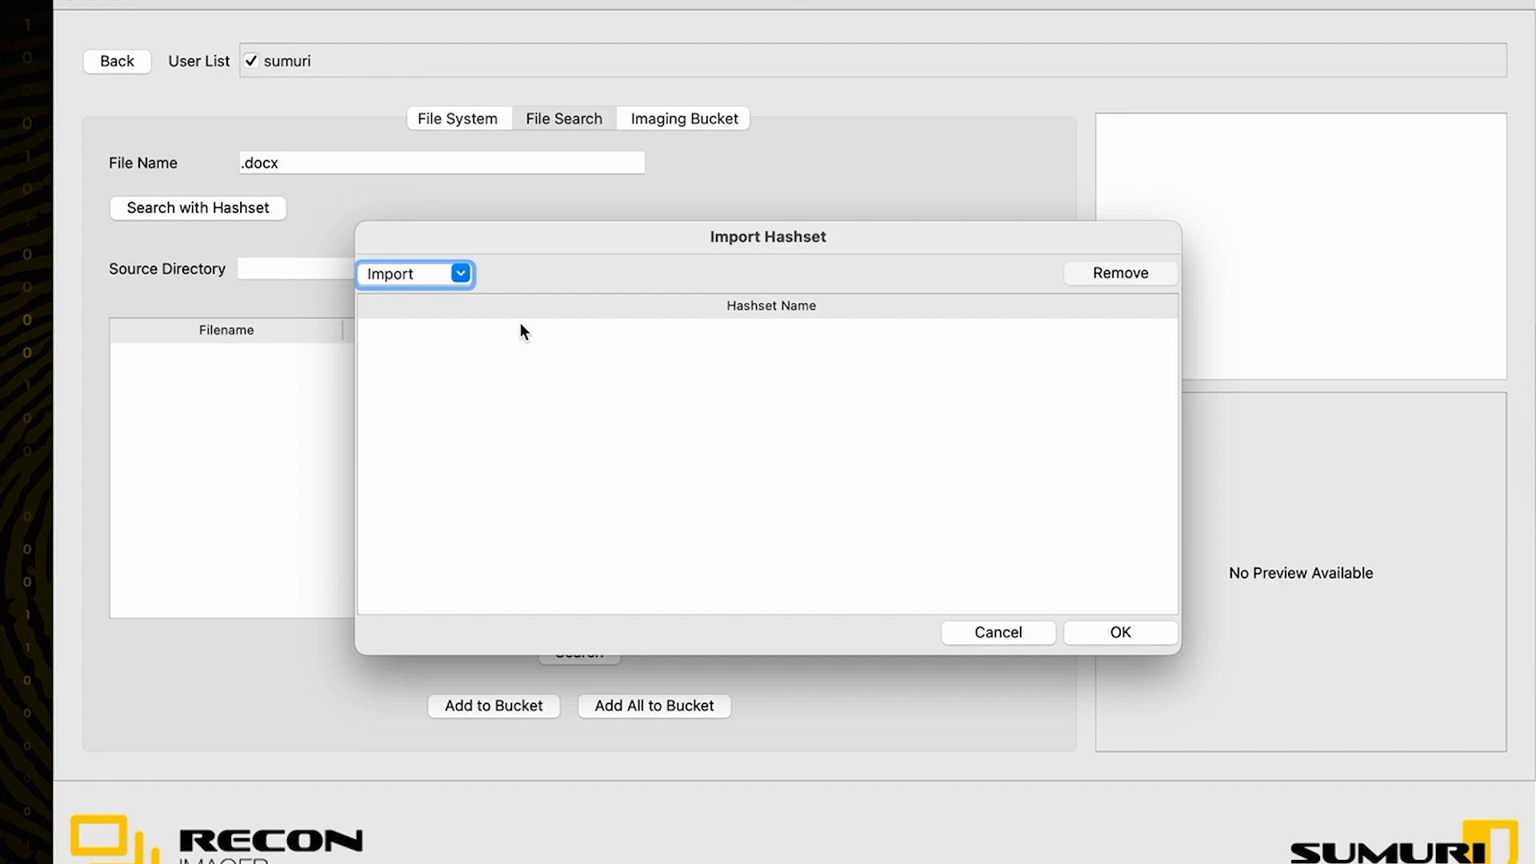
{"action": "left_click", "coordinate": [413, 273]}
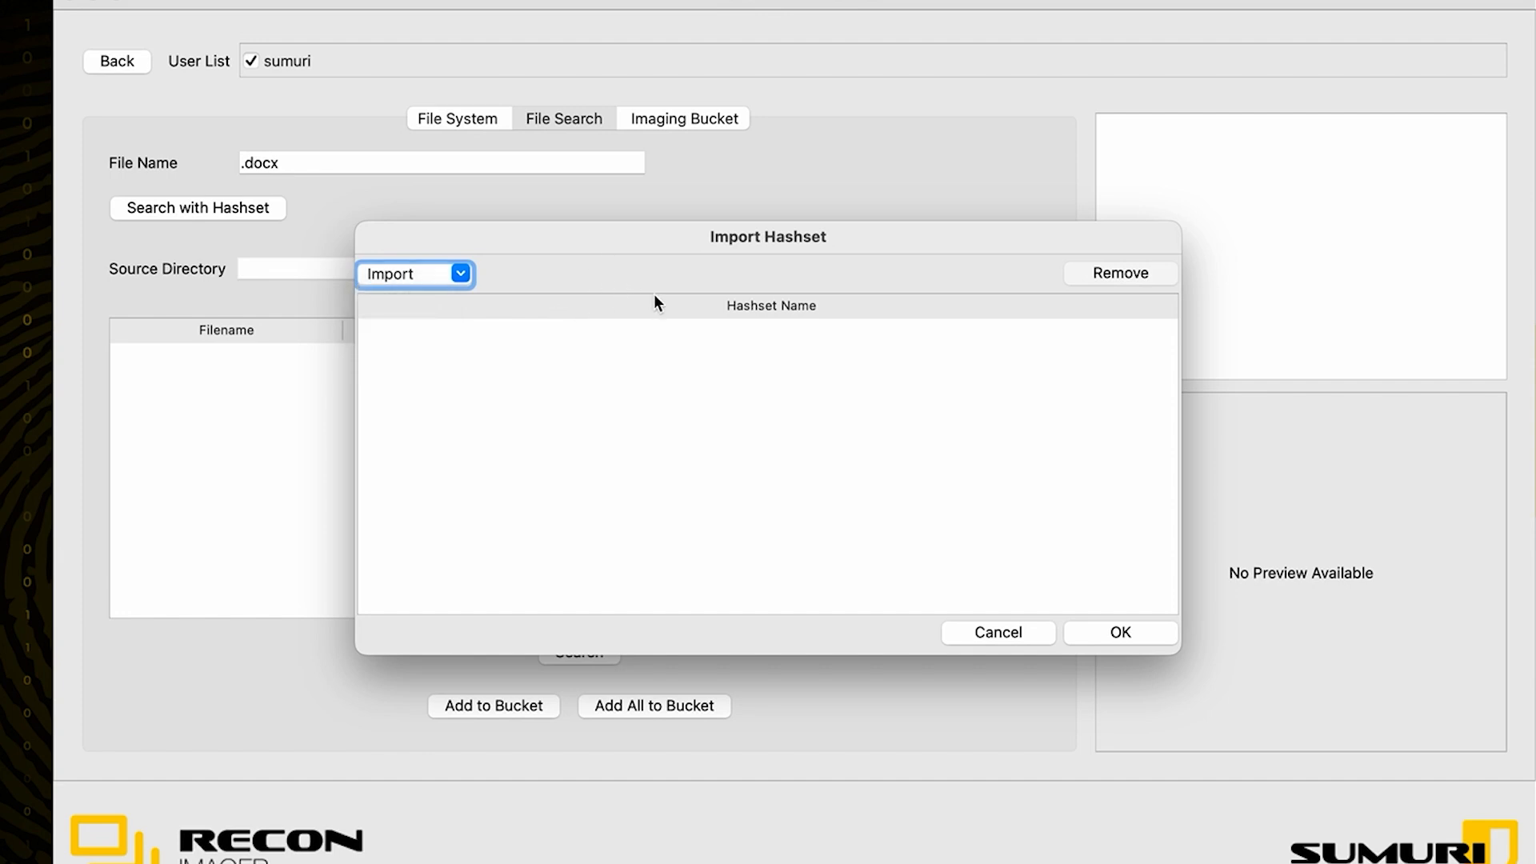
{"action": "mouse_move", "coordinate": [955, 622]}
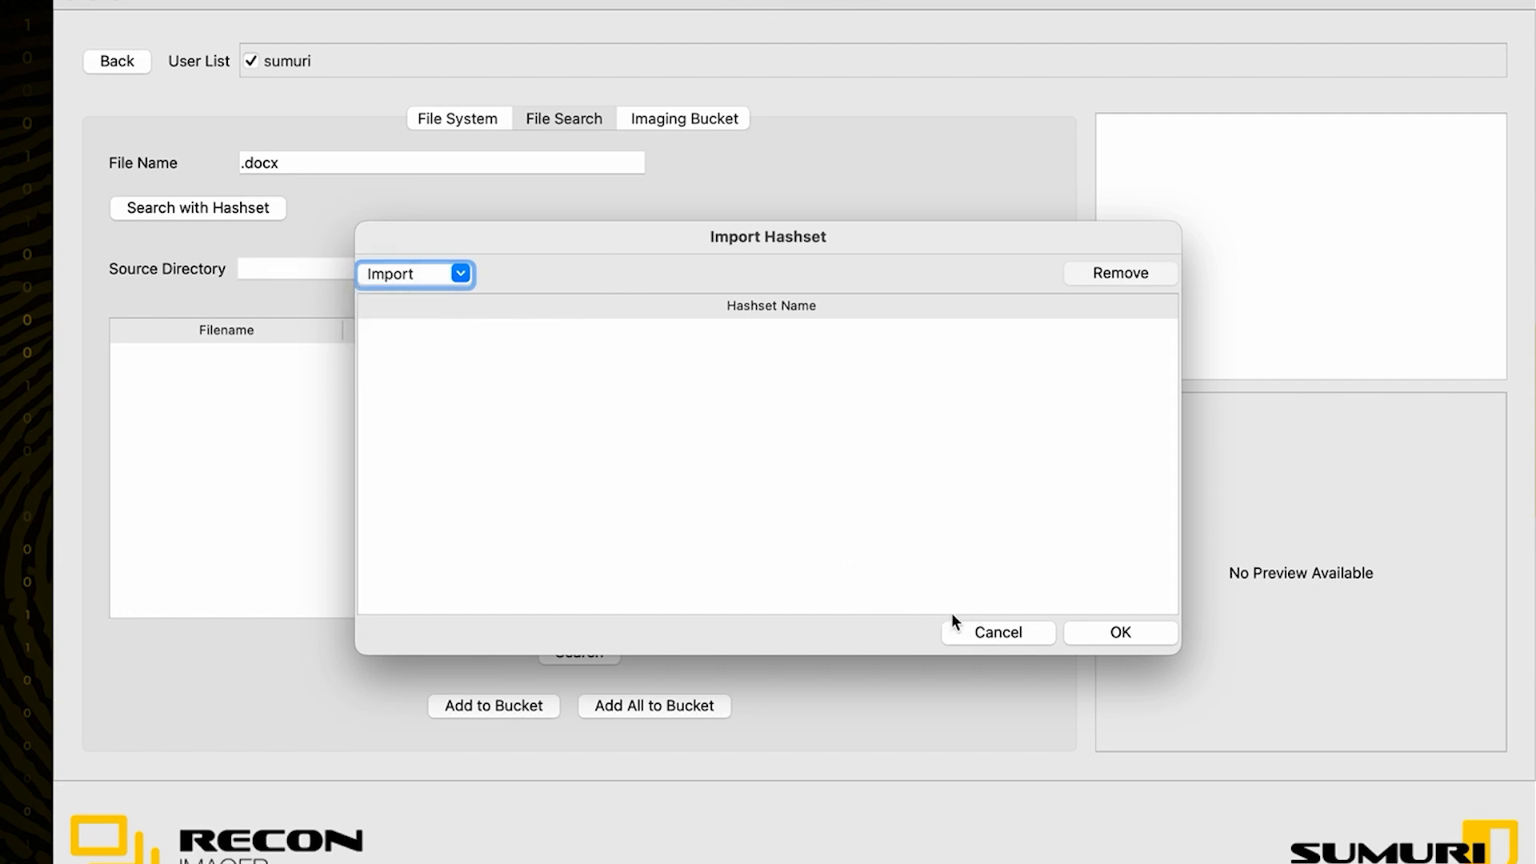
{"action": "left_click", "coordinate": [997, 632]}
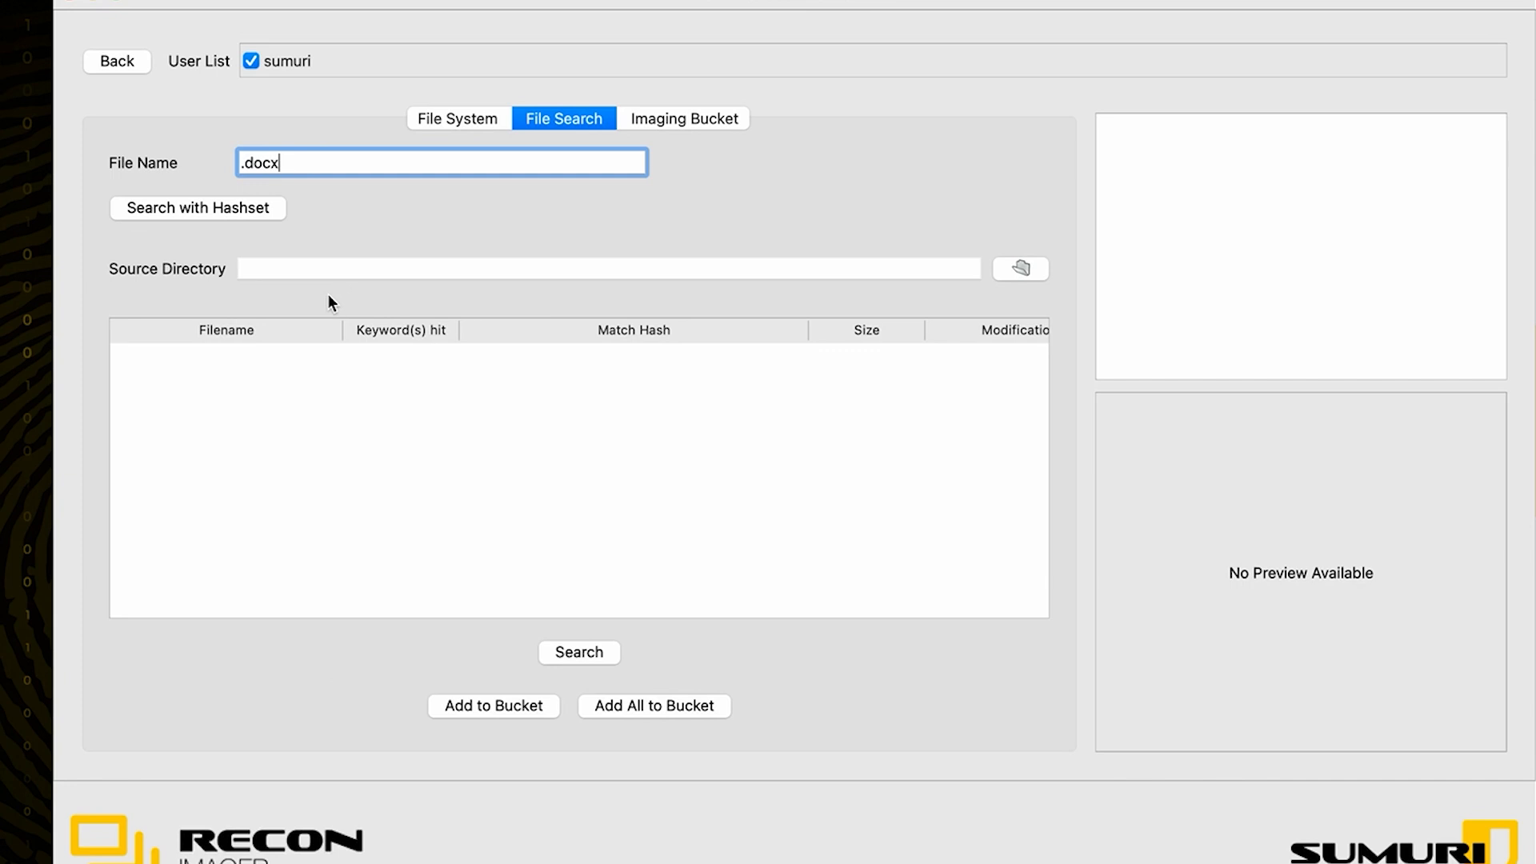
{"action": "mouse_move", "coordinate": [164, 273]}
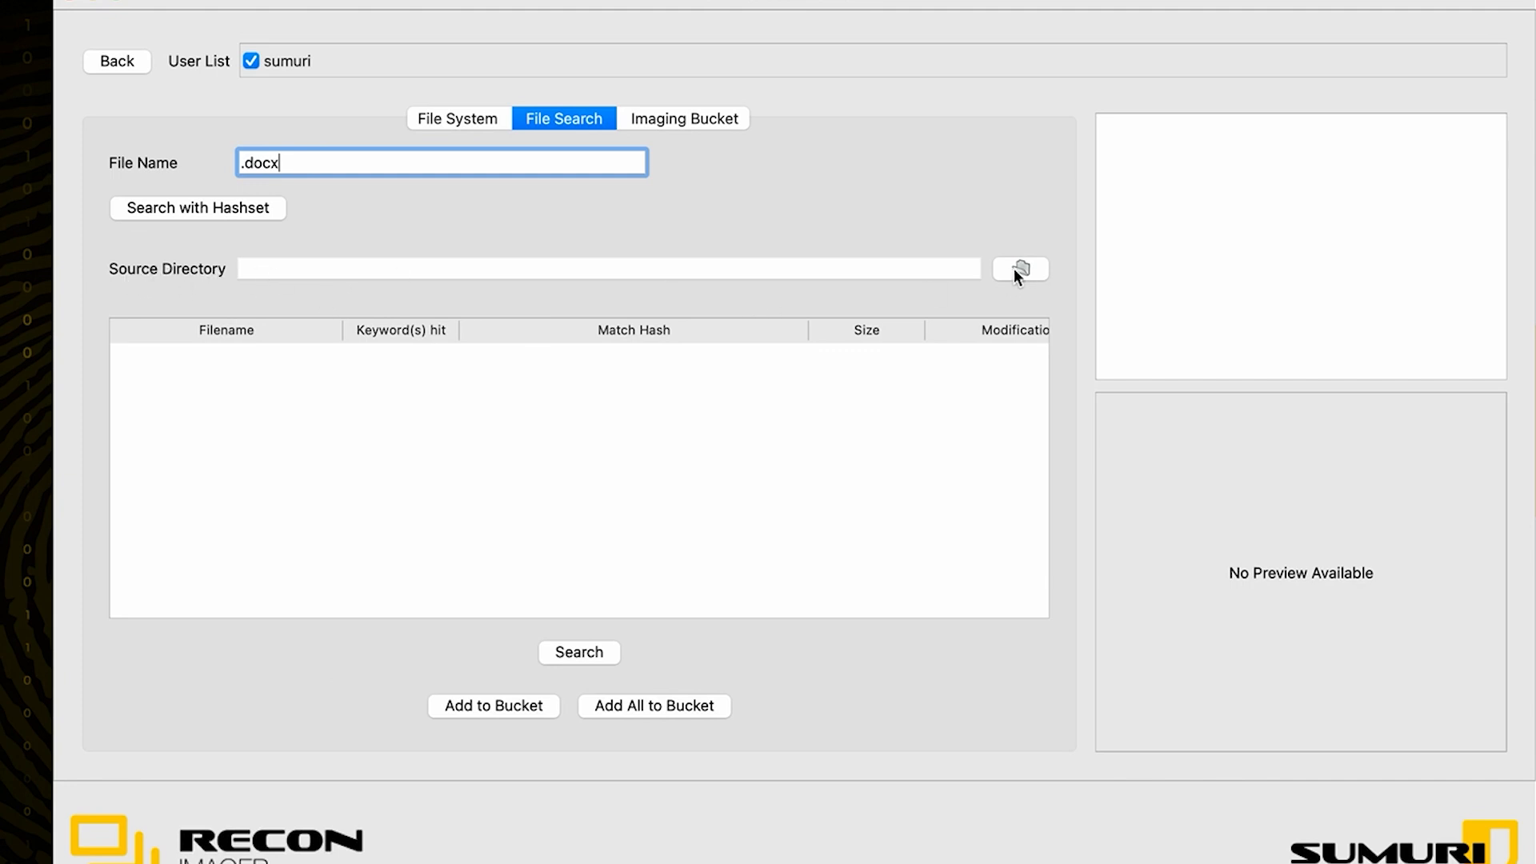
Step: Set the search's source directory to the sumuri home folder /Users/sumuri
{"action": "left_click", "coordinate": [1019, 269]}
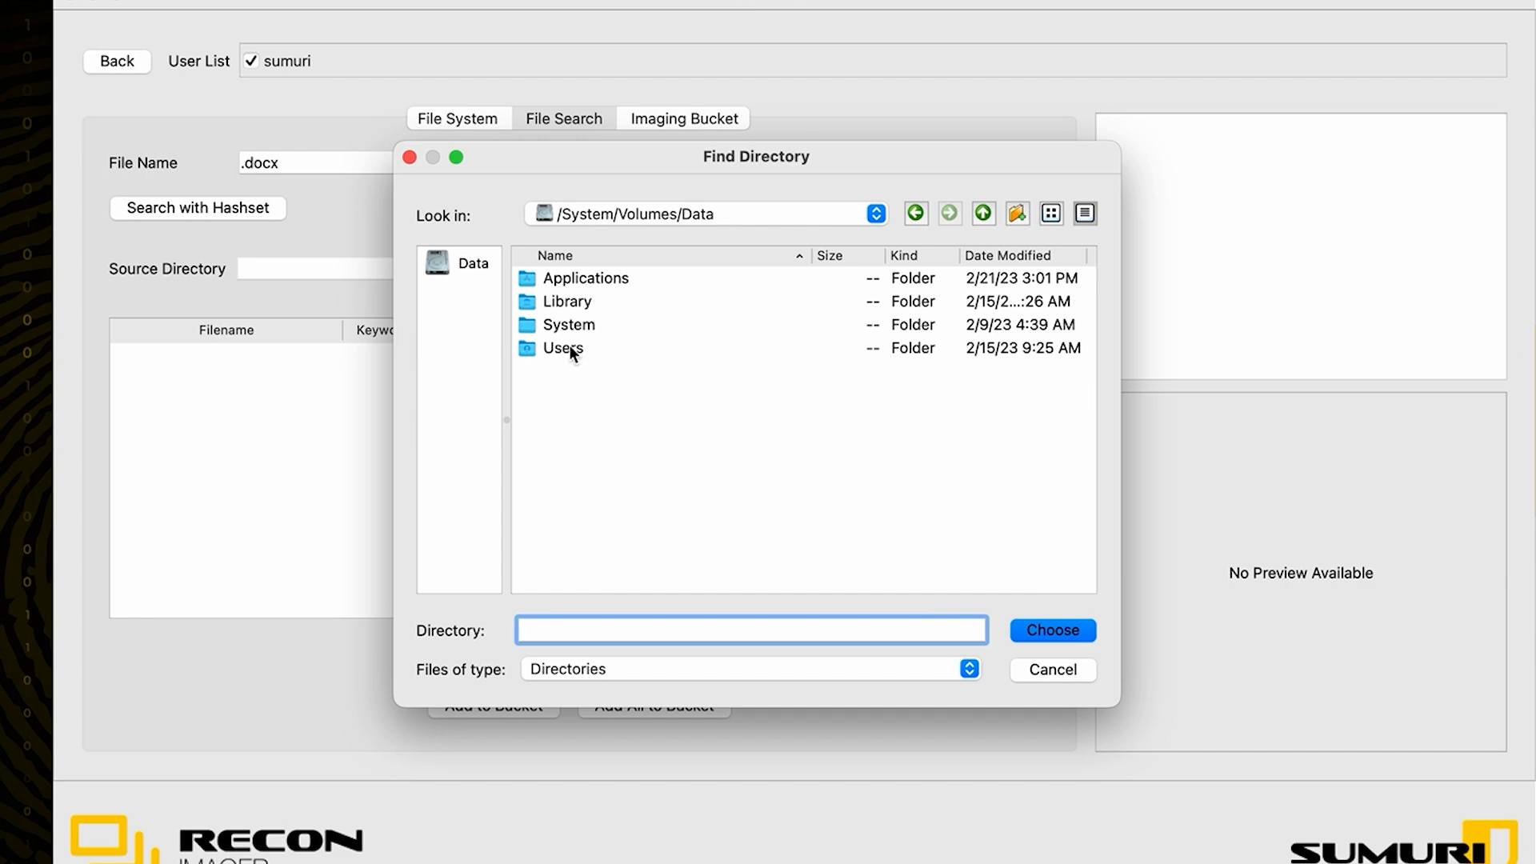
{"action": "double_click", "coordinate": [562, 348]}
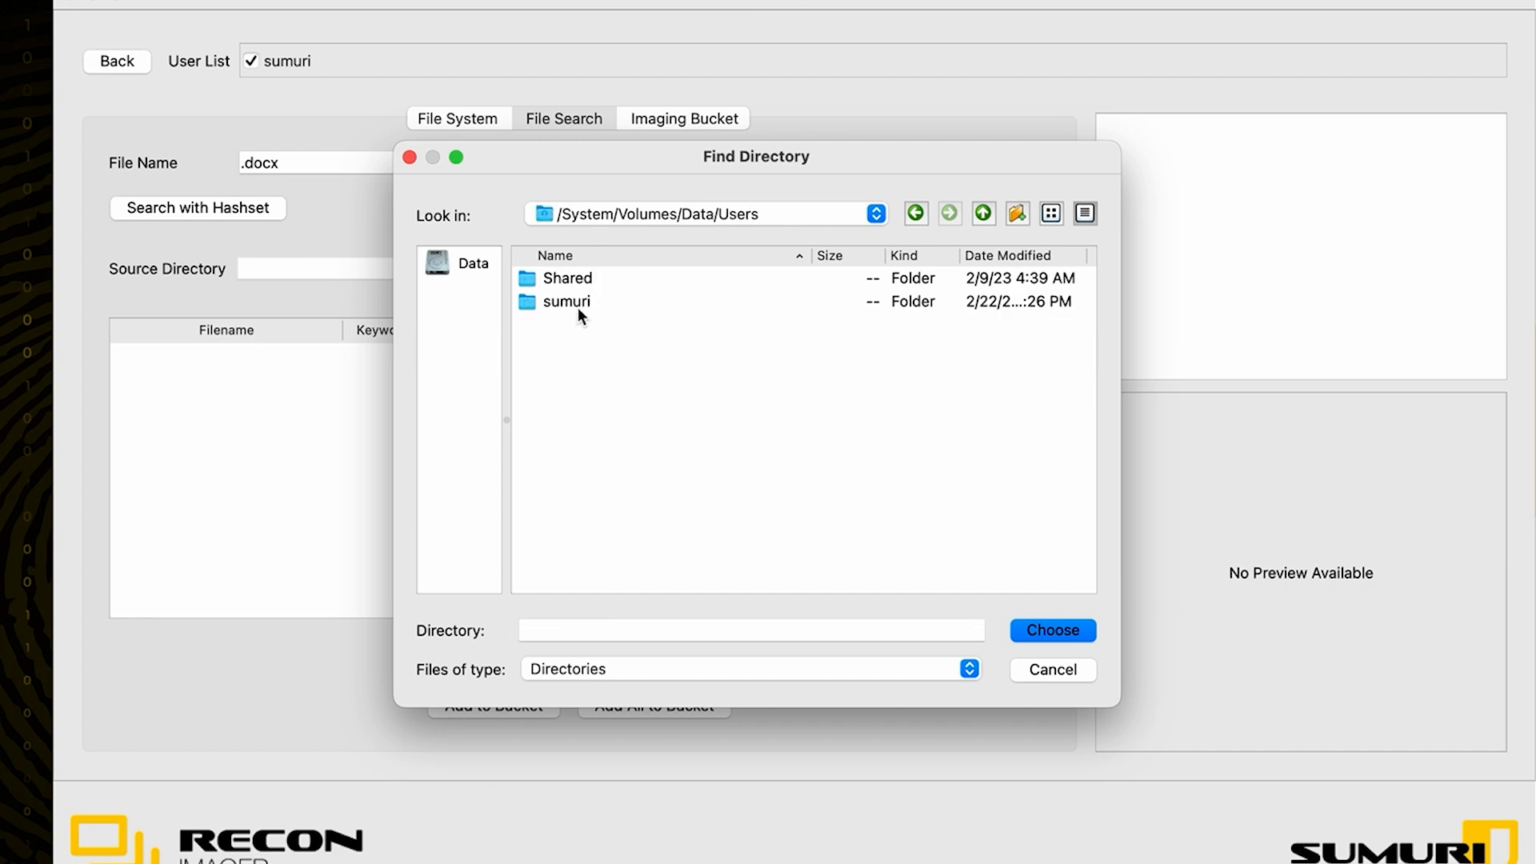
{"action": "left_click", "coordinate": [565, 301]}
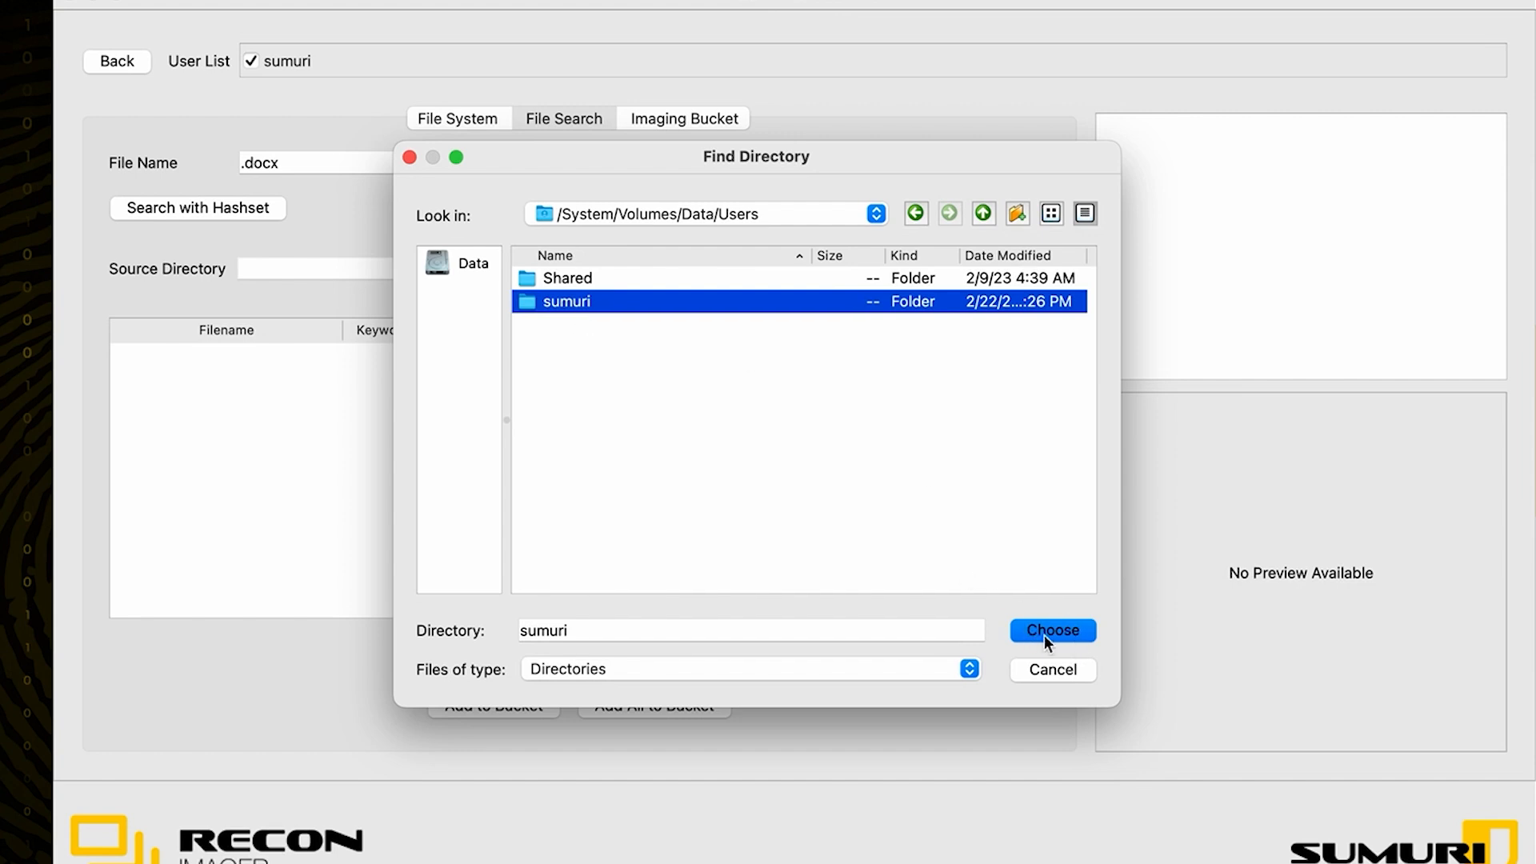
{"action": "left_click", "coordinate": [1053, 630]}
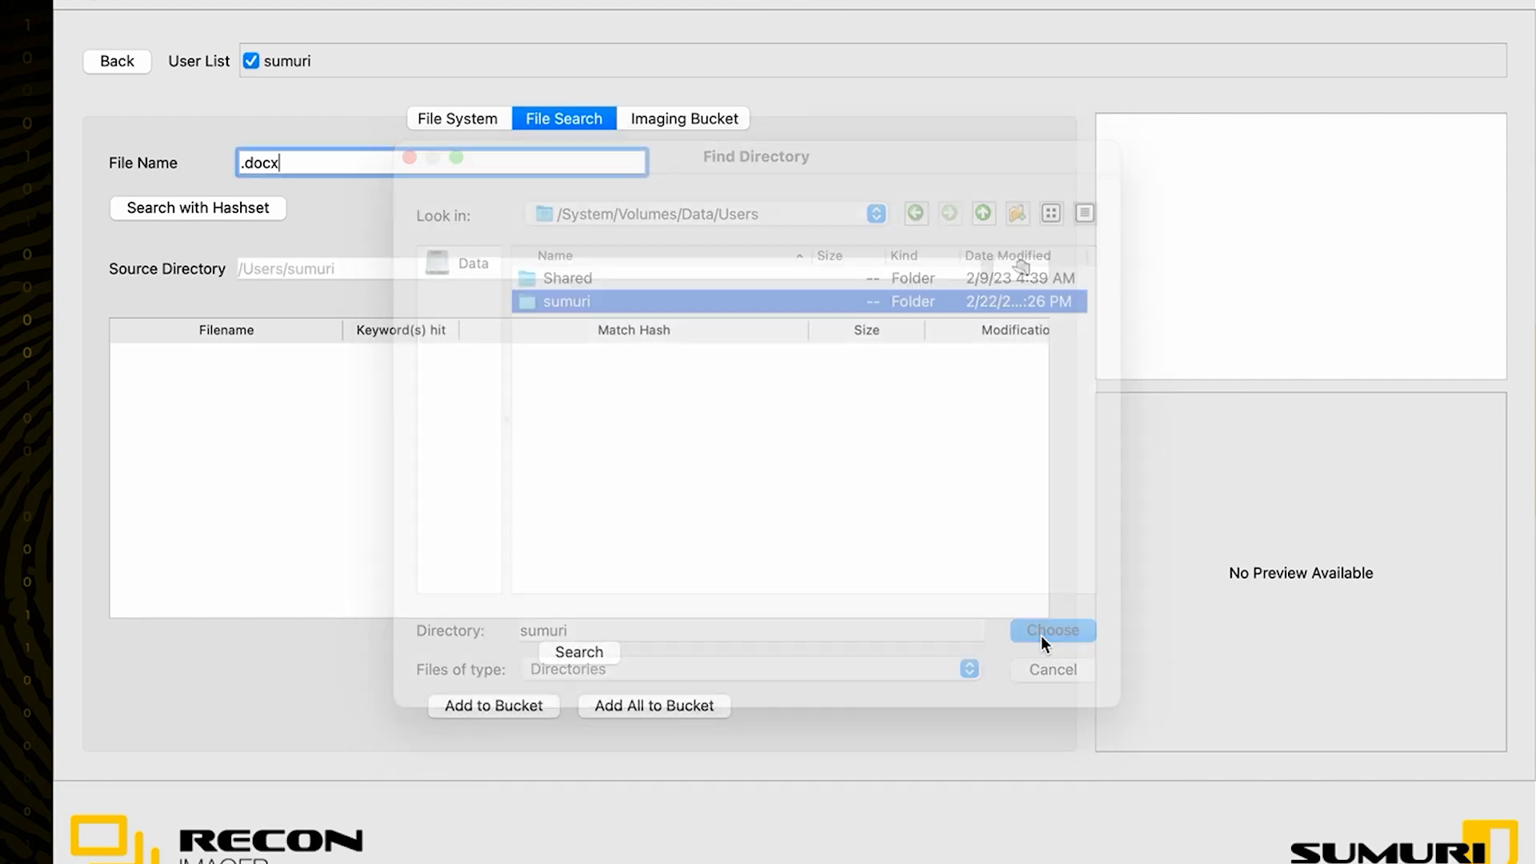
{"action": "left_click", "coordinate": [1053, 631]}
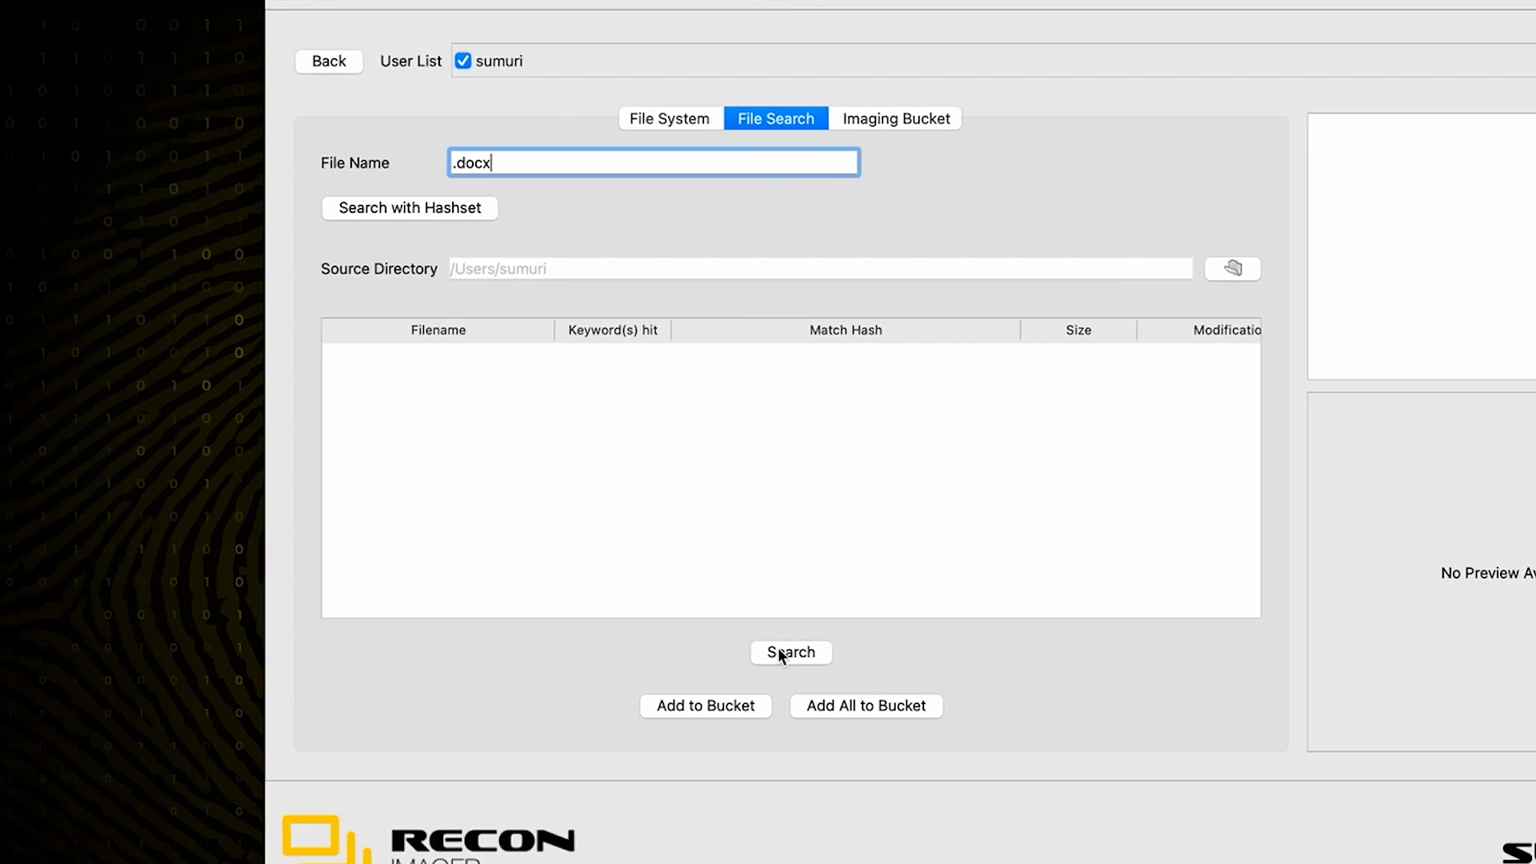
Step: Run the .docx search over the home folder and inspect the first matching document
{"action": "left_click", "coordinate": [791, 653]}
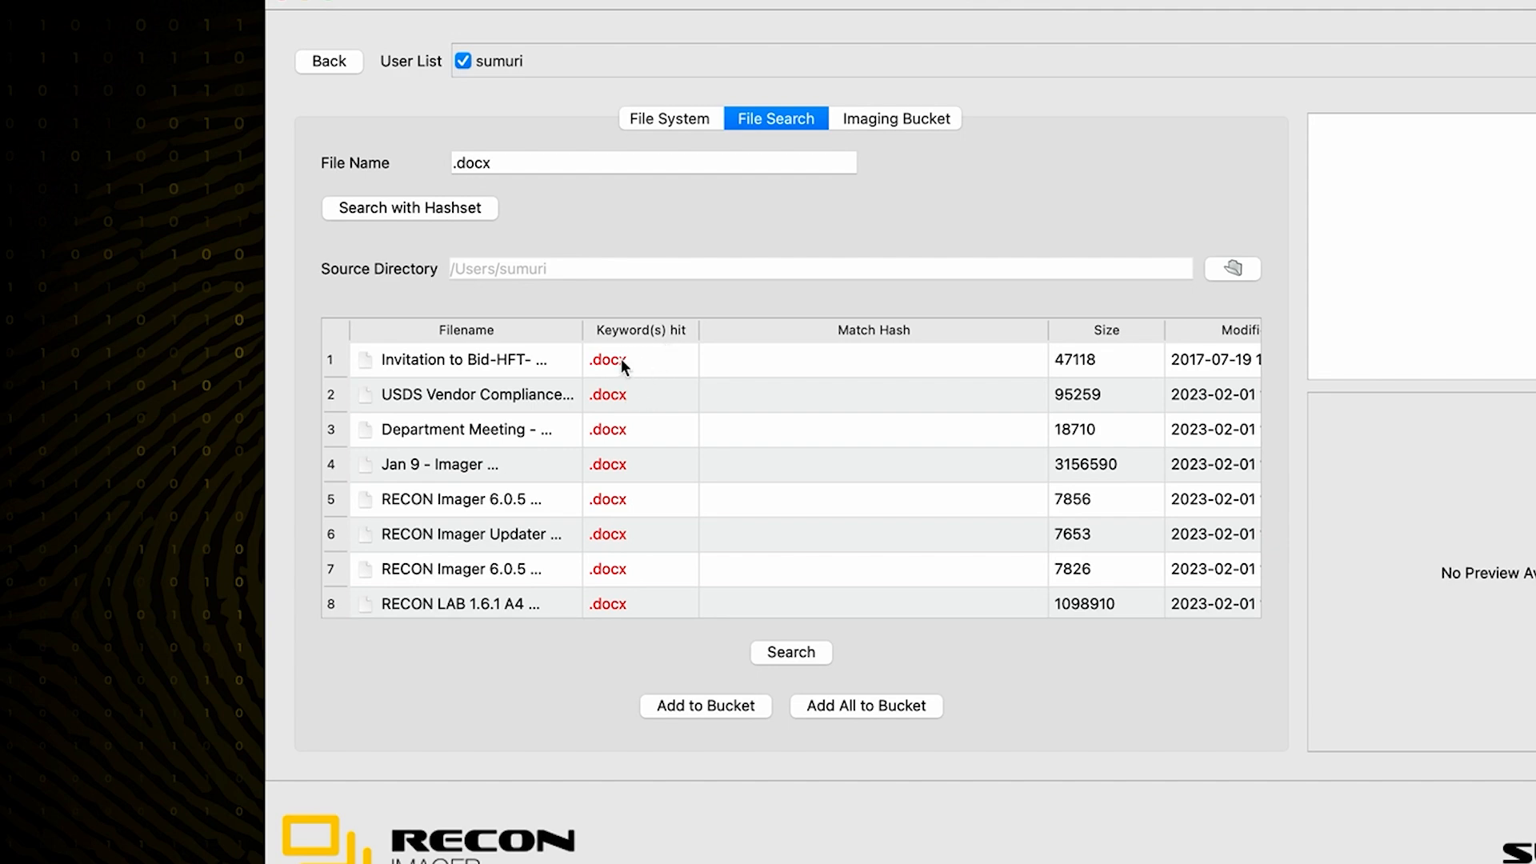
{"action": "left_click", "coordinate": [466, 360]}
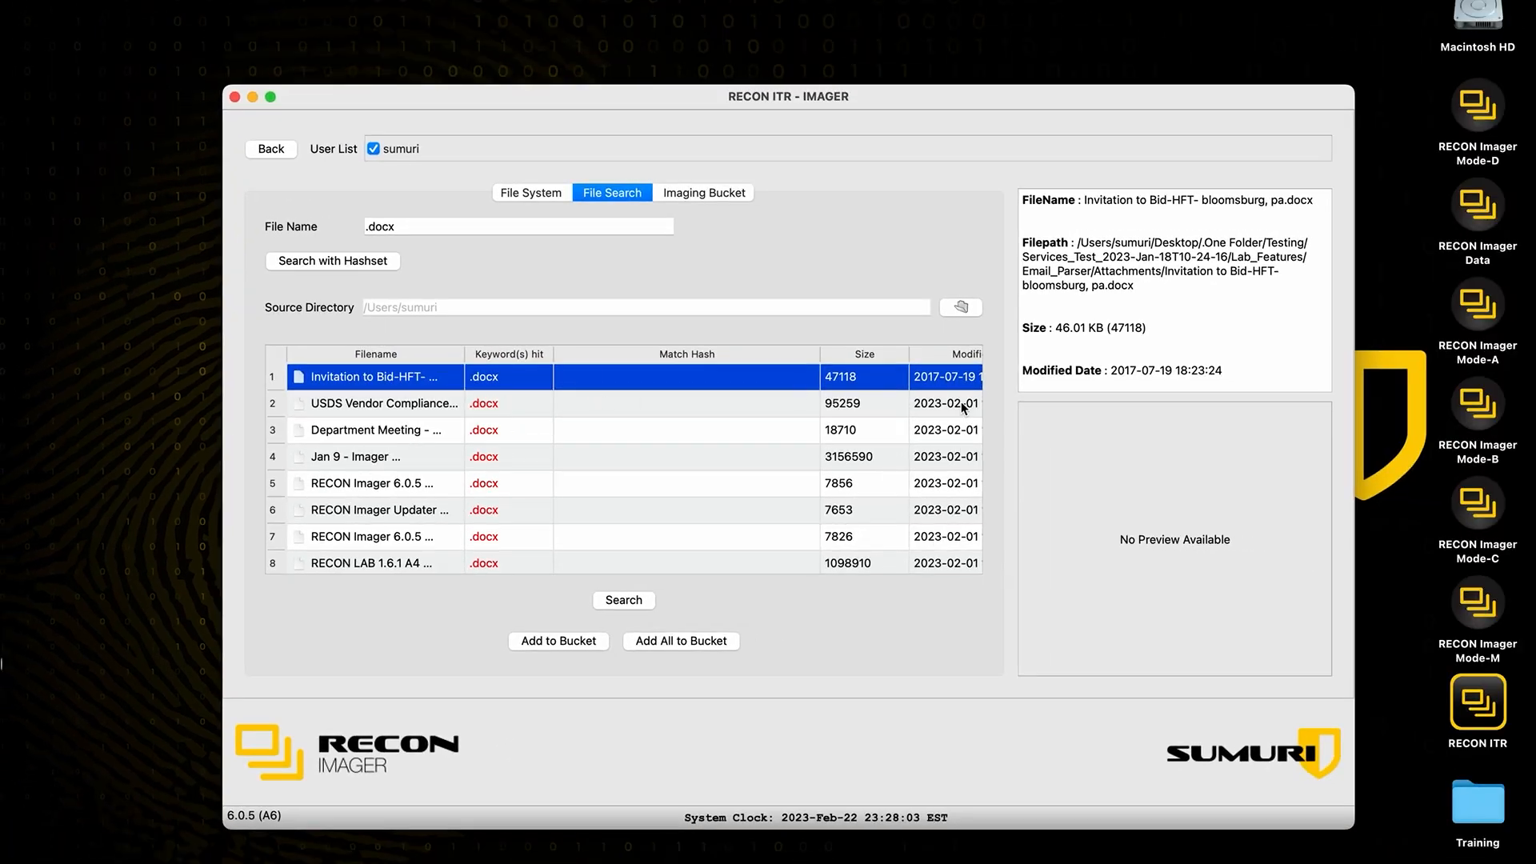
{"action": "scroll", "scroll_direction": "down", "scroll_amount": 3}
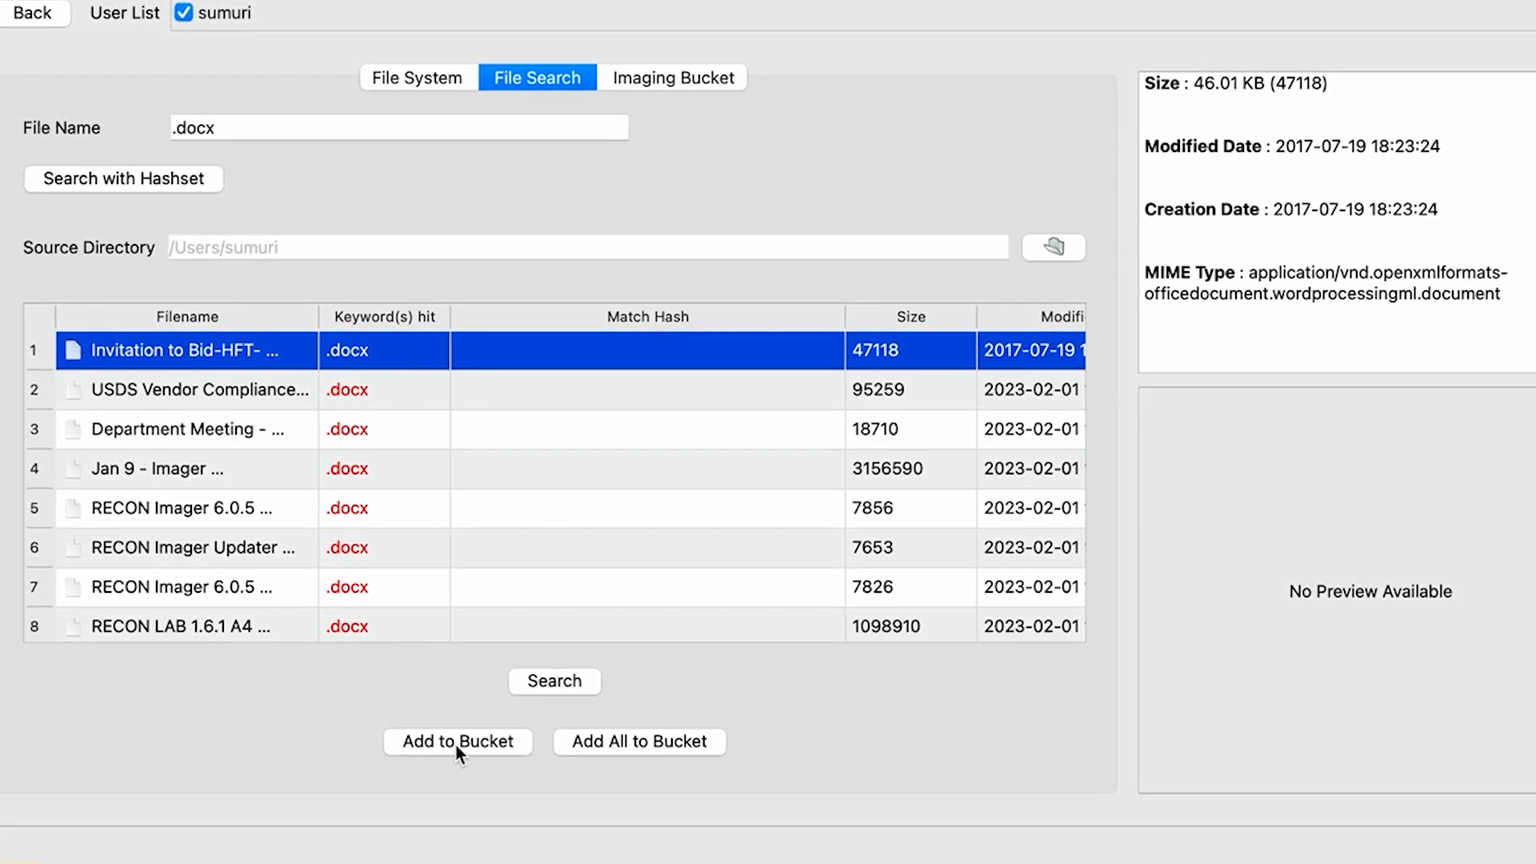
Step: Add all .docx search hits to the imaging bucket, dismissing the success alerts
{"action": "left_click", "coordinate": [460, 740]}
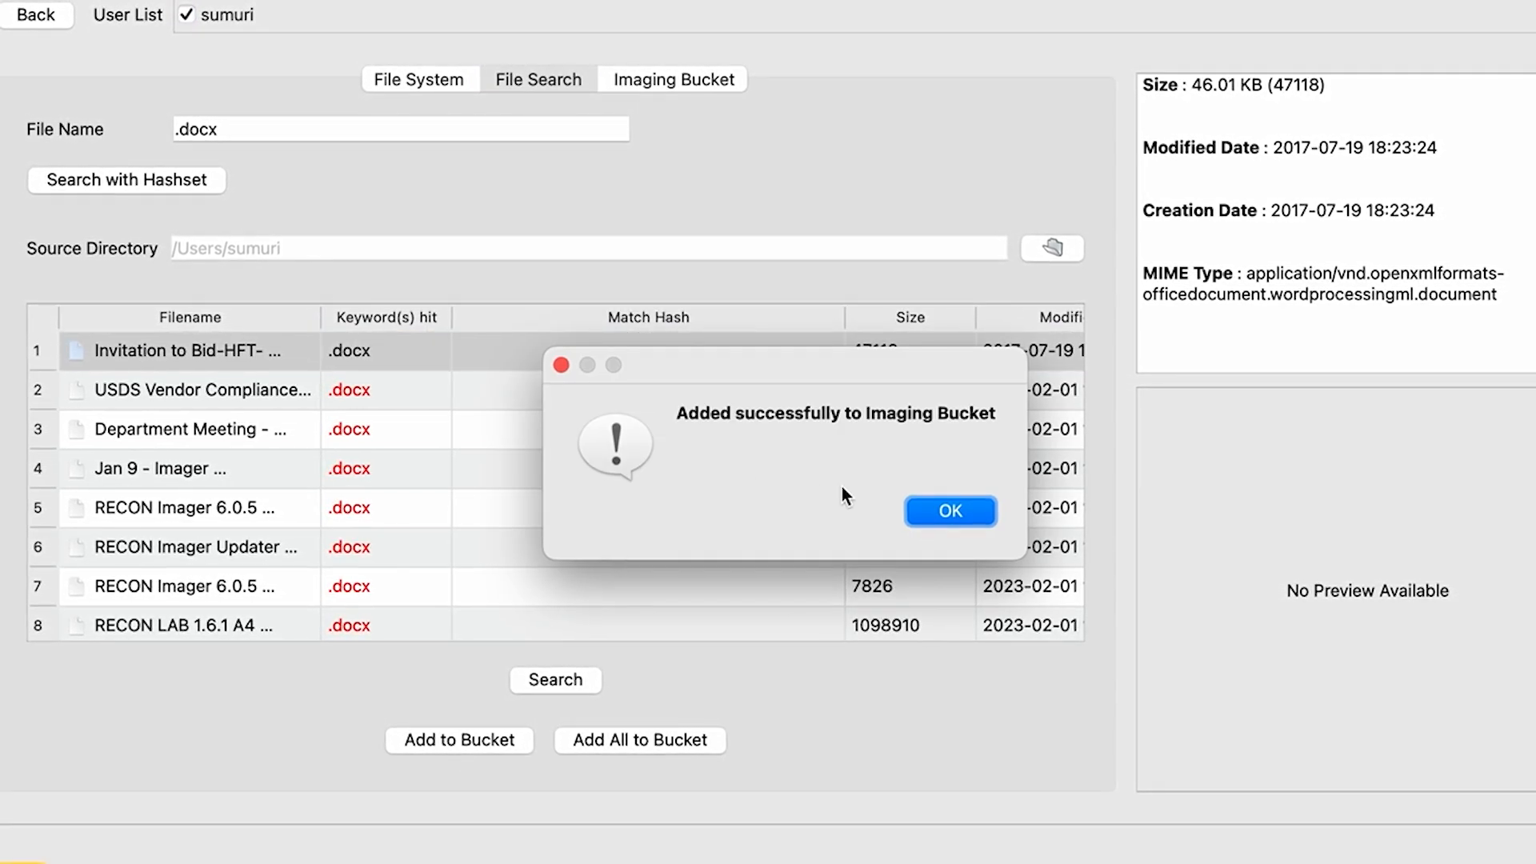
{"action": "mouse_move", "coordinate": [931, 540]}
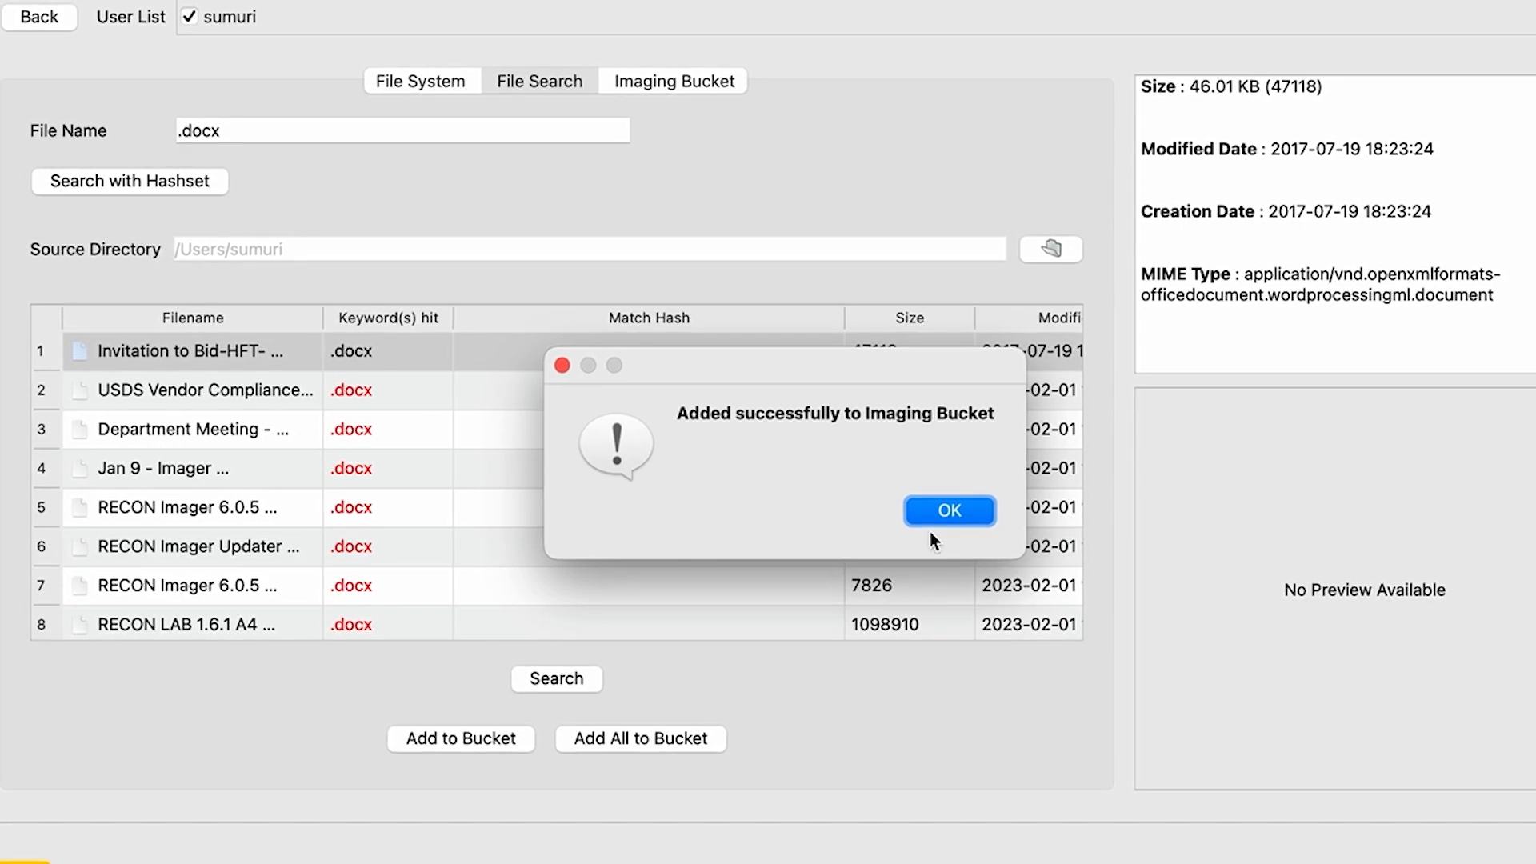
{"action": "left_click", "coordinate": [948, 510]}
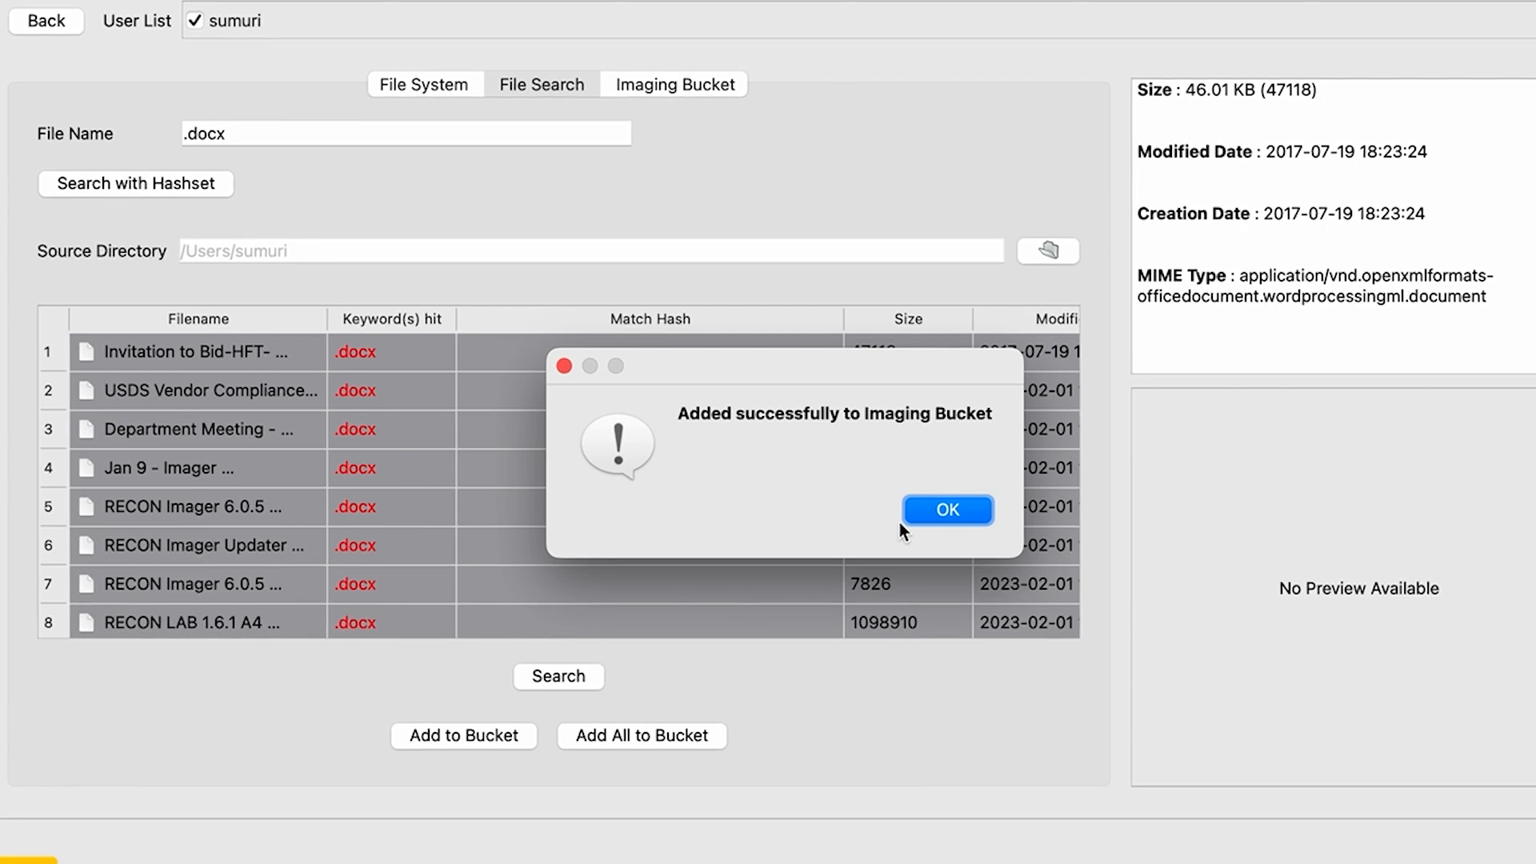
{"action": "left_click", "coordinate": [946, 509]}
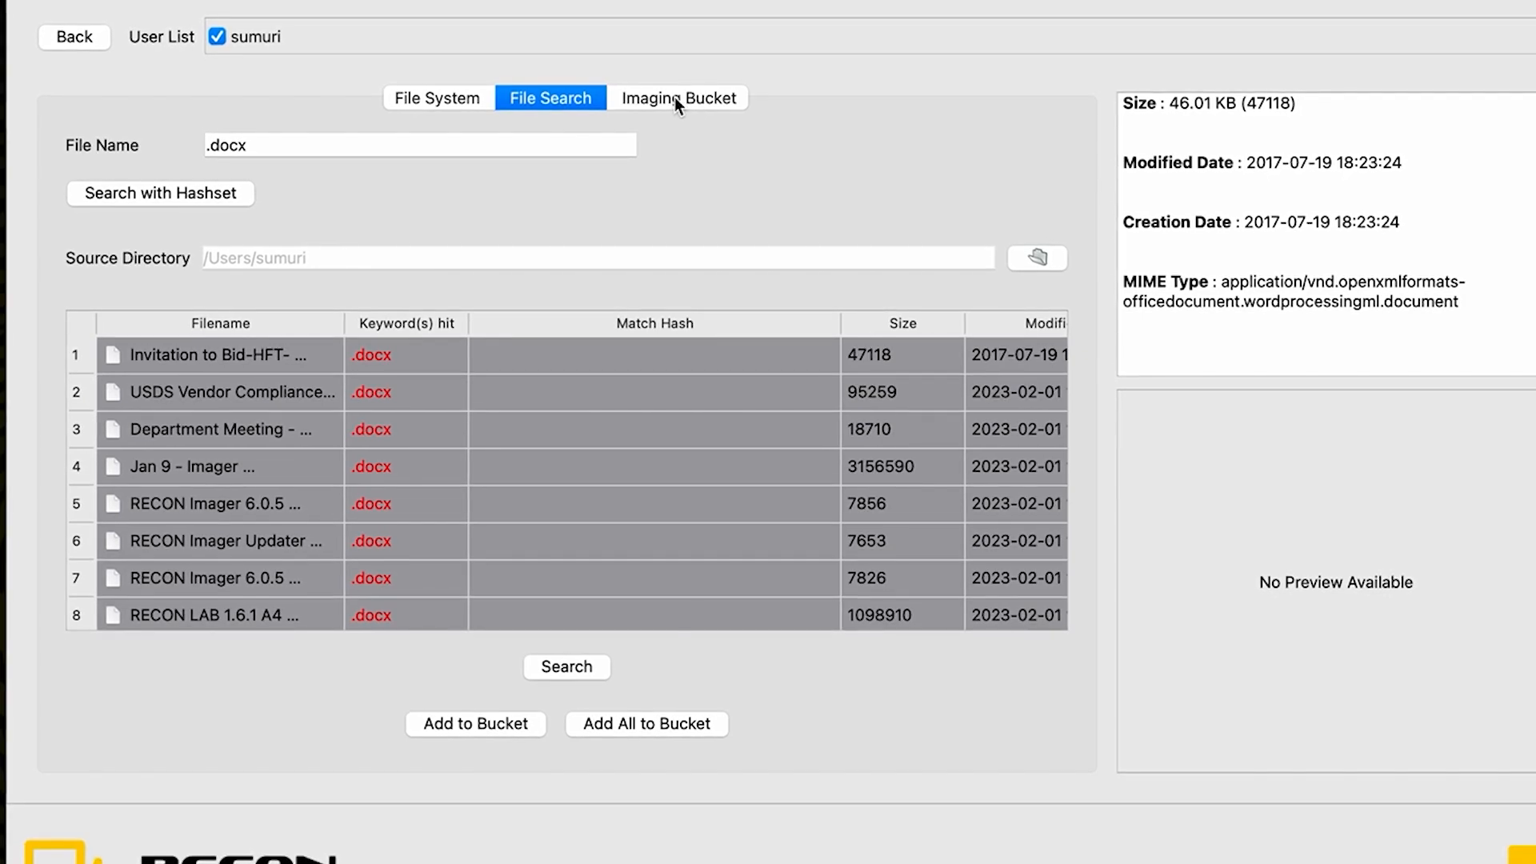
Step: Review the Imaging Bucket listing the sumuri home folder and collected .docx paths
{"action": "left_click", "coordinate": [679, 98]}
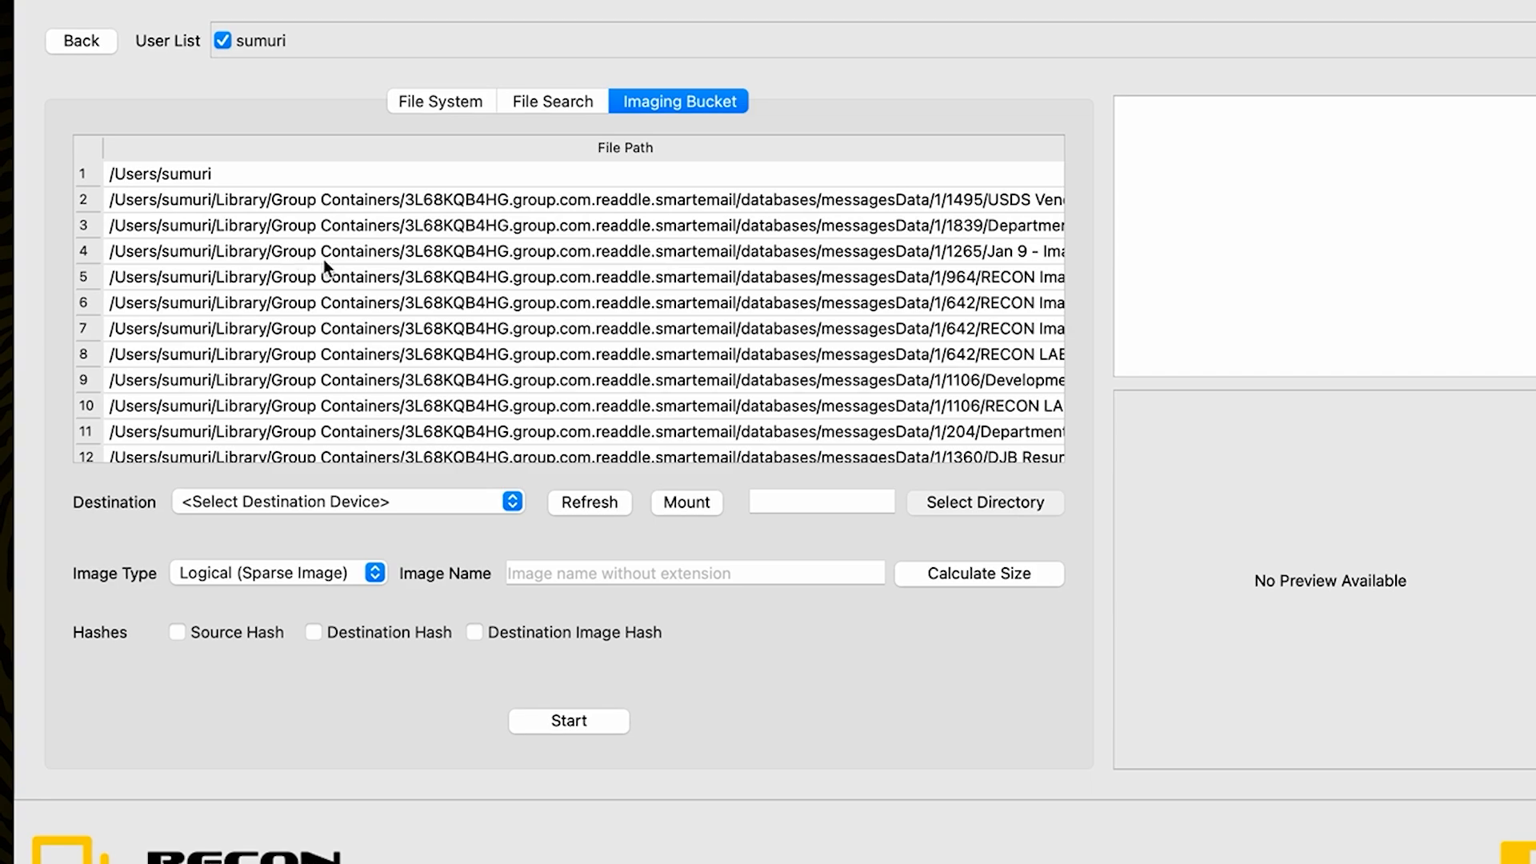
{"action": "scroll", "scroll_direction": "down", "scroll_amount": 3}
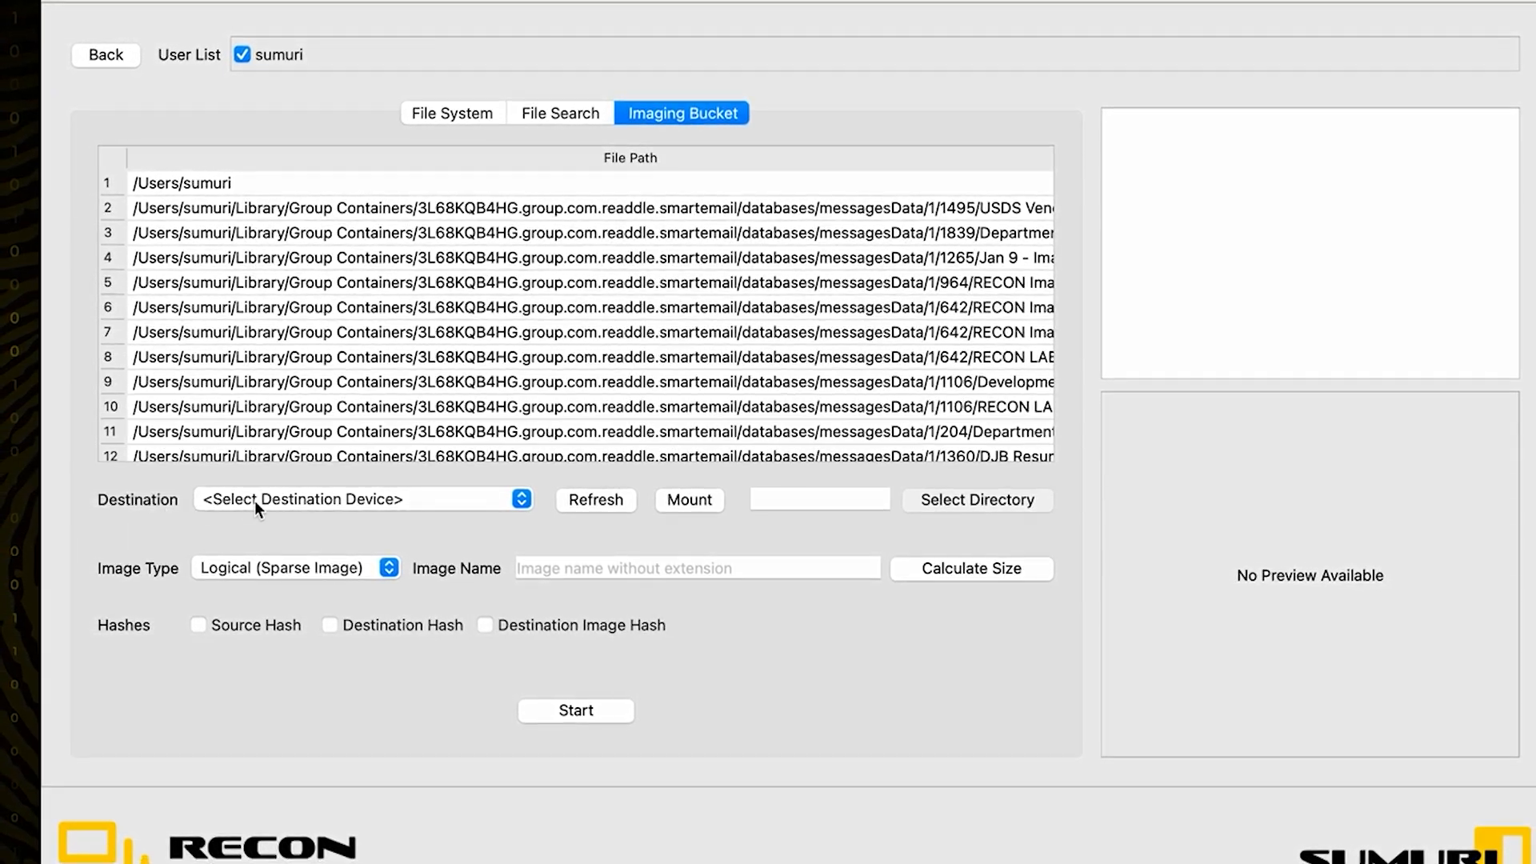
Step: Set the destination to disk6s8 RECON Imager Data and review the image type choices
{"action": "left_click", "coordinate": [362, 499]}
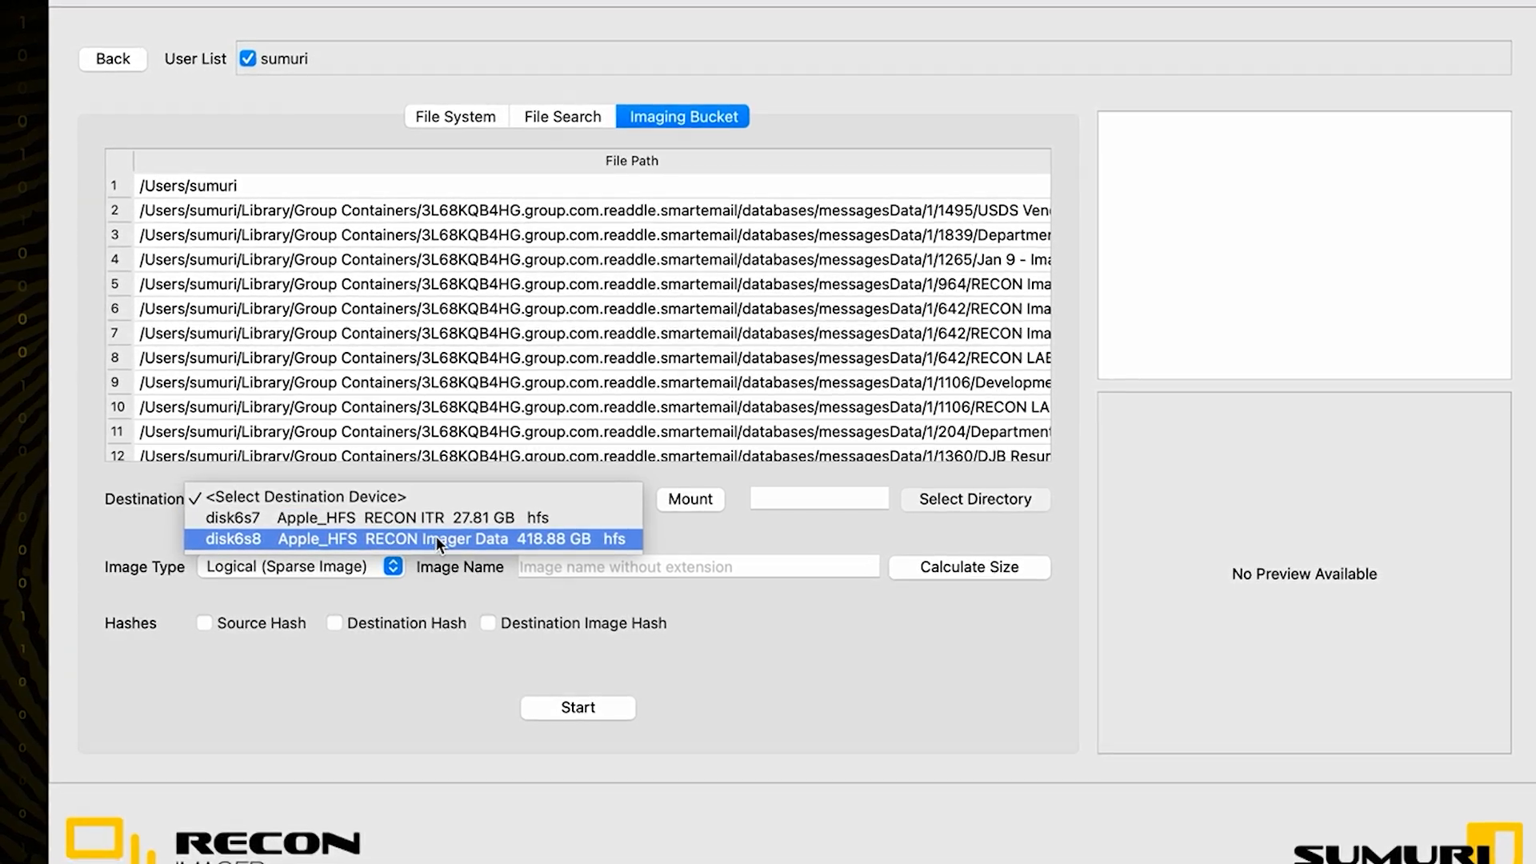
{"action": "left_click", "coordinate": [418, 539]}
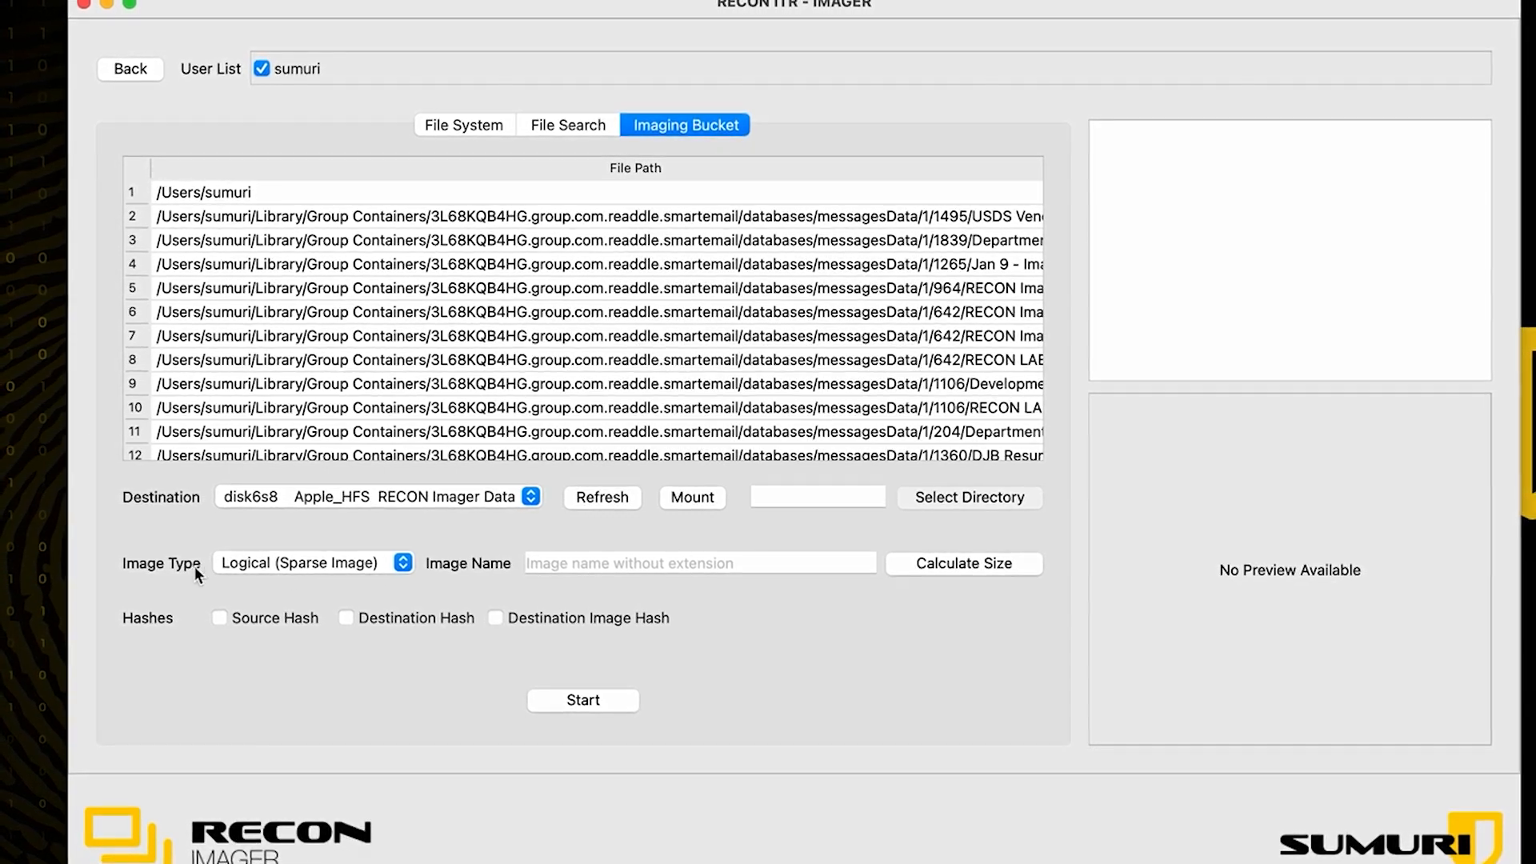
{"action": "left_click", "coordinate": [312, 562]}
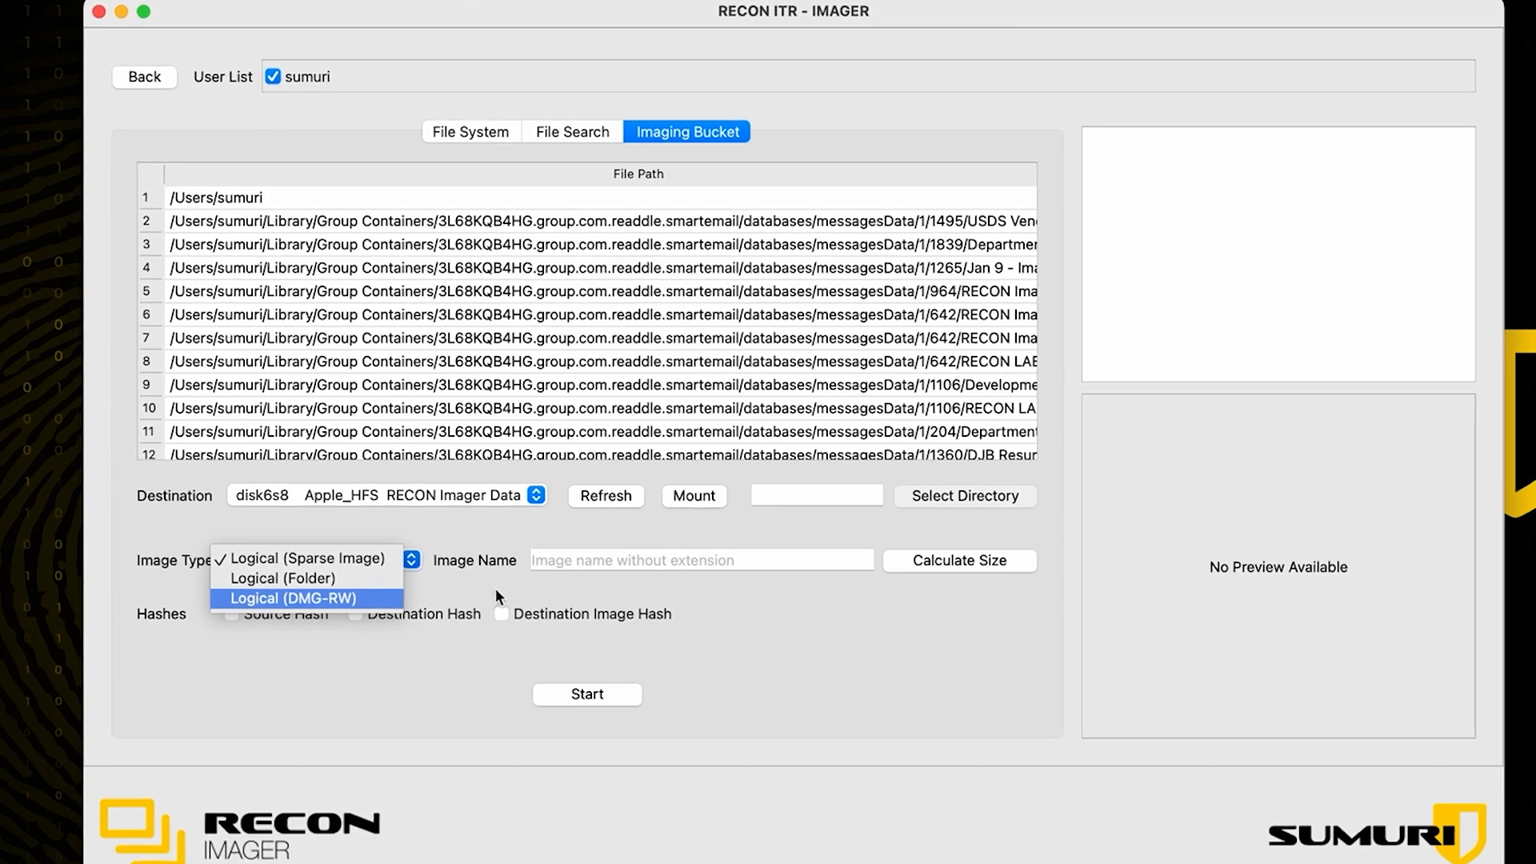
Step: Keep Logical (Sparse Image) as image type and return to the File System browser
{"action": "left_click", "coordinate": [701, 560]}
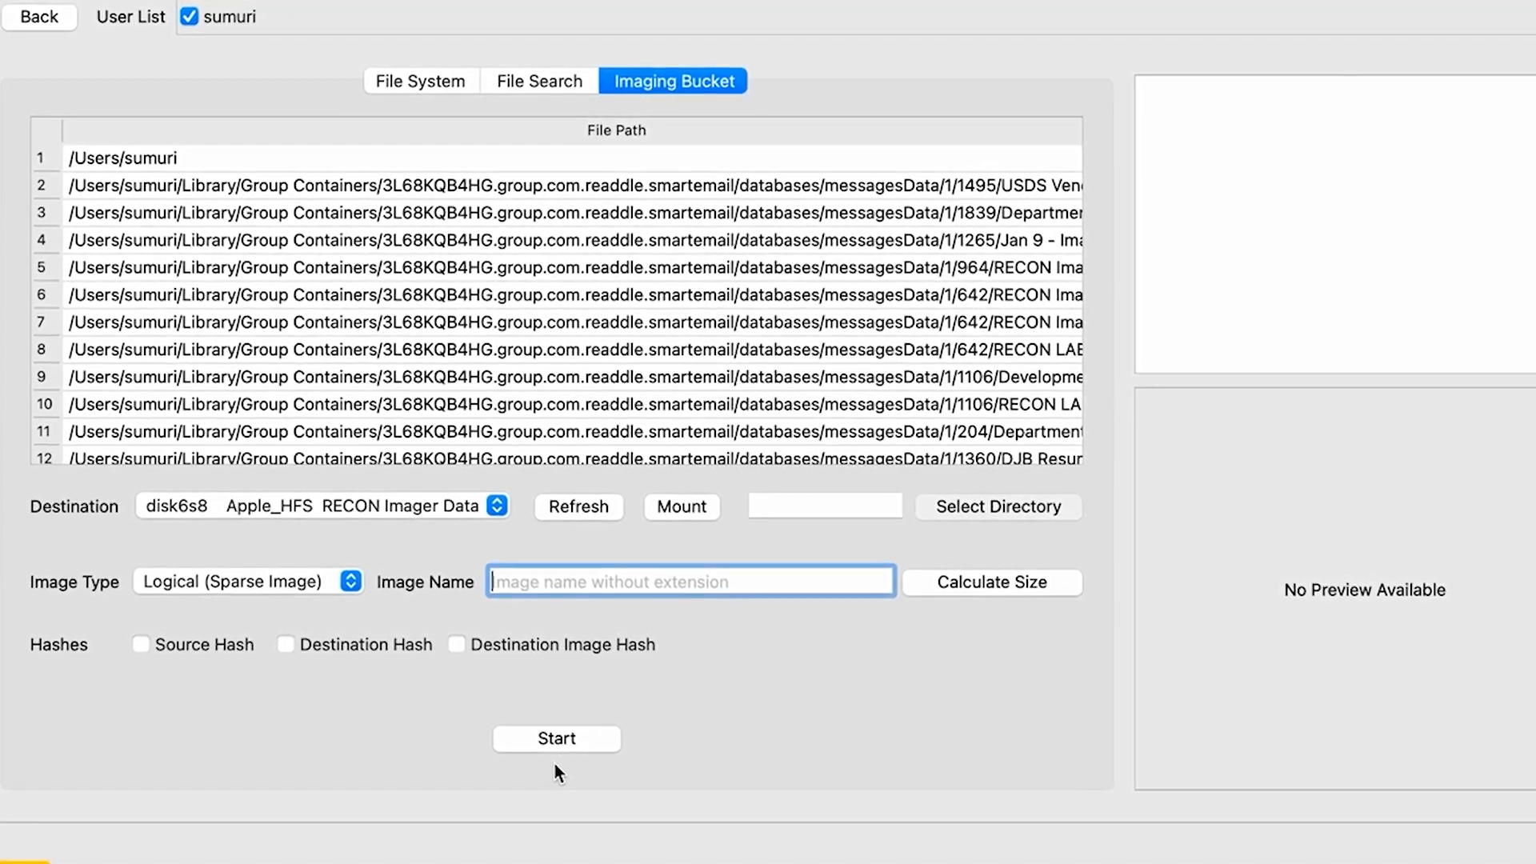
{"action": "left_click", "coordinate": [420, 77]}
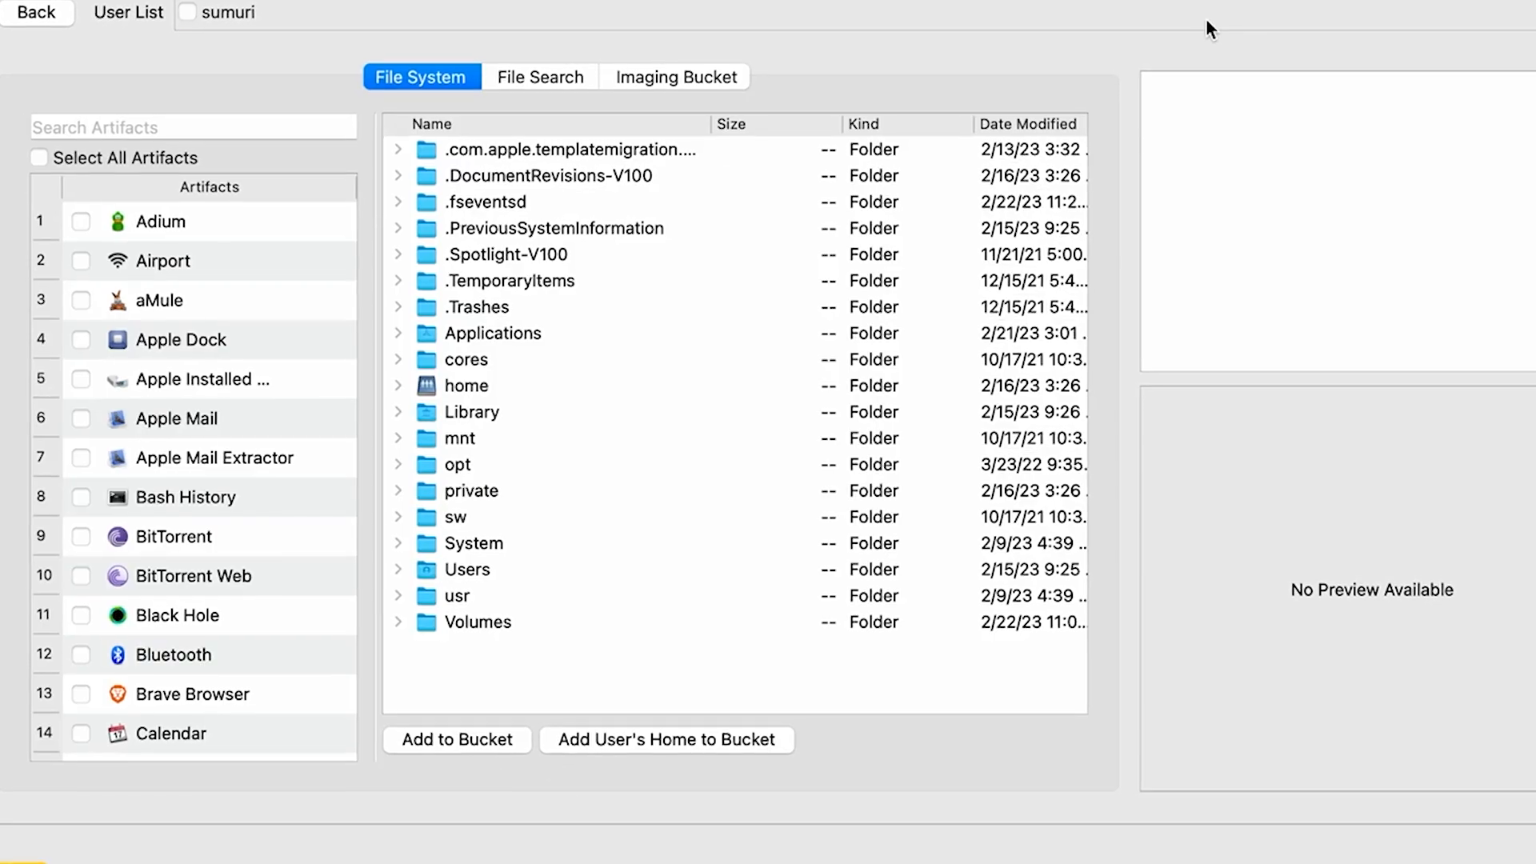